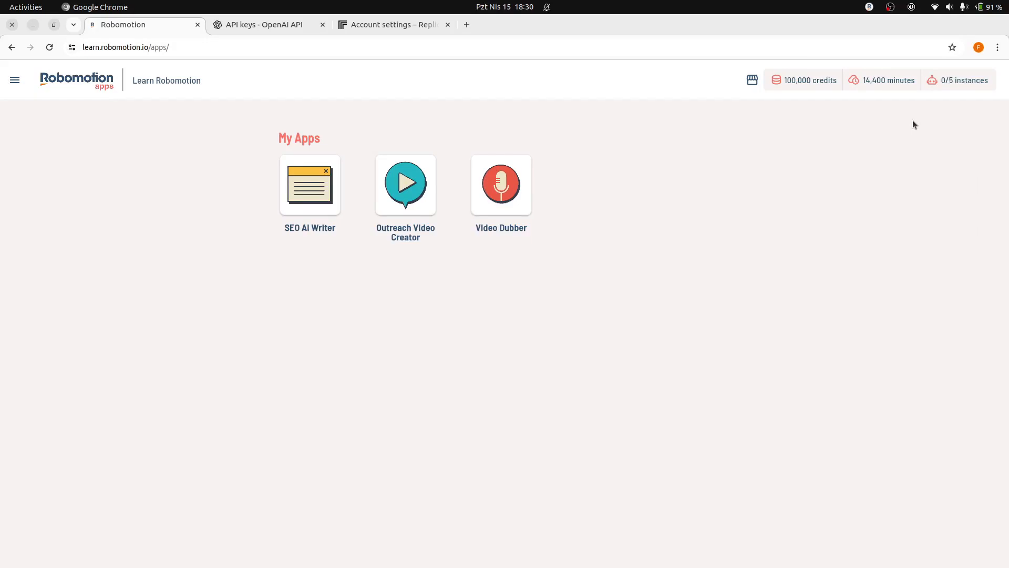
pyautogui.moveTo(926, 146)
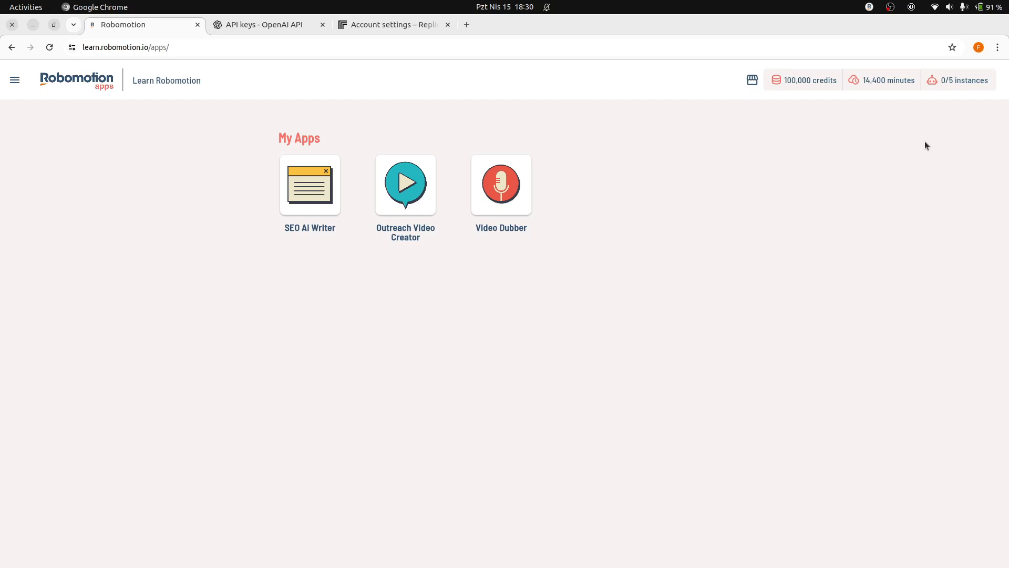
pyautogui.moveTo(645, 239)
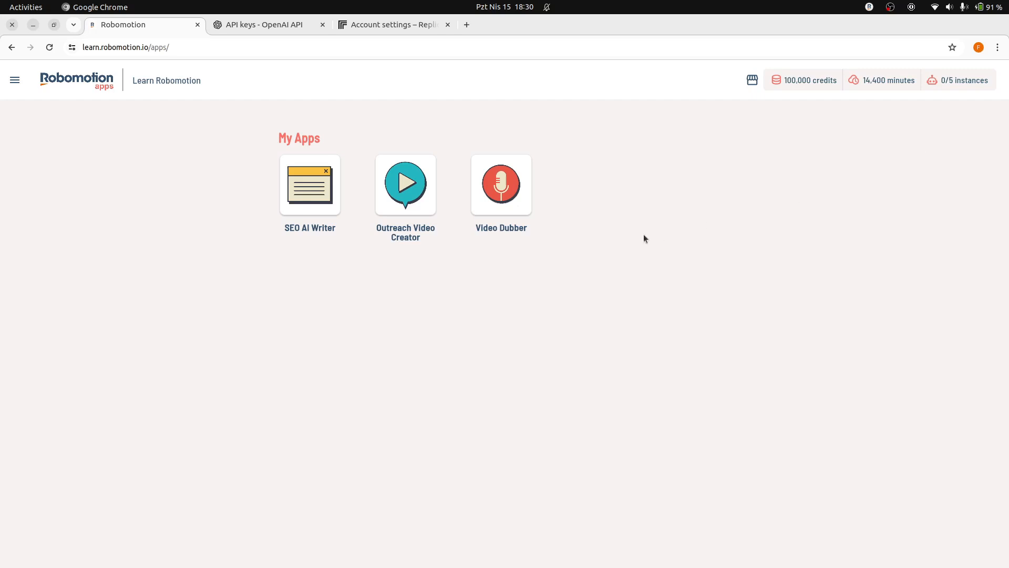
pyautogui.moveTo(462, 348)
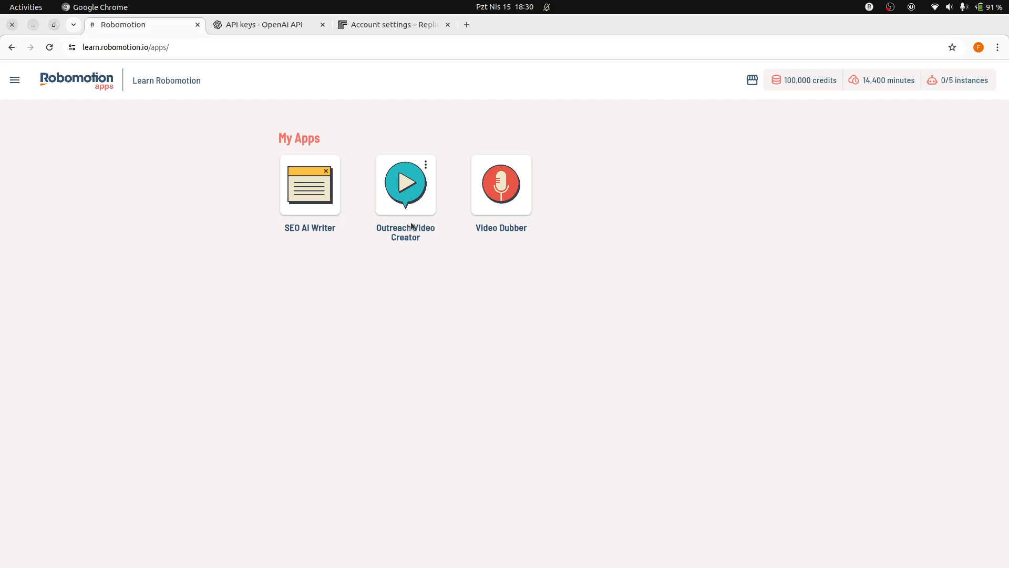
pyautogui.moveTo(501, 185)
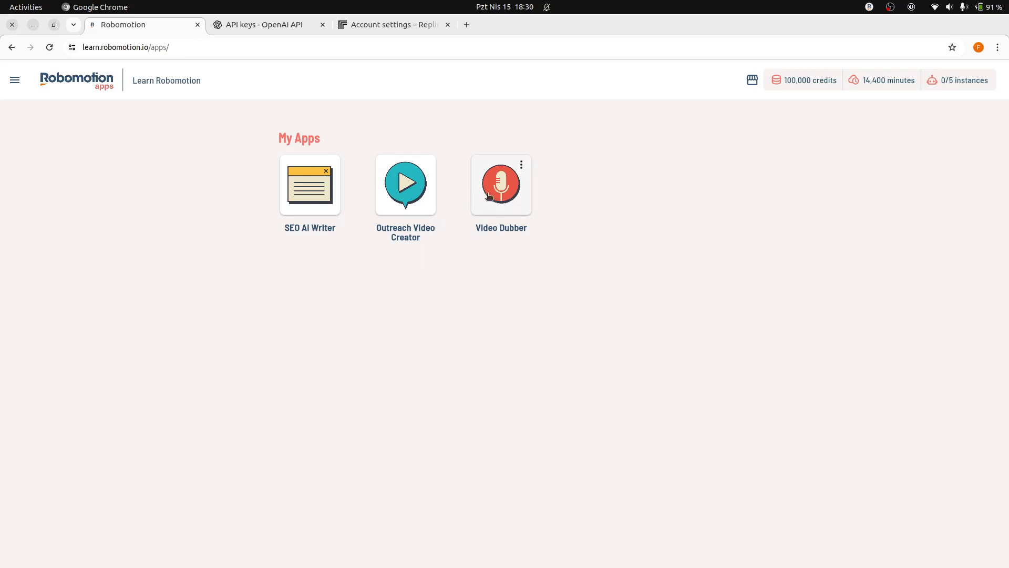
pyautogui.moveTo(579, 220)
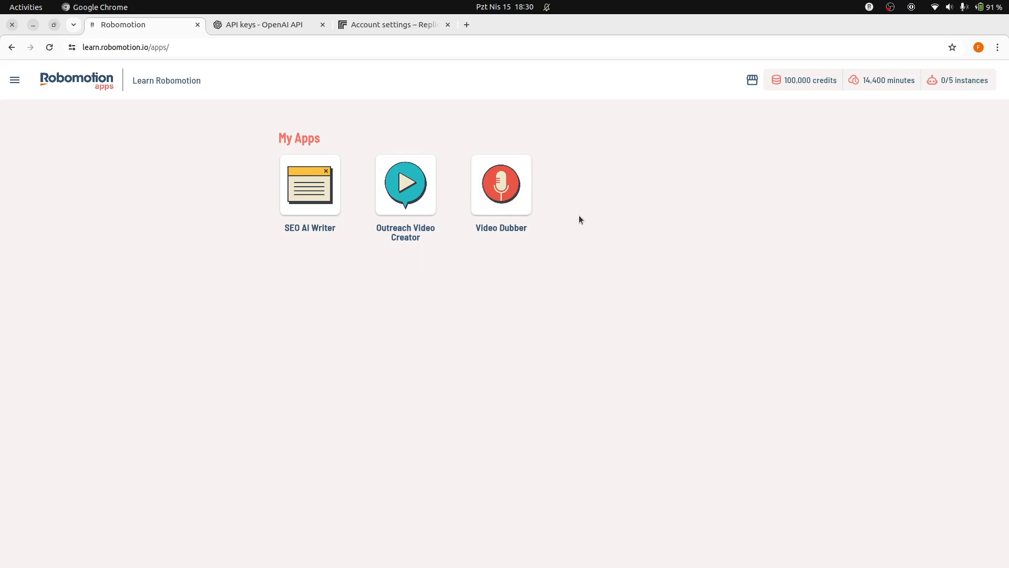
pyautogui.moveTo(540, 210)
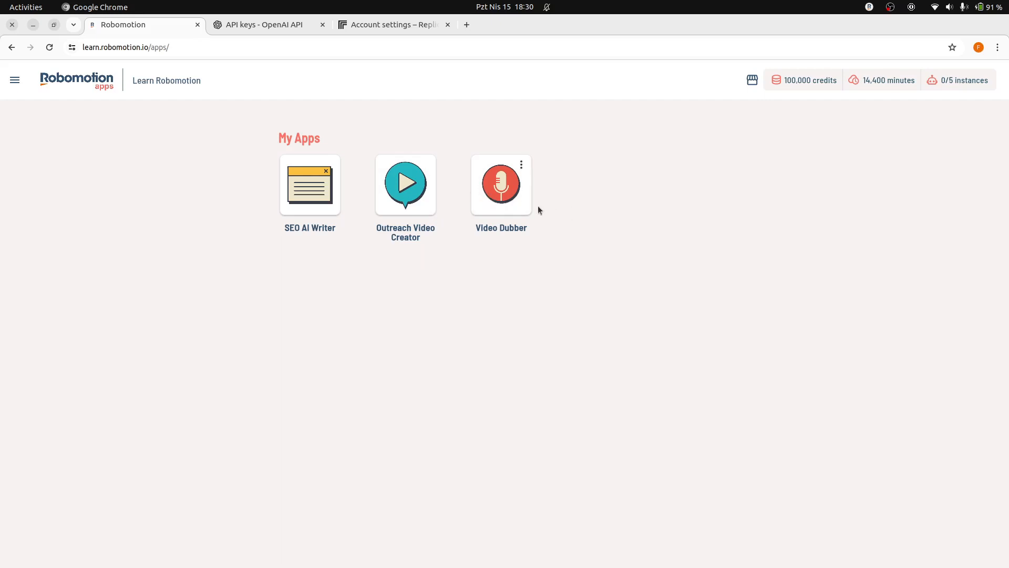
pyautogui.moveTo(588, 230)
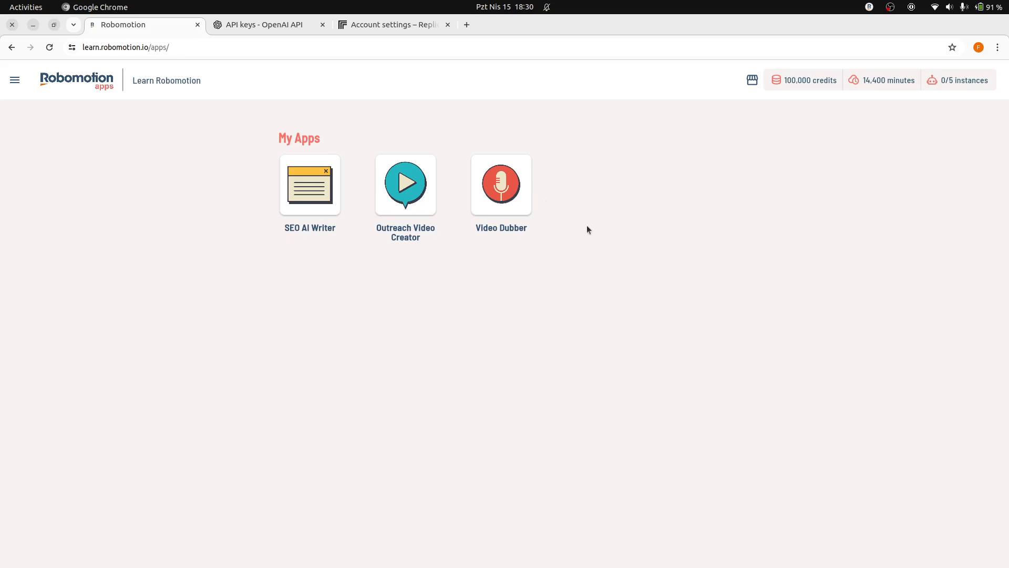
pyautogui.moveTo(573, 259)
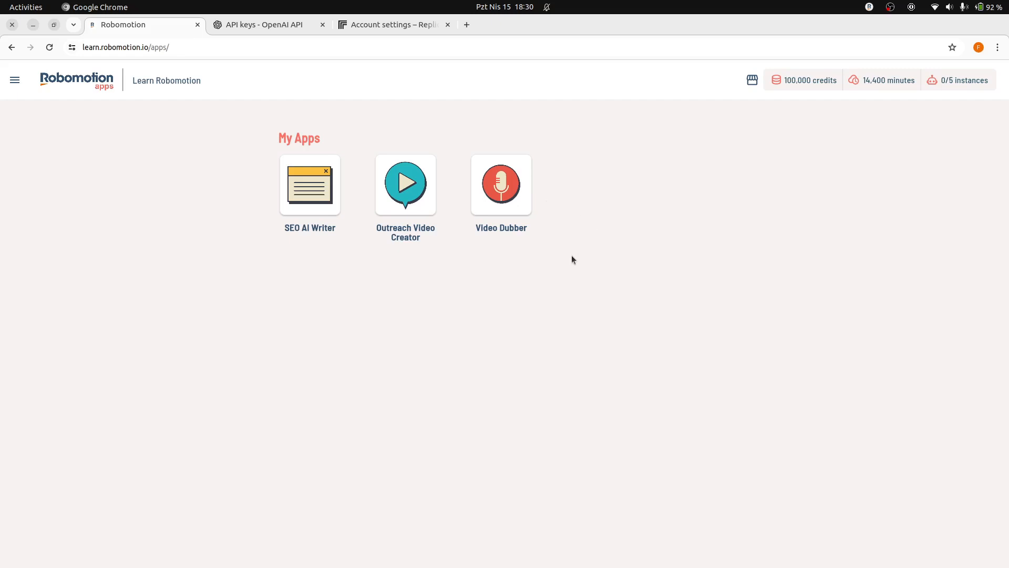
pyautogui.moveTo(632, 318)
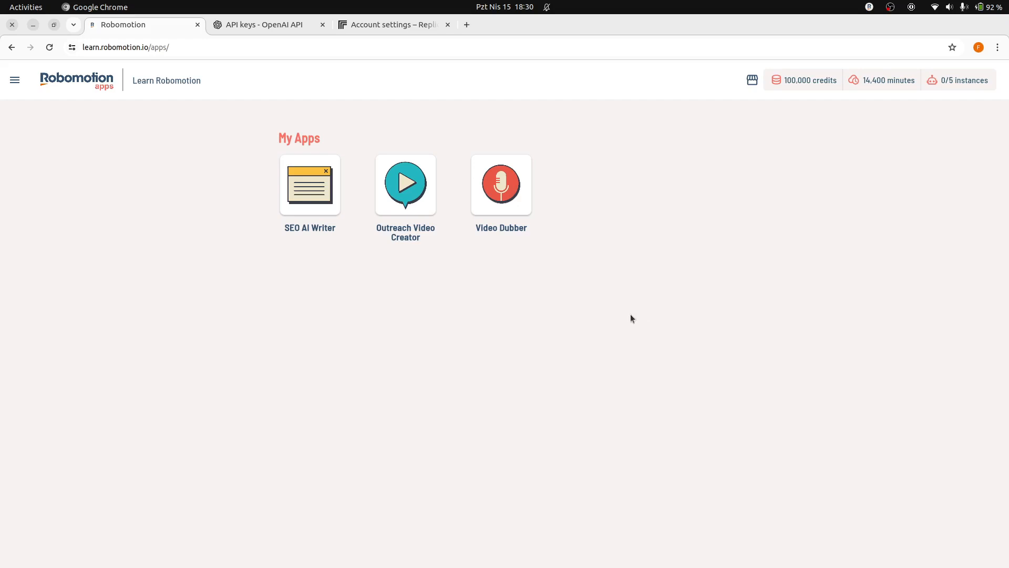
pyautogui.moveTo(672, 373)
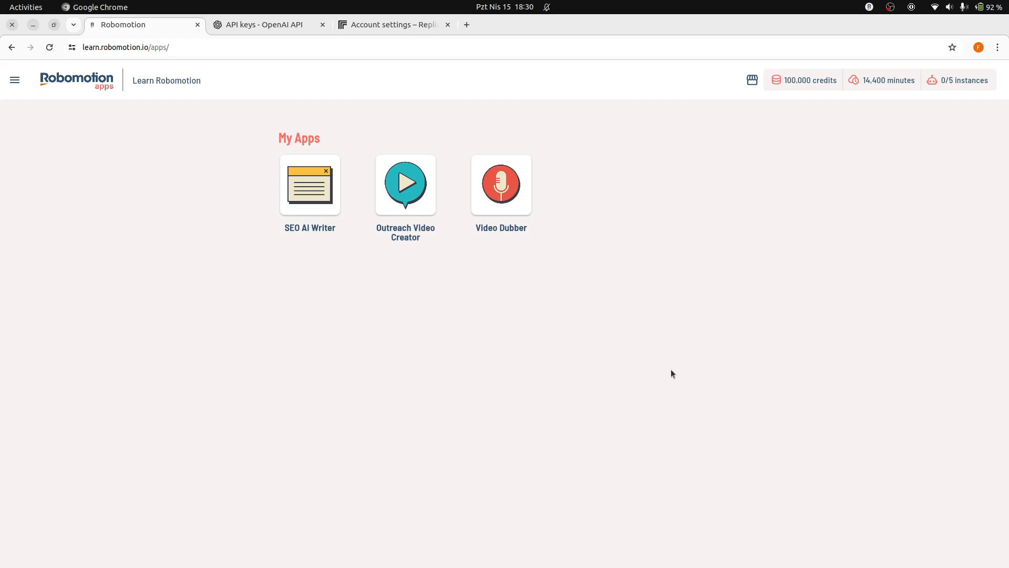
pyautogui.moveTo(606, 335)
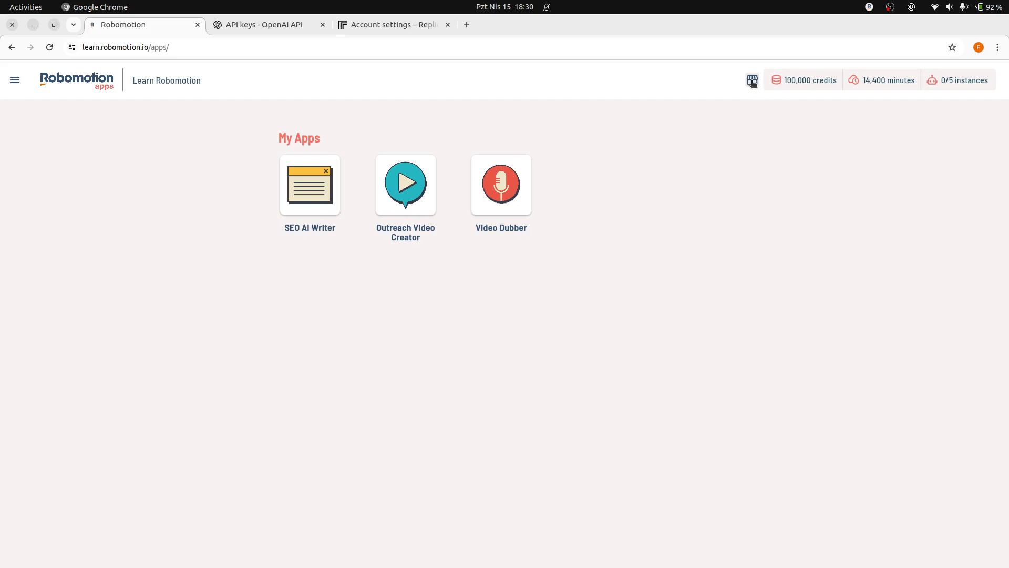
# - Clone the Video Dubber app from its tile's options menu
pyautogui.click(751, 79)
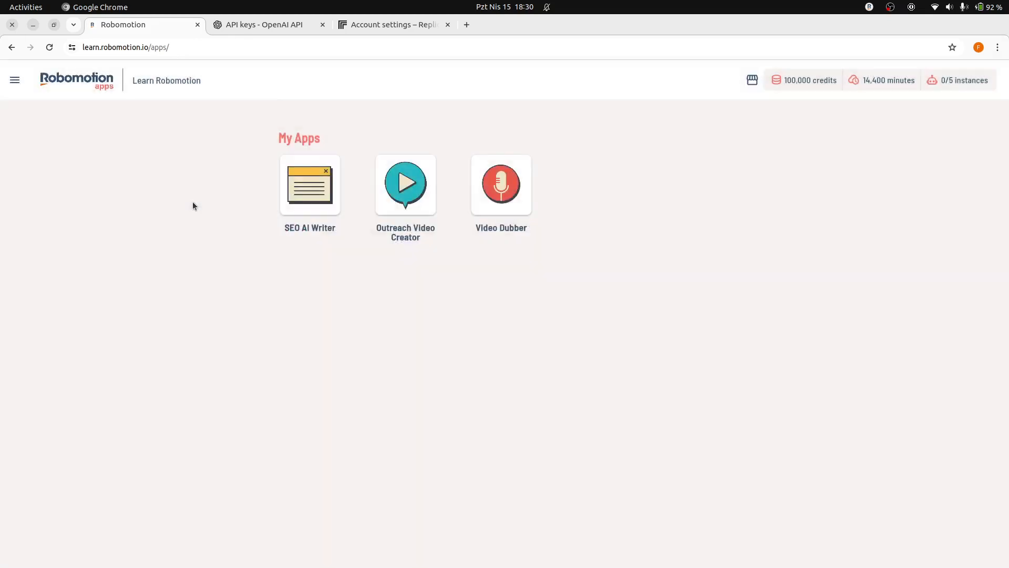
pyautogui.moveTo(501, 212)
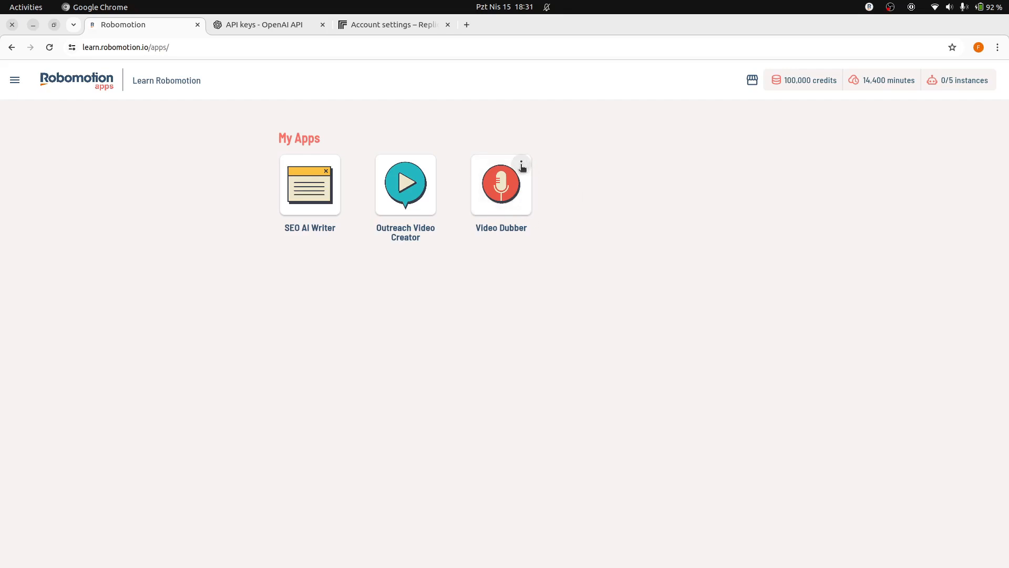
pyautogui.click(522, 164)
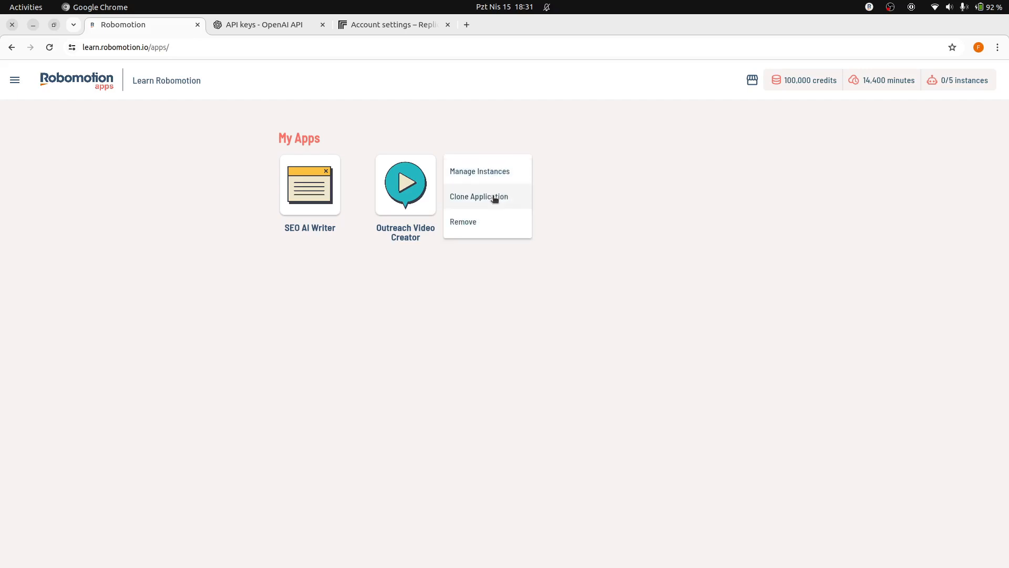
pyautogui.moveTo(508, 203)
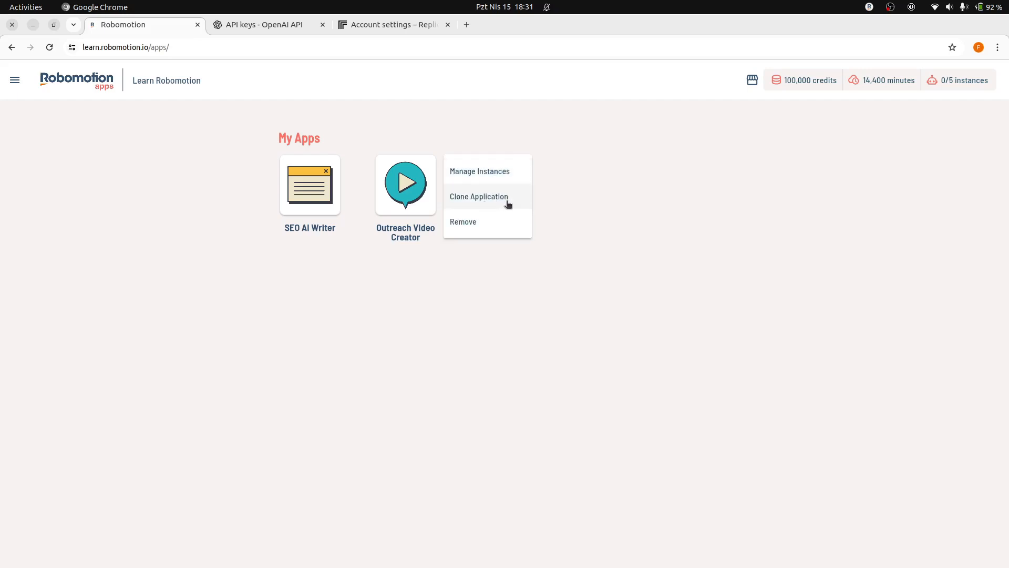
pyautogui.click(479, 196)
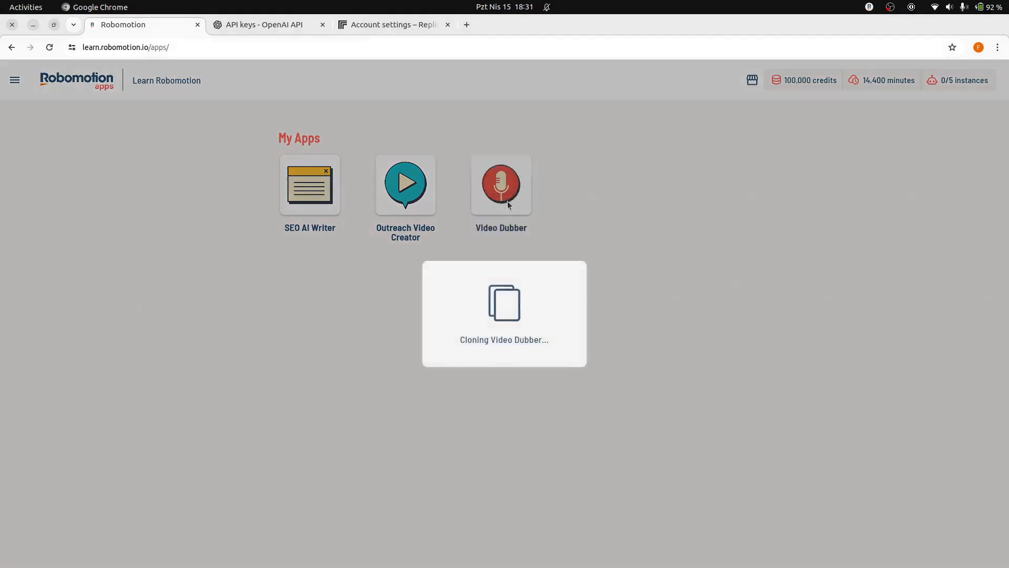
pyautogui.moveTo(826, 257)
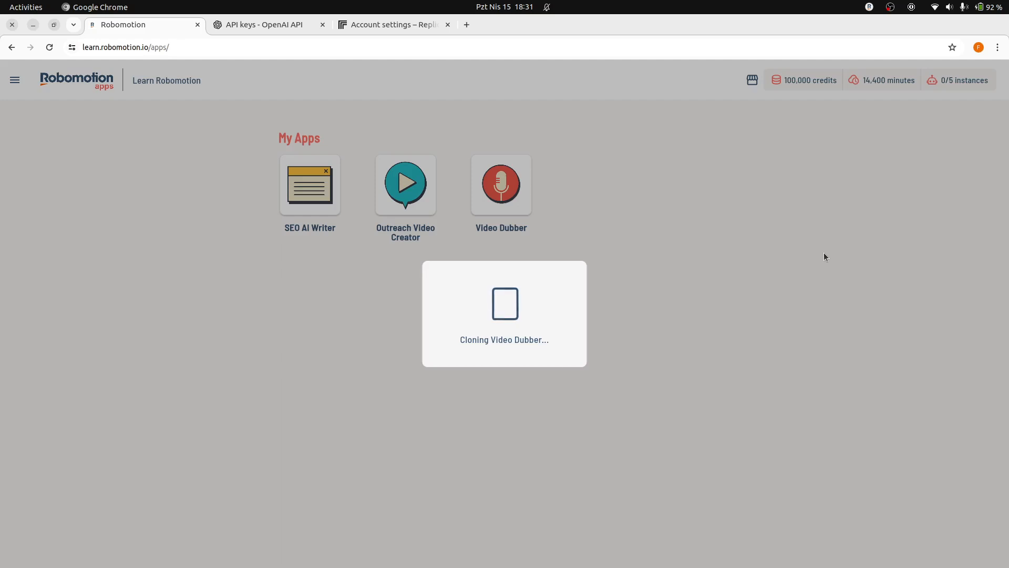
pyautogui.moveTo(743, 312)
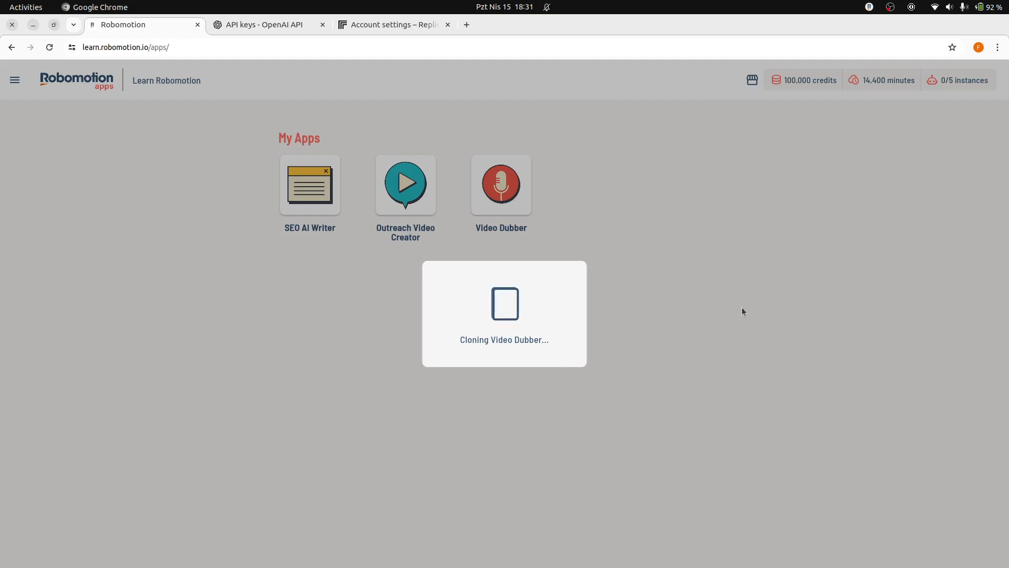
pyautogui.moveTo(684, 377)
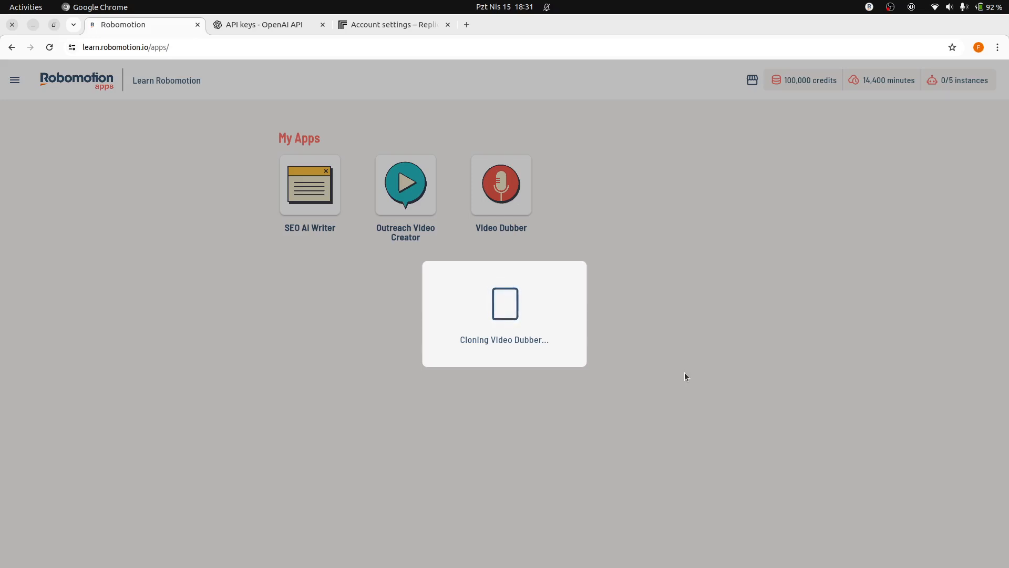
pyautogui.moveTo(405, 441)
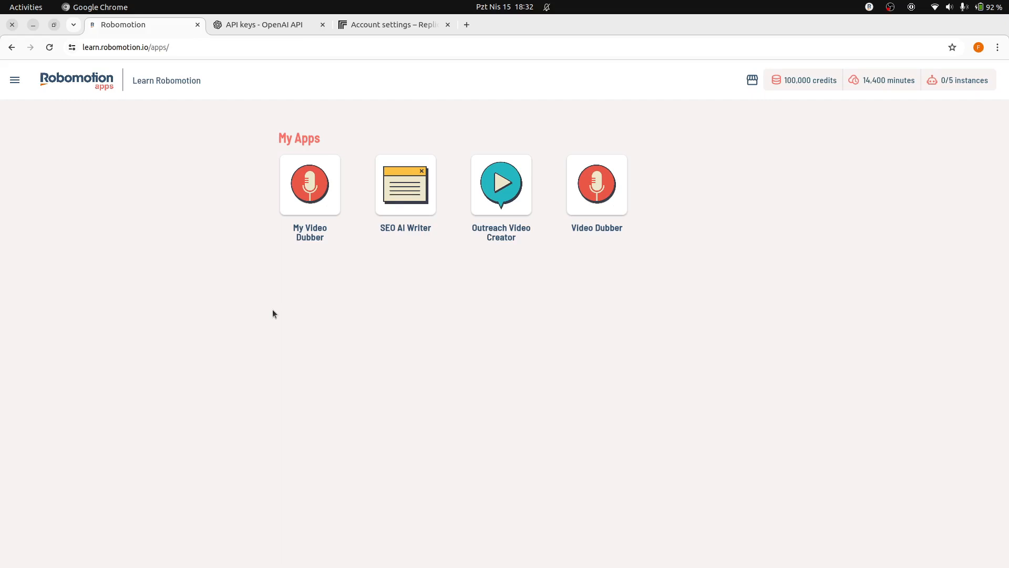
pyautogui.moveTo(343, 226)
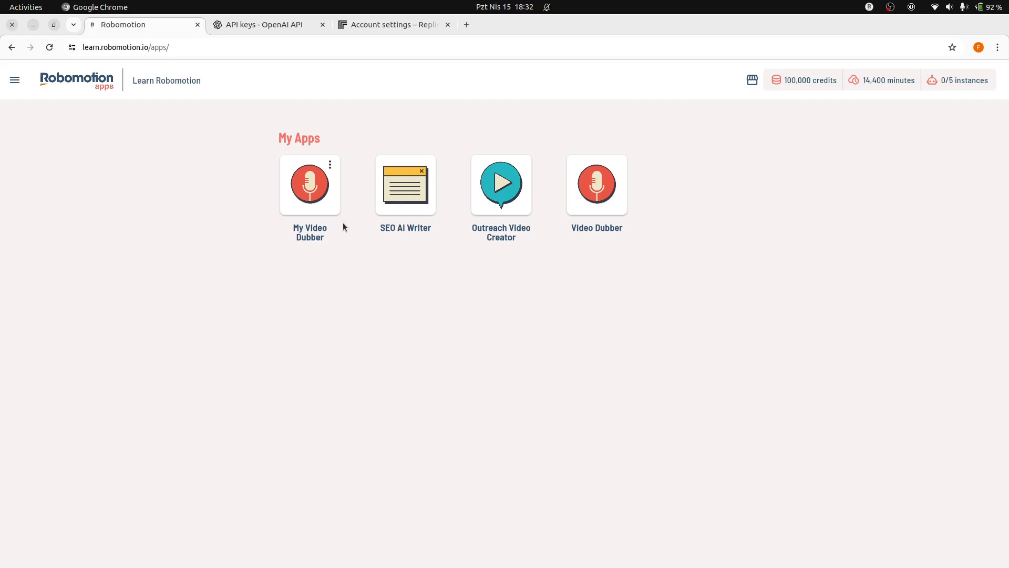
pyautogui.moveTo(329, 164)
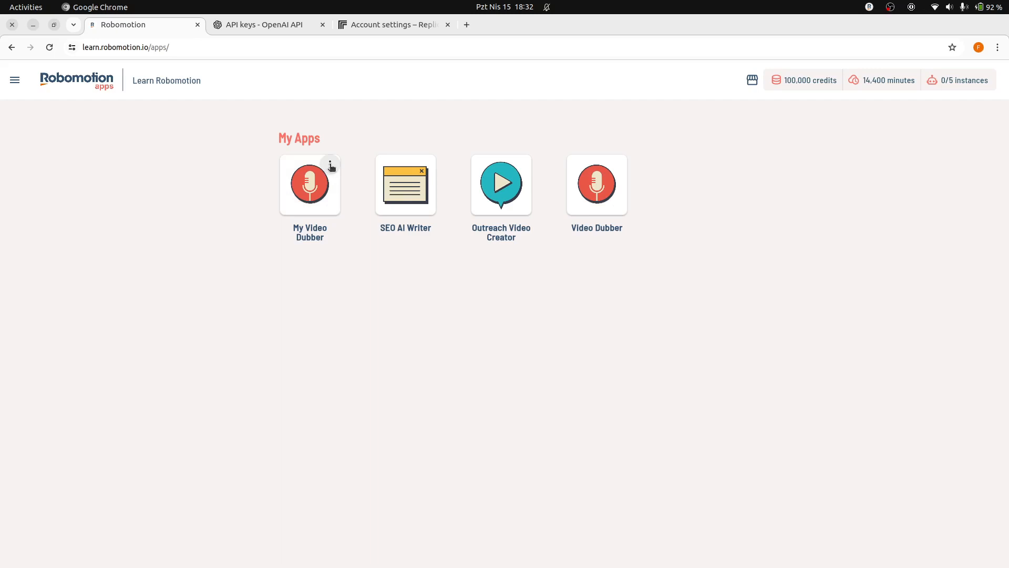
# - Open the cloned My Video Dubber flow in Designer via Edit Flow
pyautogui.click(330, 164)
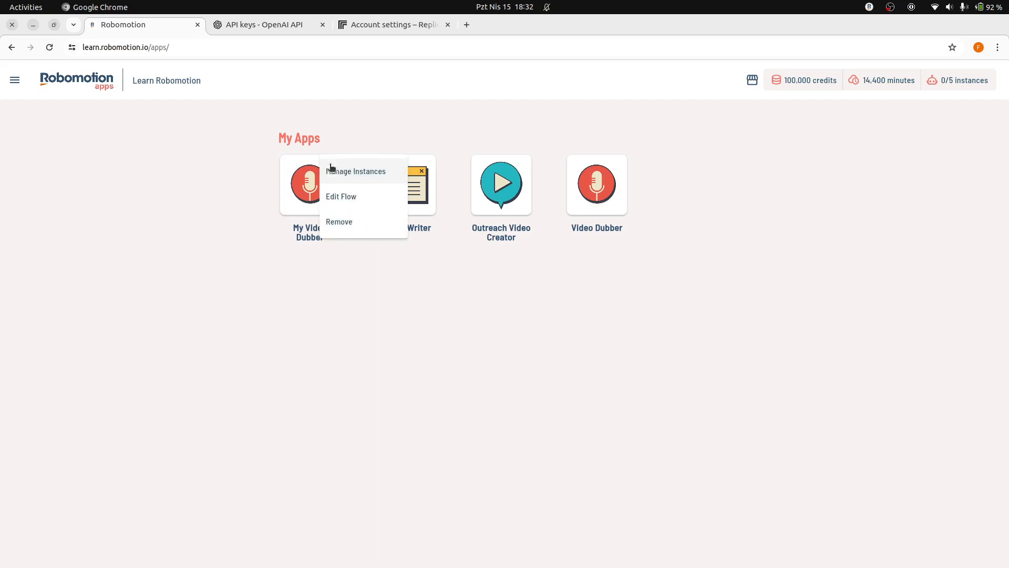
pyautogui.moveTo(362, 204)
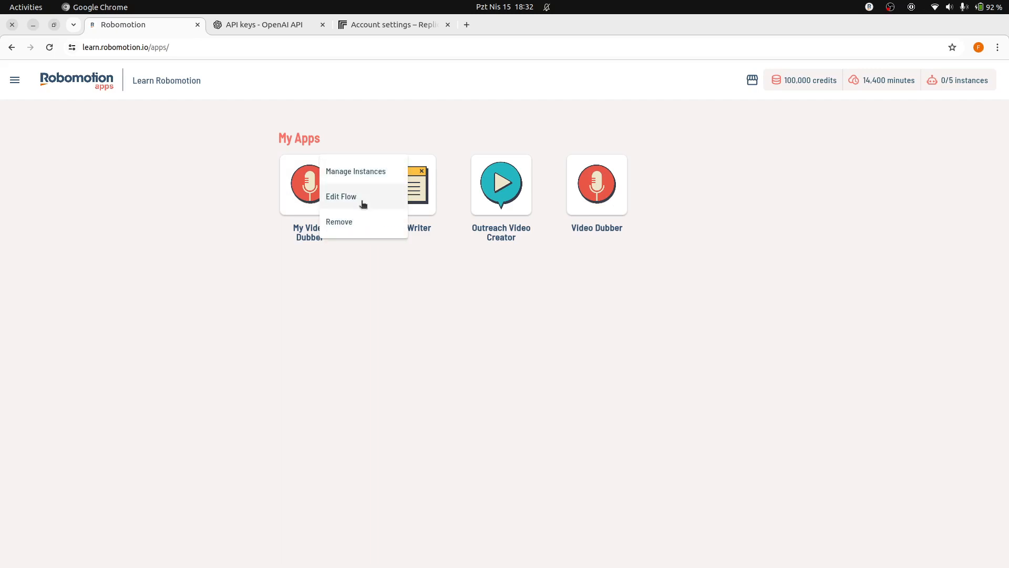
pyautogui.click(341, 196)
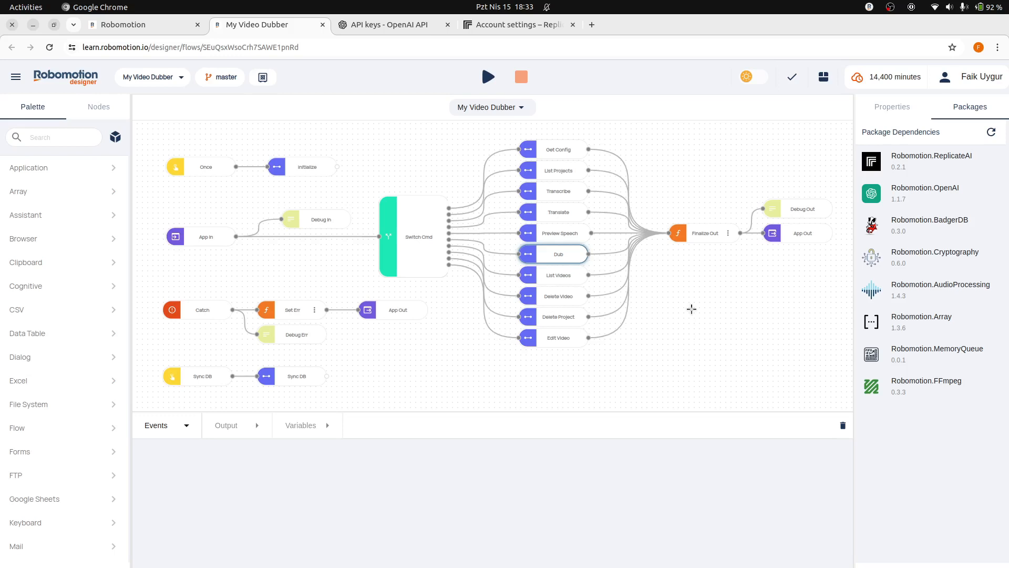
pyautogui.moveTo(640, 288)
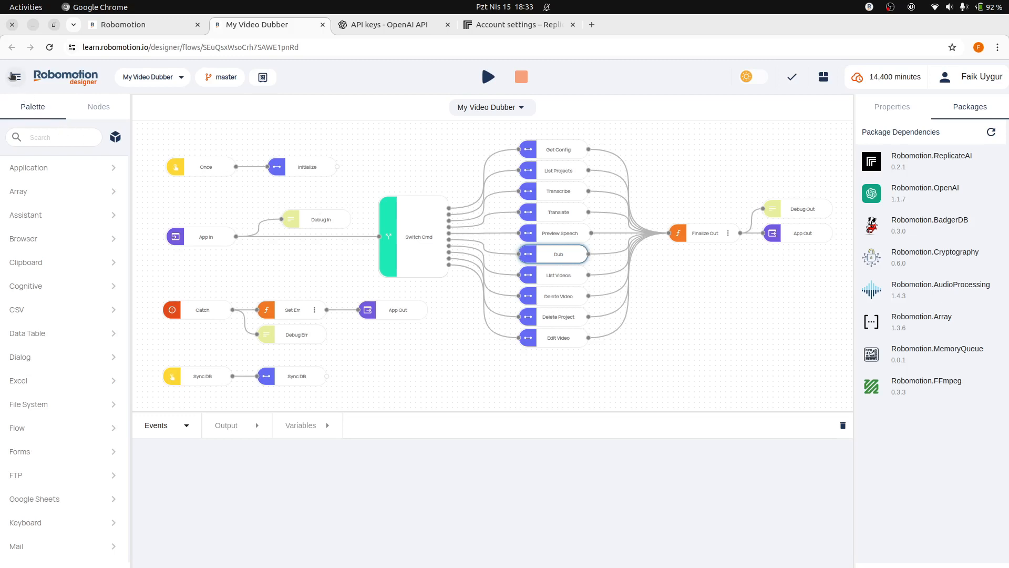
# - Go to the Admin Console's Subscriptions summary showing 0 of 5 application robots
pyautogui.click(15, 77)
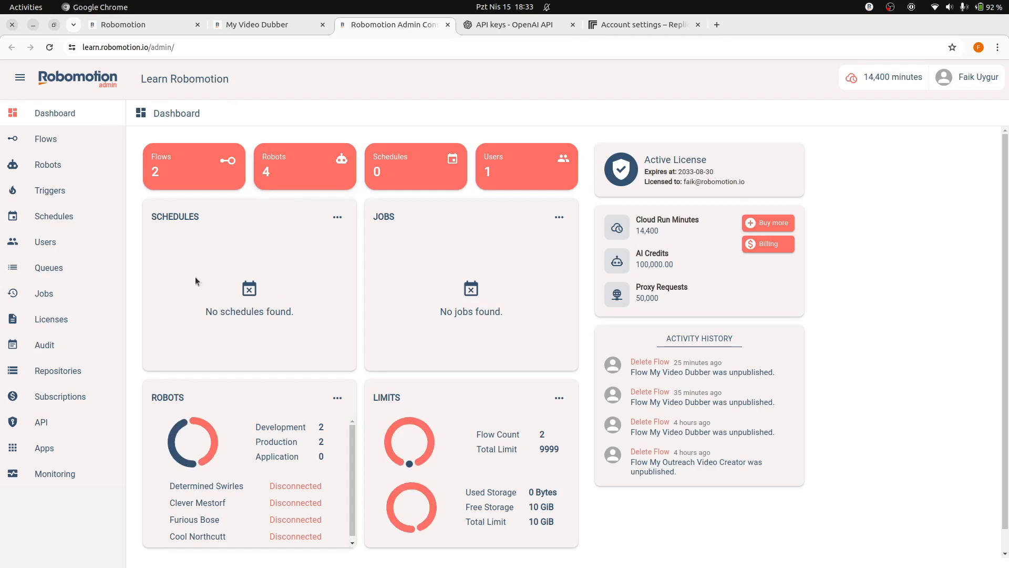
pyautogui.click(60, 396)
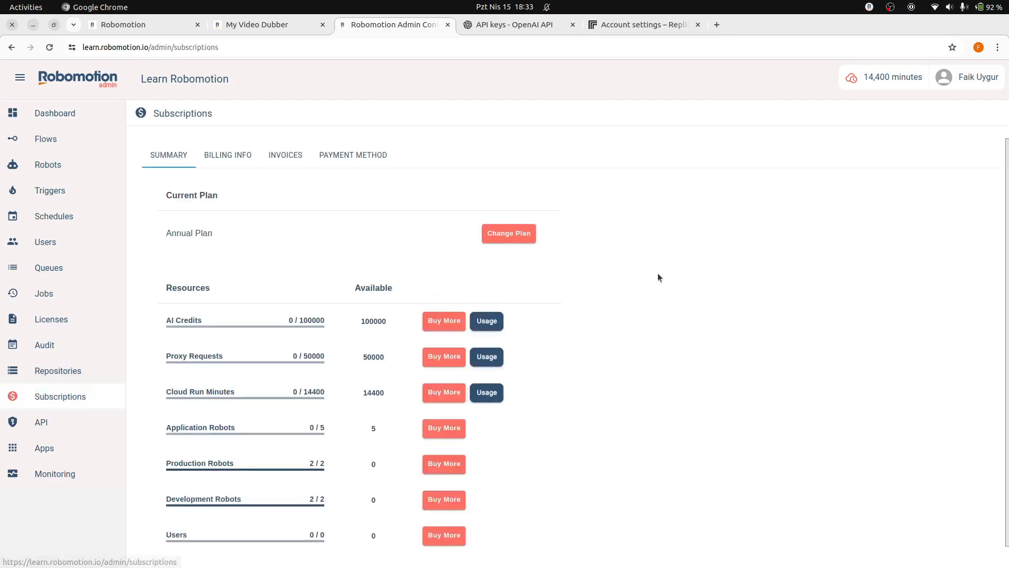
pyautogui.moveTo(180, 340)
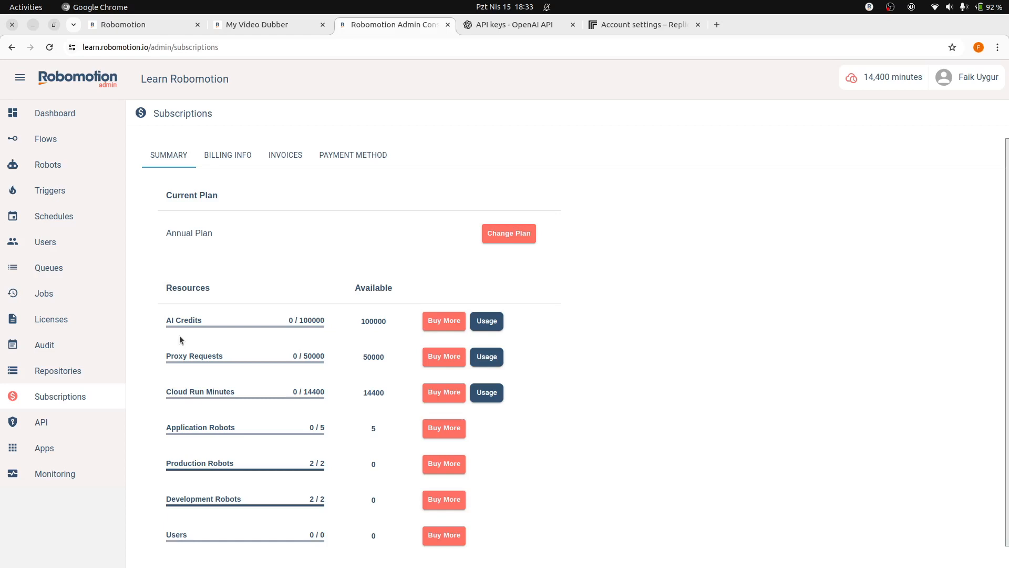
pyautogui.moveTo(189, 339)
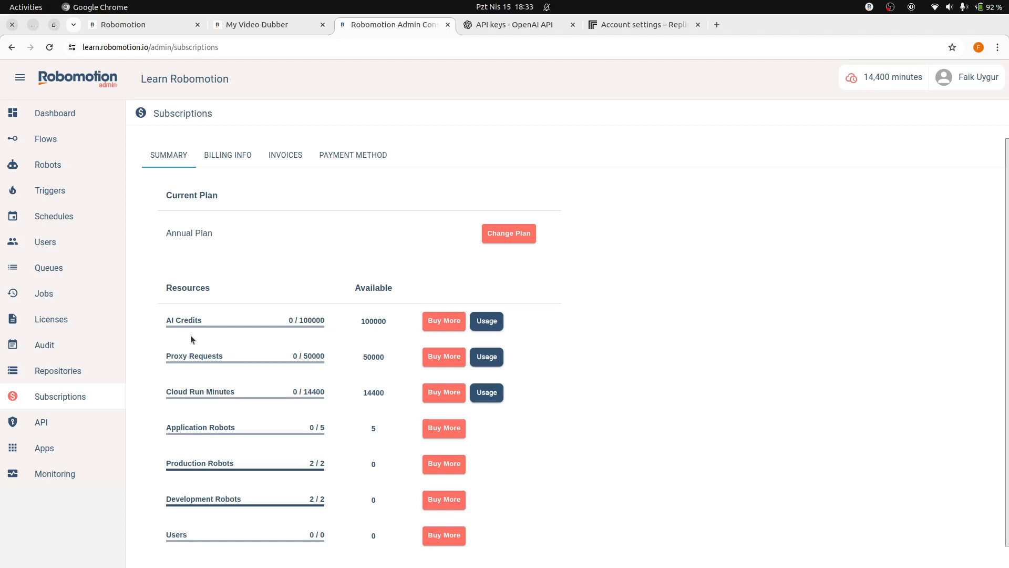
pyautogui.moveTo(200, 341)
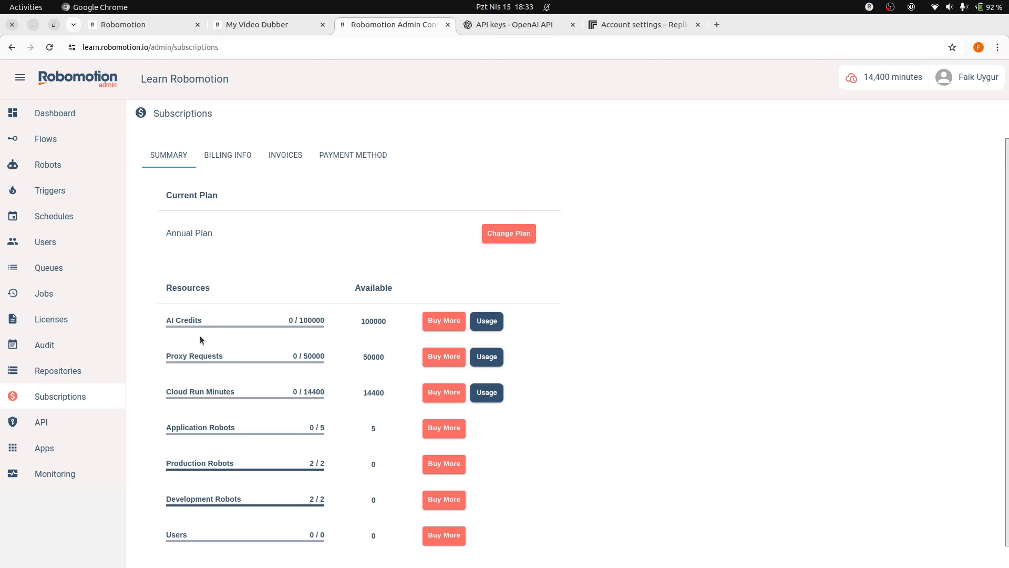
pyautogui.moveTo(262, 332)
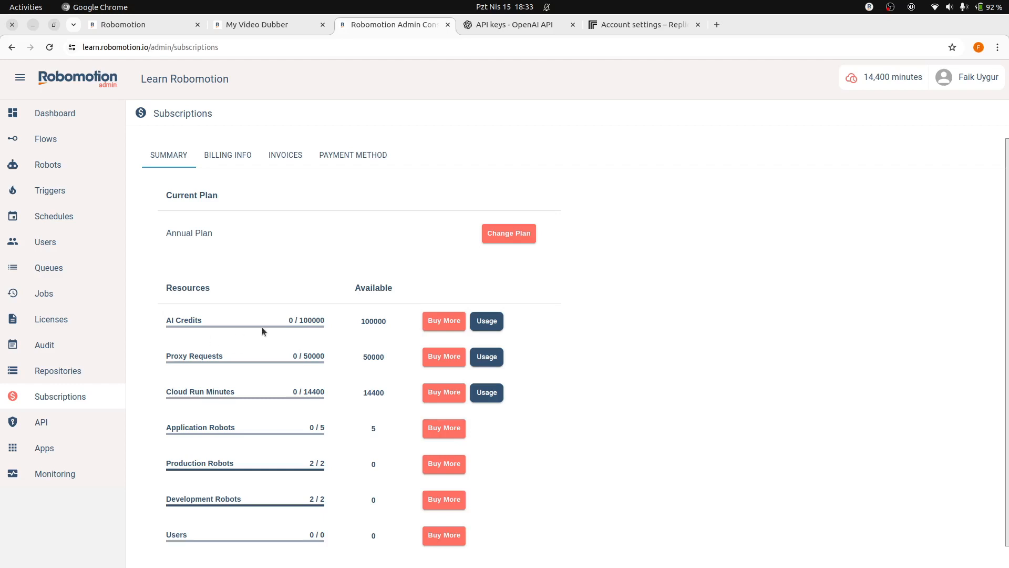
pyautogui.moveTo(391, 301)
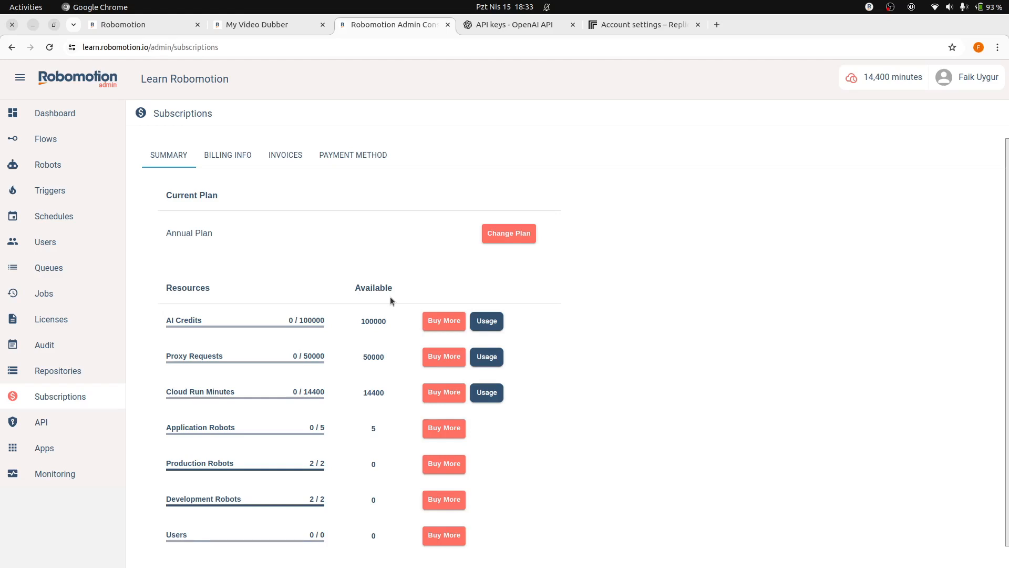
# - Unlock the My Video Dubber flow's vaults with the password, revealing QA Vault
pyautogui.click(269, 24)
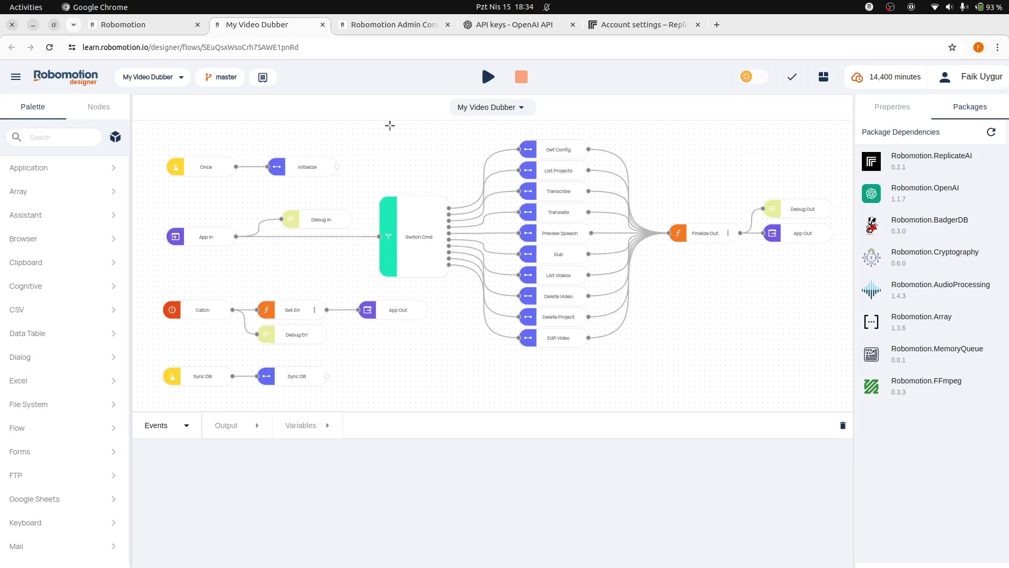
pyautogui.moveTo(378, 138)
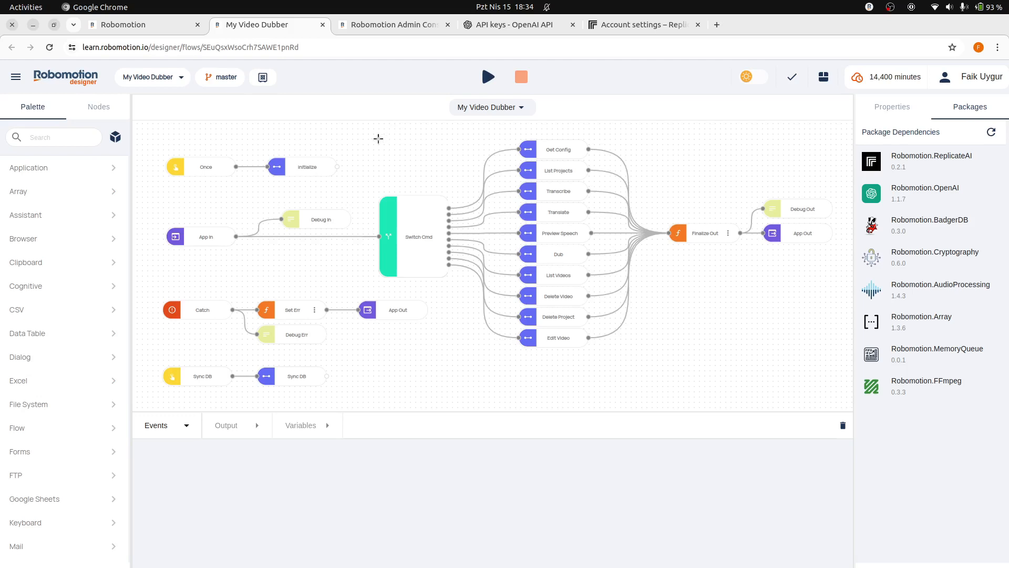
pyautogui.moveTo(262, 77)
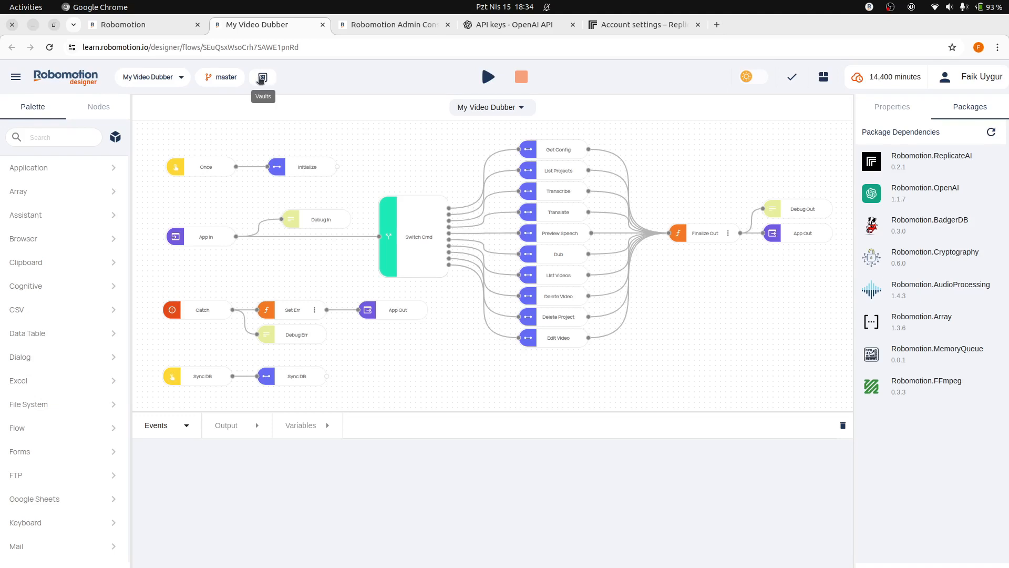
pyautogui.click(262, 77)
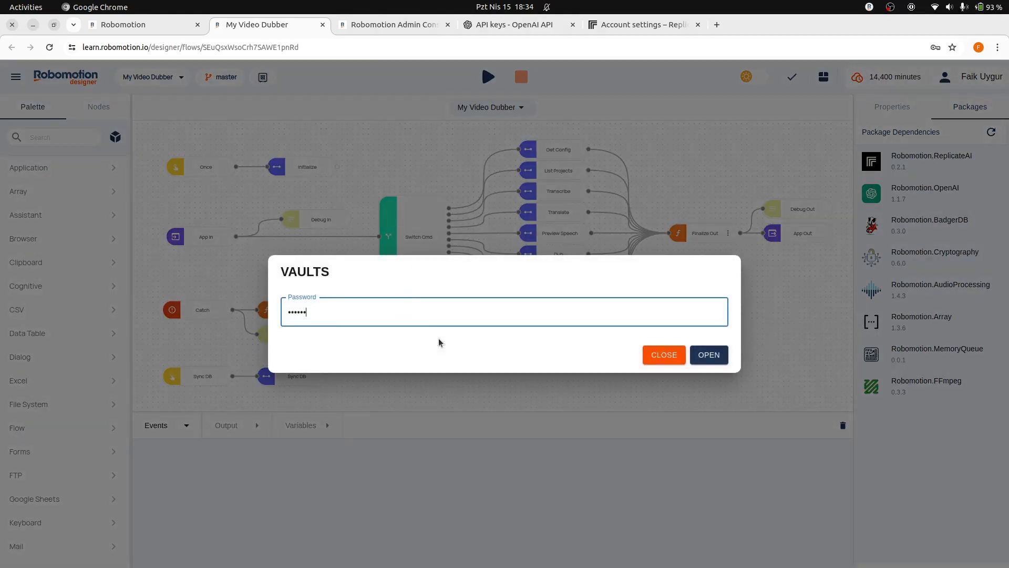
pyautogui.click(709, 355)
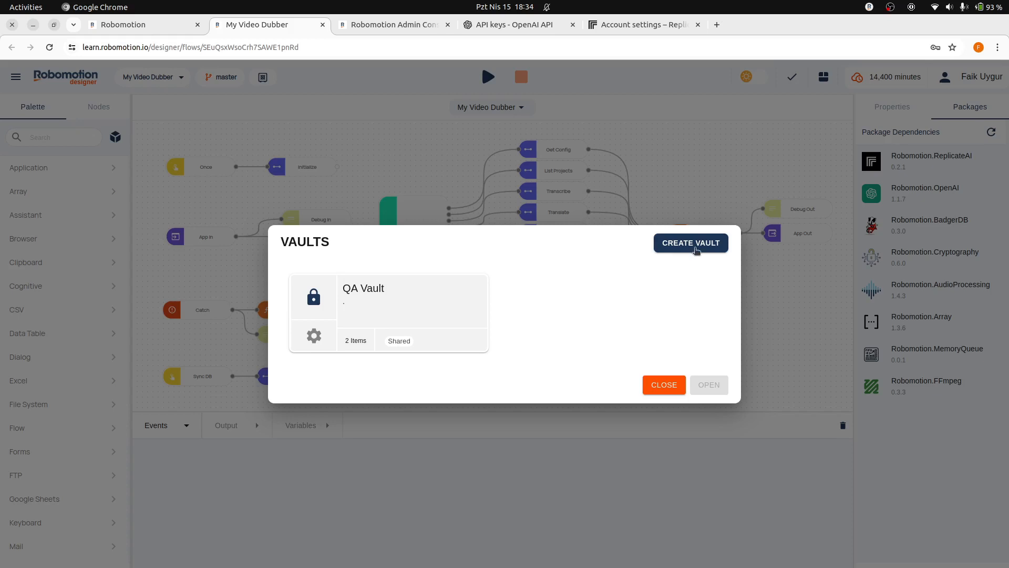
# - Create a new vault named 'Video Dubber'
pyautogui.click(691, 243)
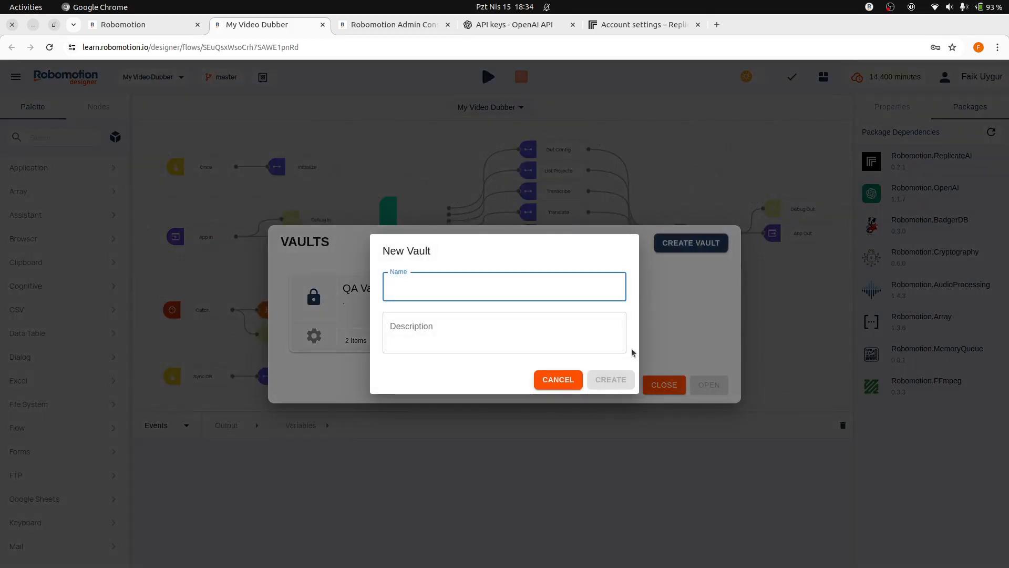
pyautogui.click(504, 286)
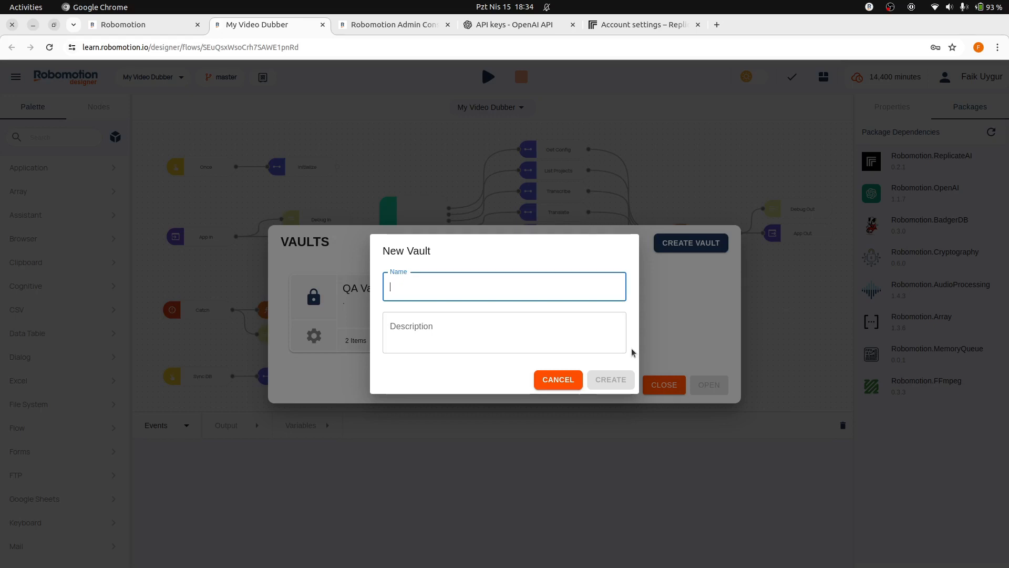
pyautogui.write('Video Dubber')
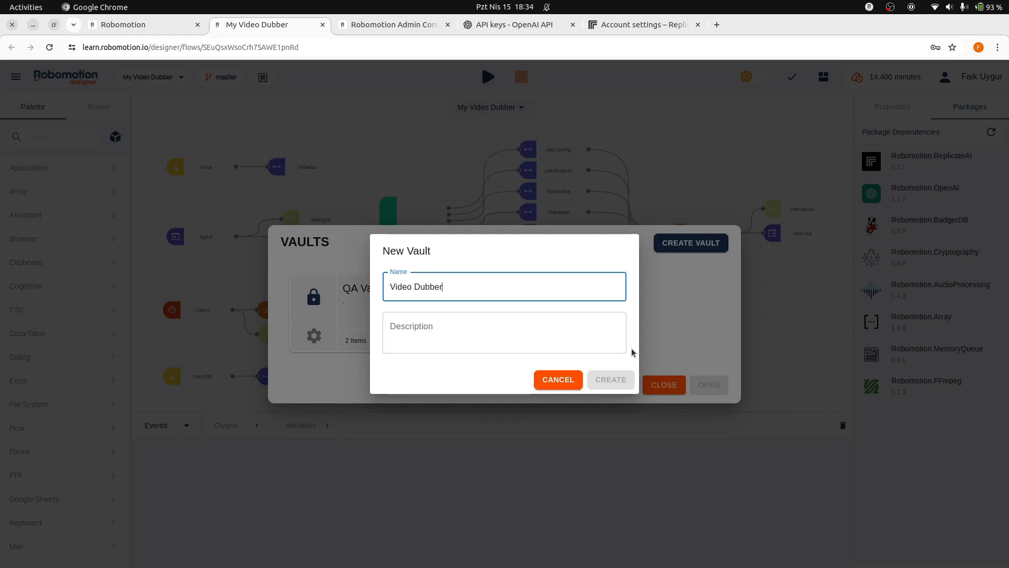
pyautogui.click(504, 332)
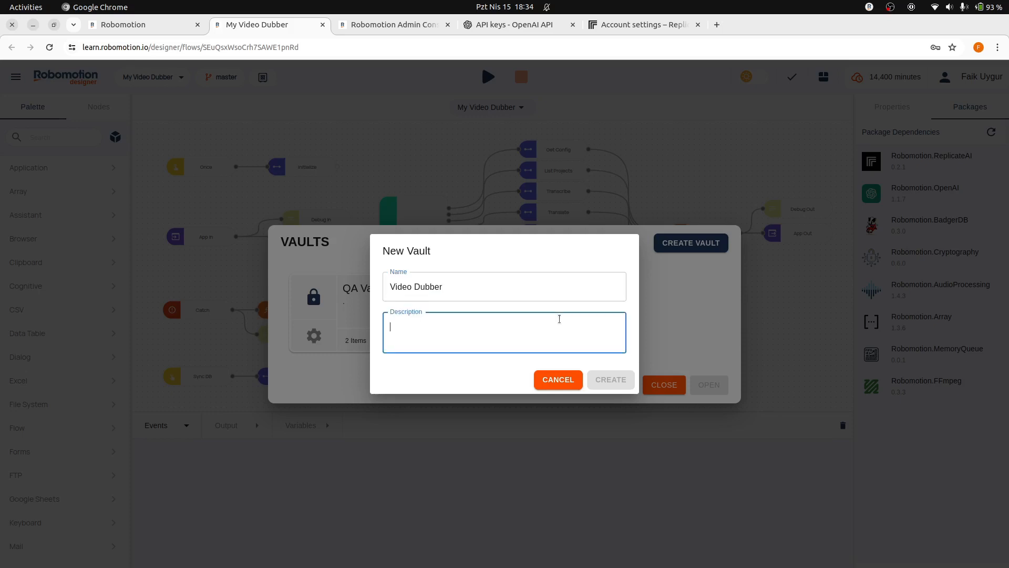
pyautogui.click(610, 379)
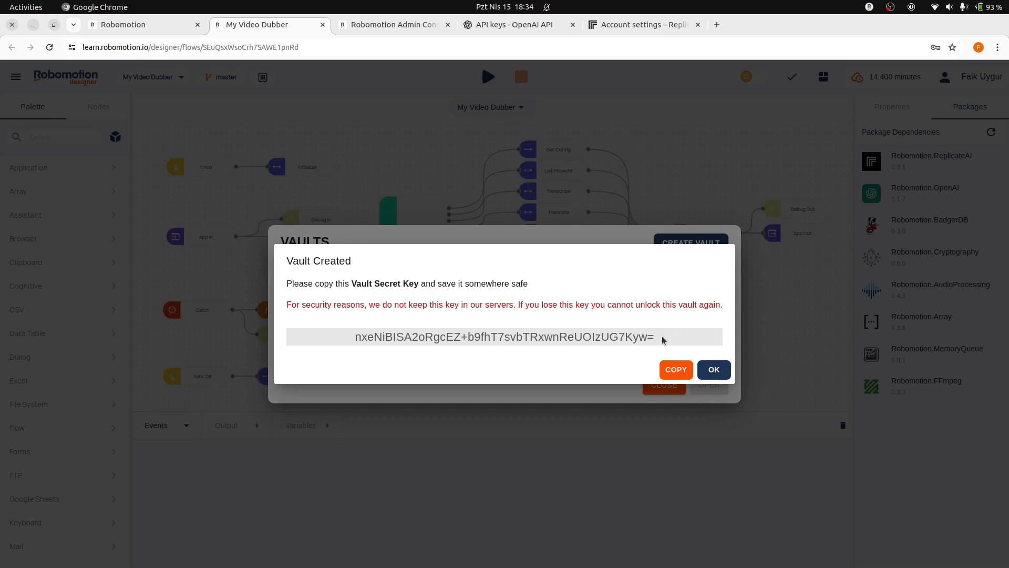
# - Select the vault's secret key and dismiss the vault-created notice
pyautogui.tripleClick(505, 336)
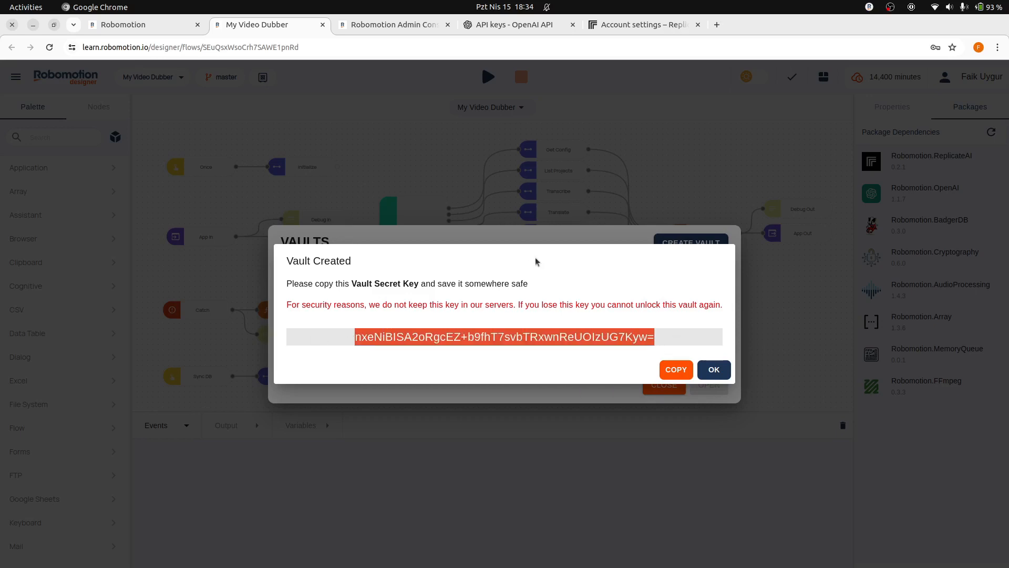
pyautogui.click(842, 25)
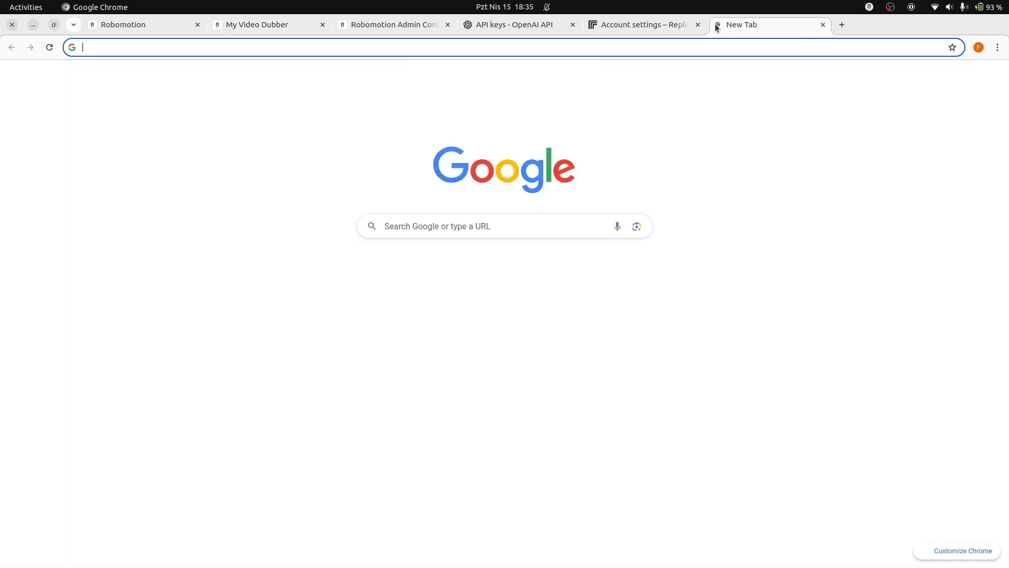
pyautogui.click(264, 24)
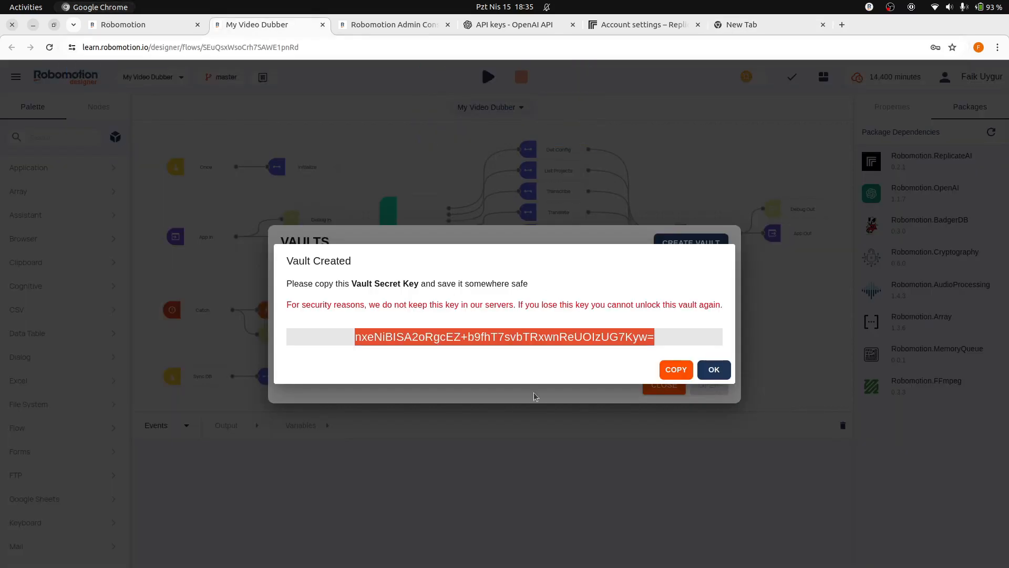
pyautogui.click(713, 369)
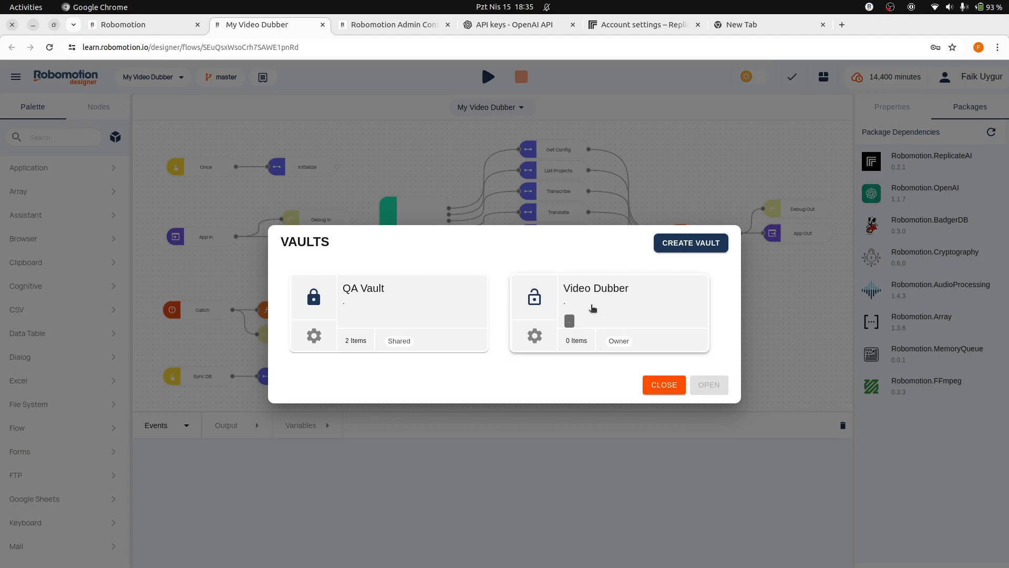
# - Open the Video Dubber vault and start a new item named 'Open API Key'
pyautogui.click(708, 384)
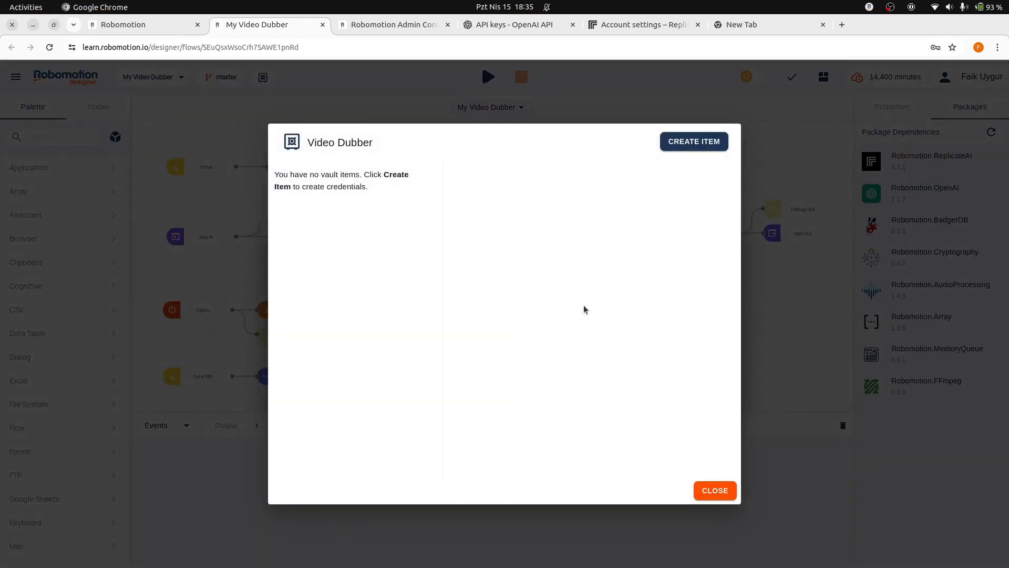
pyautogui.moveTo(588, 291)
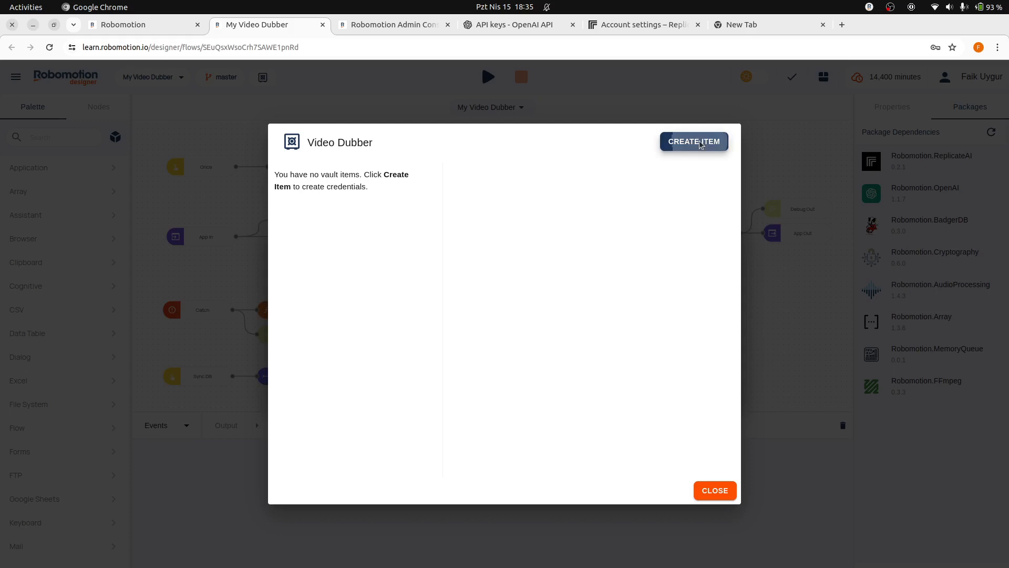
pyautogui.click(693, 141)
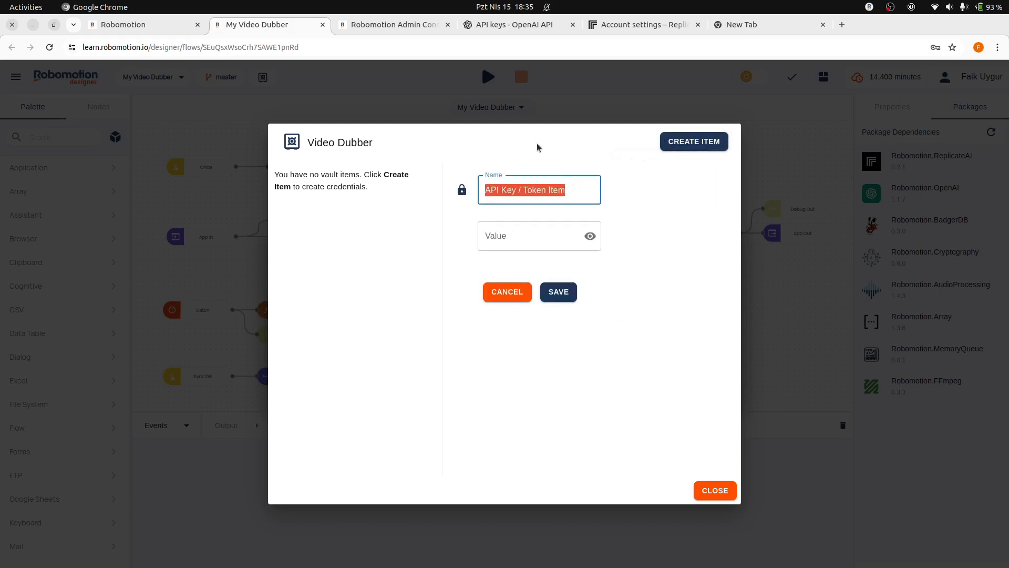
pyautogui.write('Open API Key')
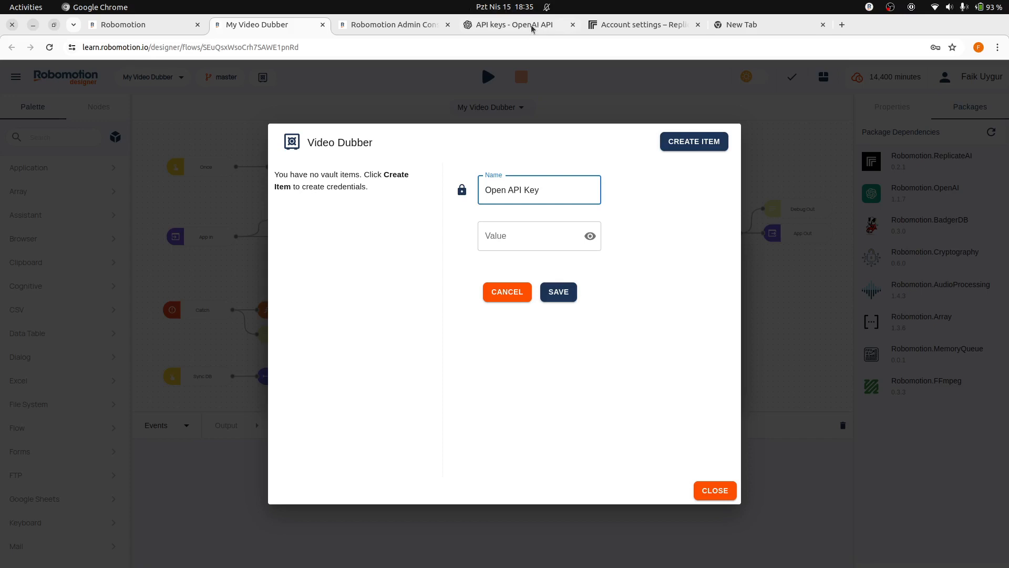
# - Generate an OpenAI secret key named 'Video Dubber' and copy it
pyautogui.click(508, 25)
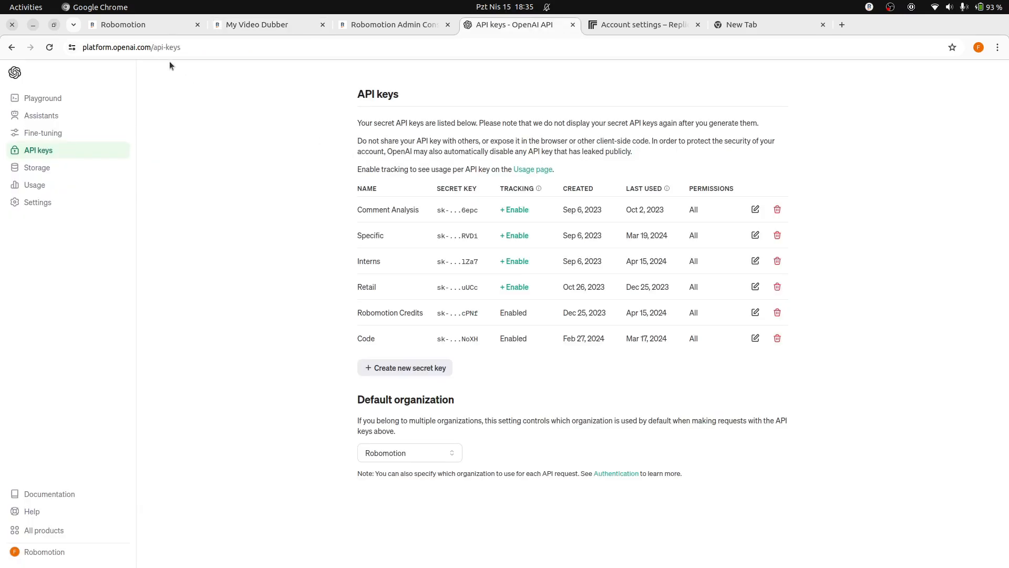
pyautogui.click(405, 368)
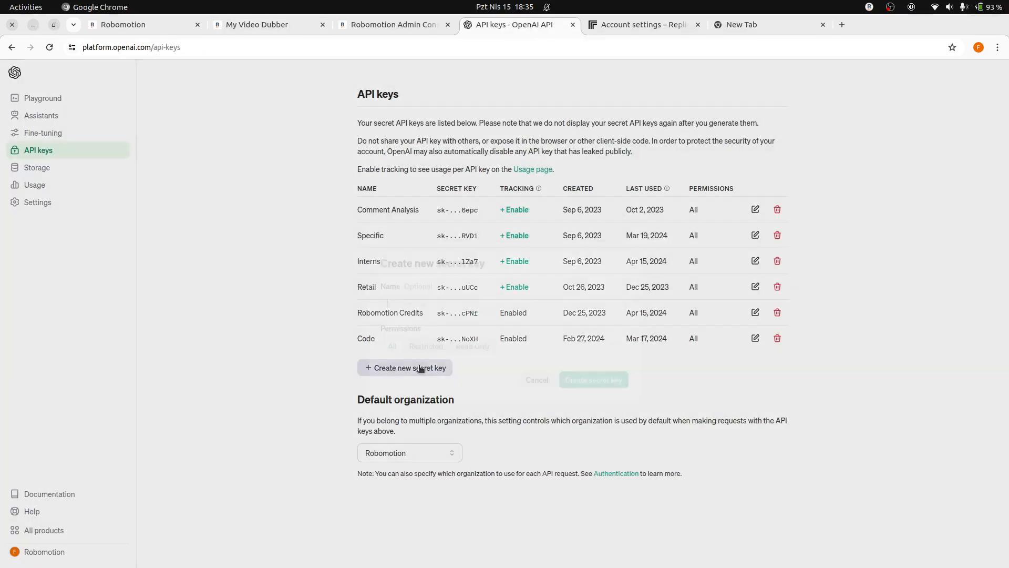
pyautogui.click(405, 367)
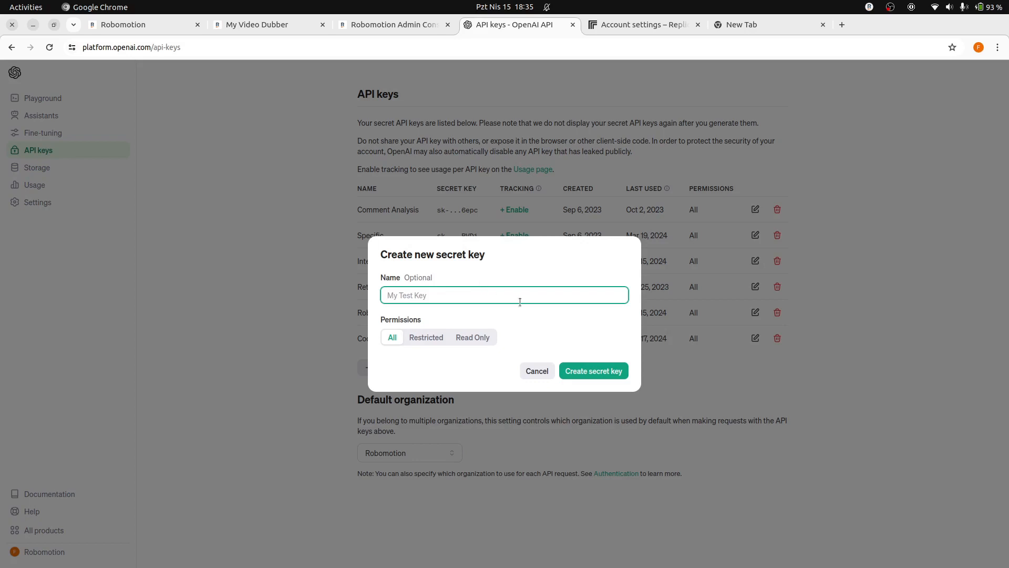
pyautogui.write('Video Dubber')
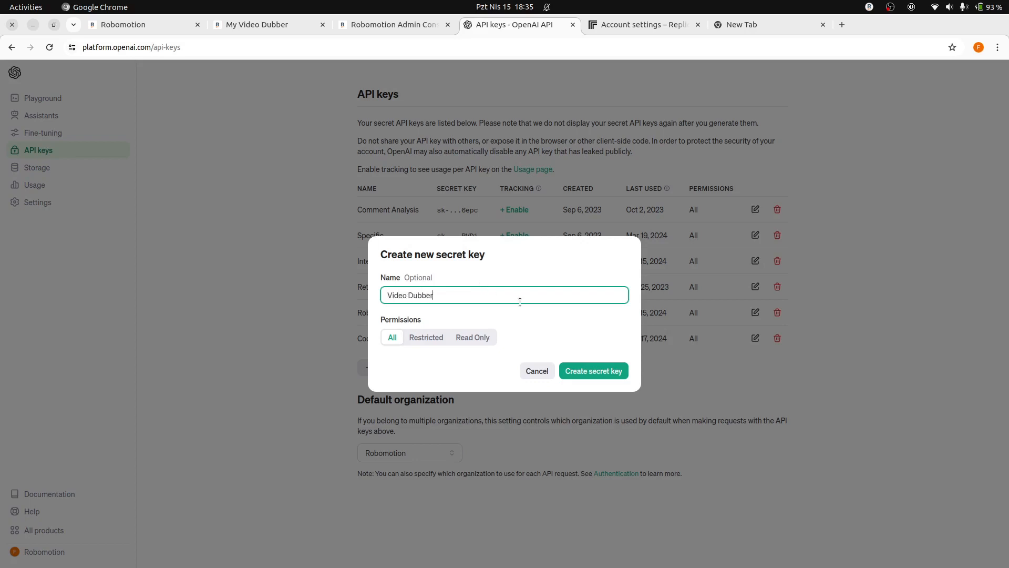
pyautogui.click(593, 371)
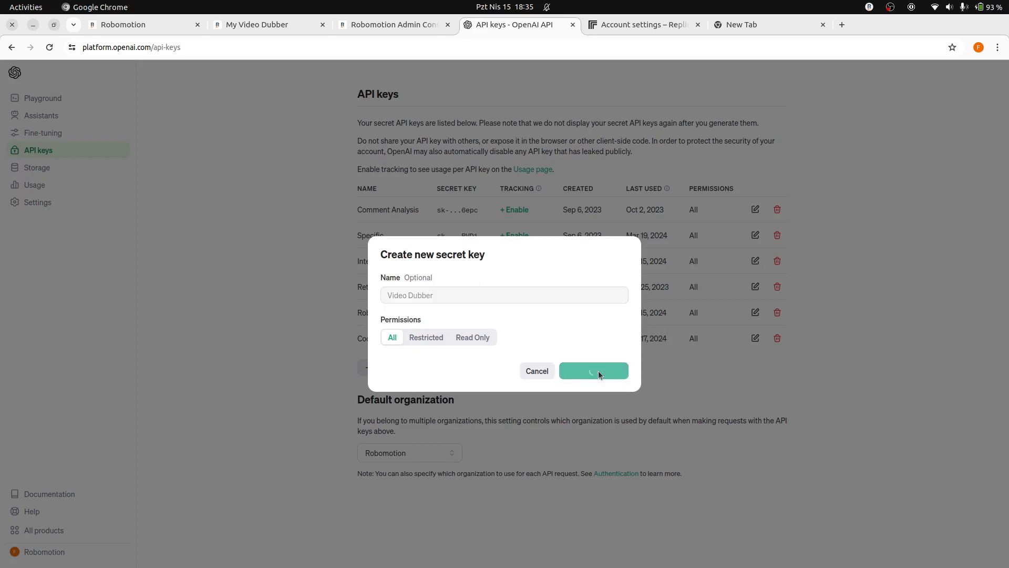
pyautogui.click(593, 370)
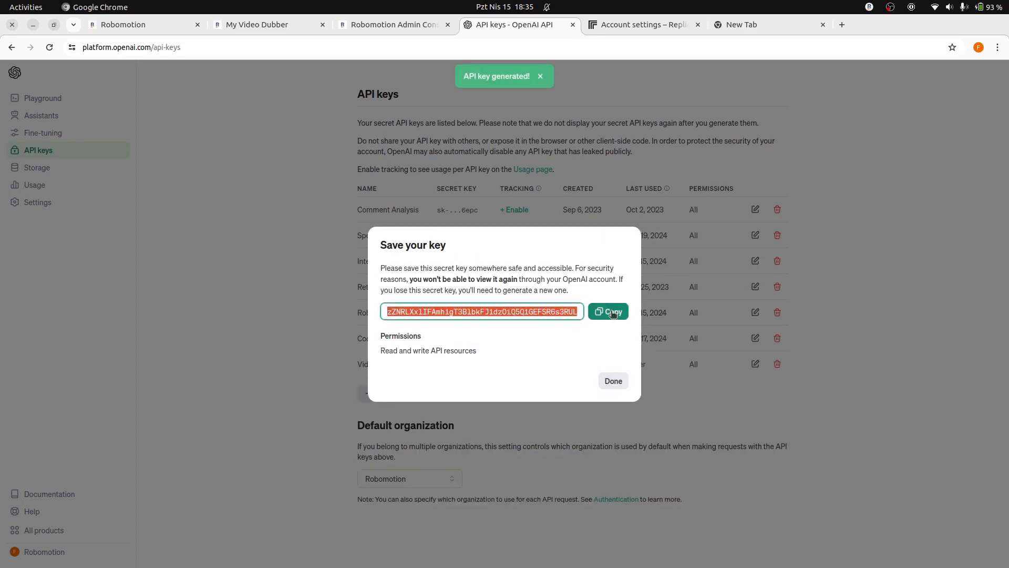
pyautogui.click(608, 311)
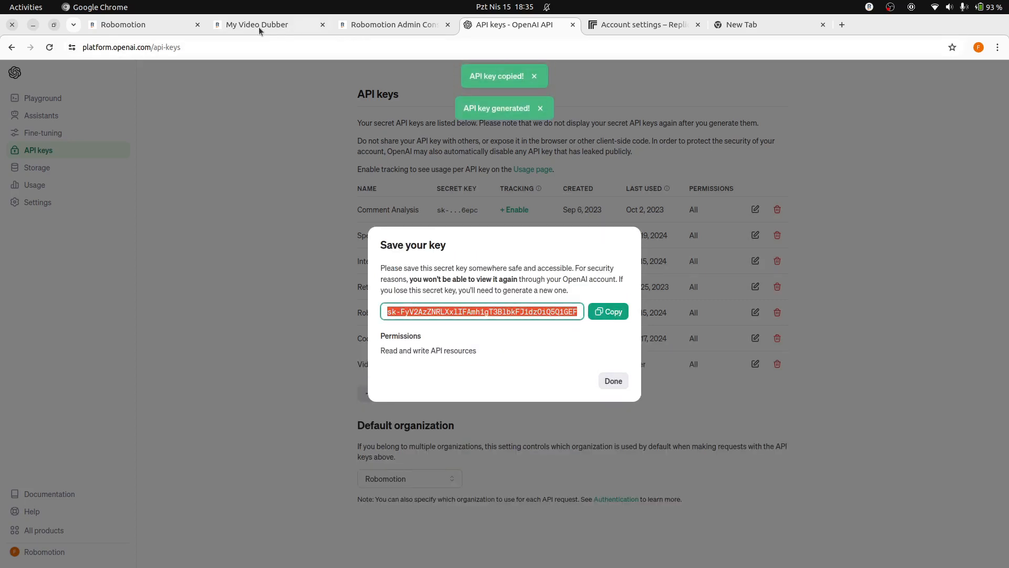
# - Save Open API Key, then start an API Key / Token item named 'Replicate API Key'
pyautogui.click(256, 25)
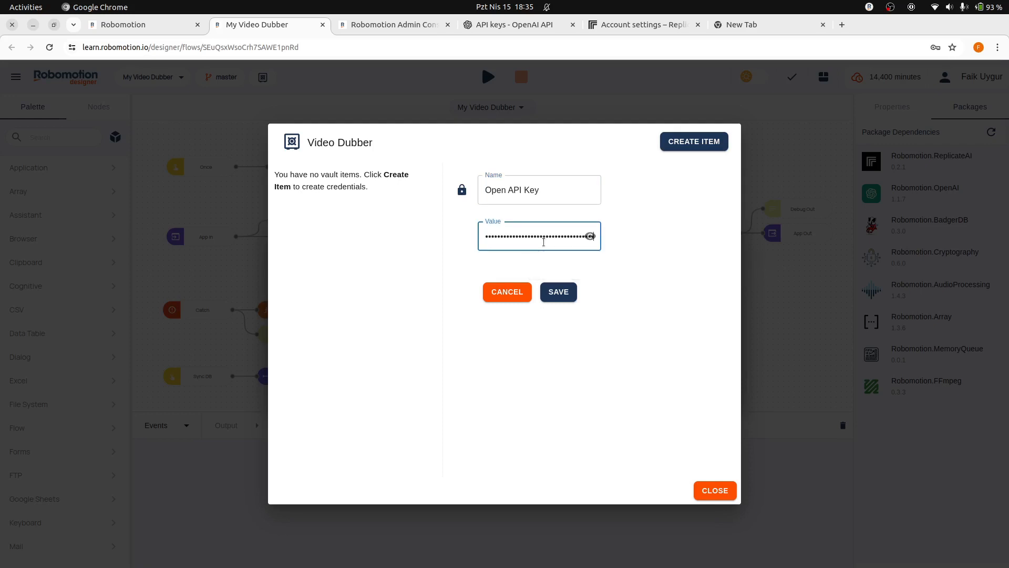
pyautogui.click(557, 292)
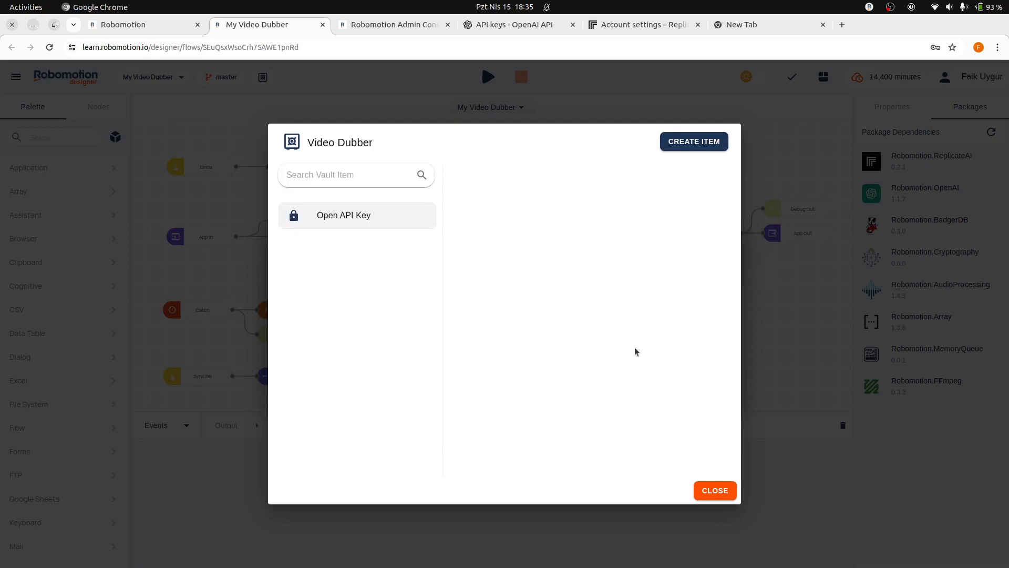
pyautogui.click(693, 141)
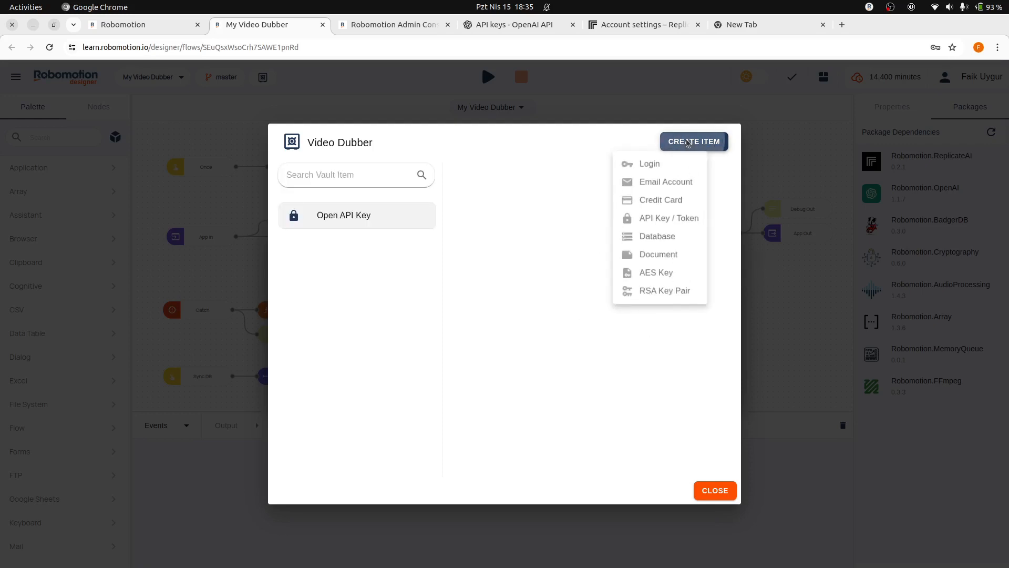
pyautogui.moveTo(668, 221)
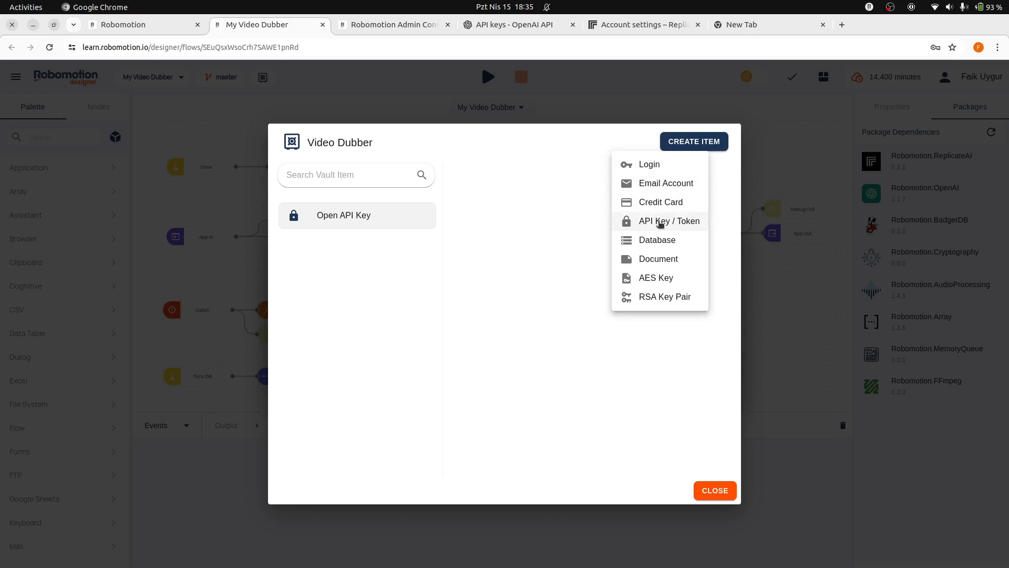
pyautogui.click(669, 221)
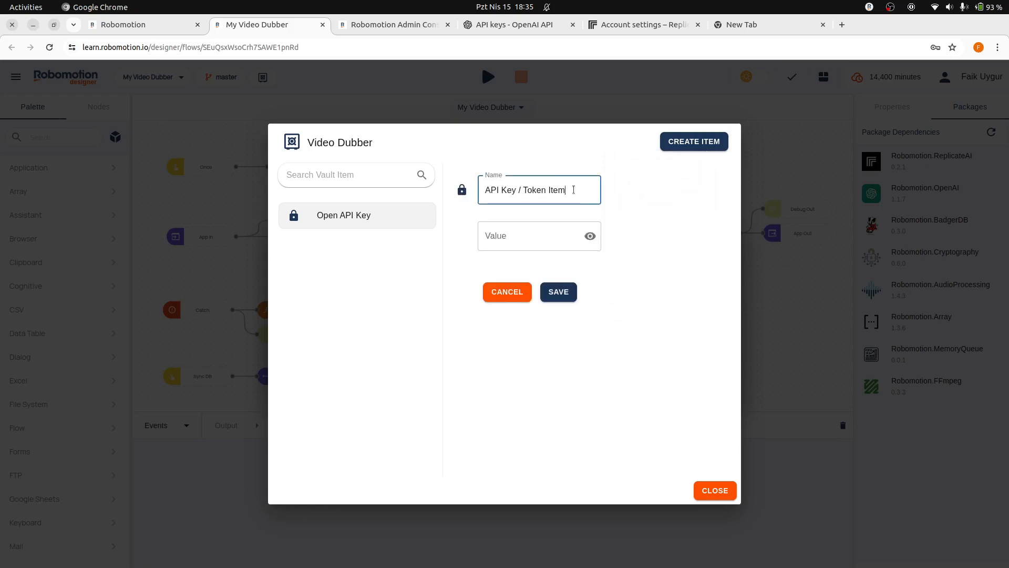
pyautogui.write('Replicate')
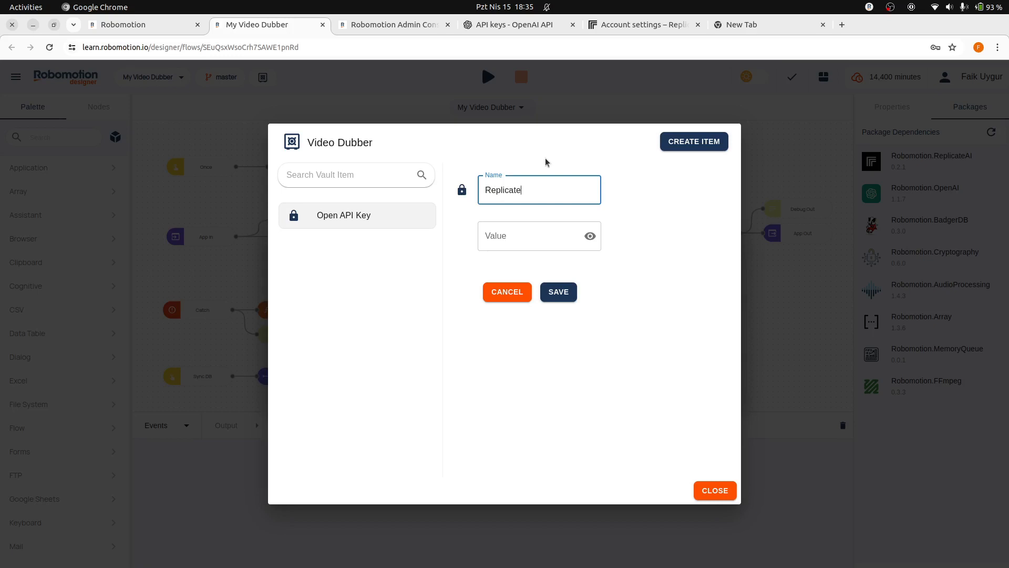
pyautogui.write('API Key')
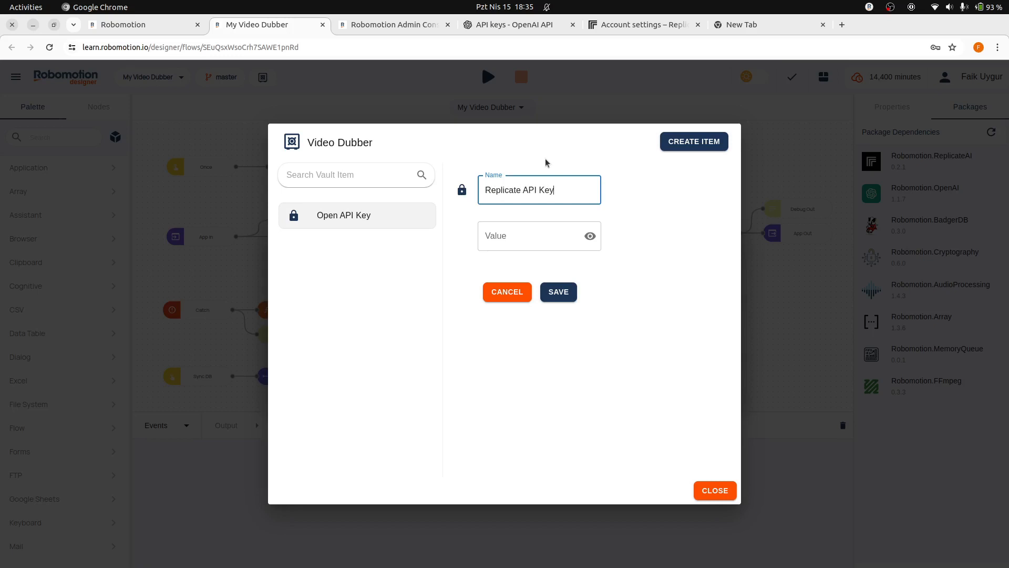
# - Create a Replicate API token named 'Video Dubber' and copy its value
pyautogui.click(642, 24)
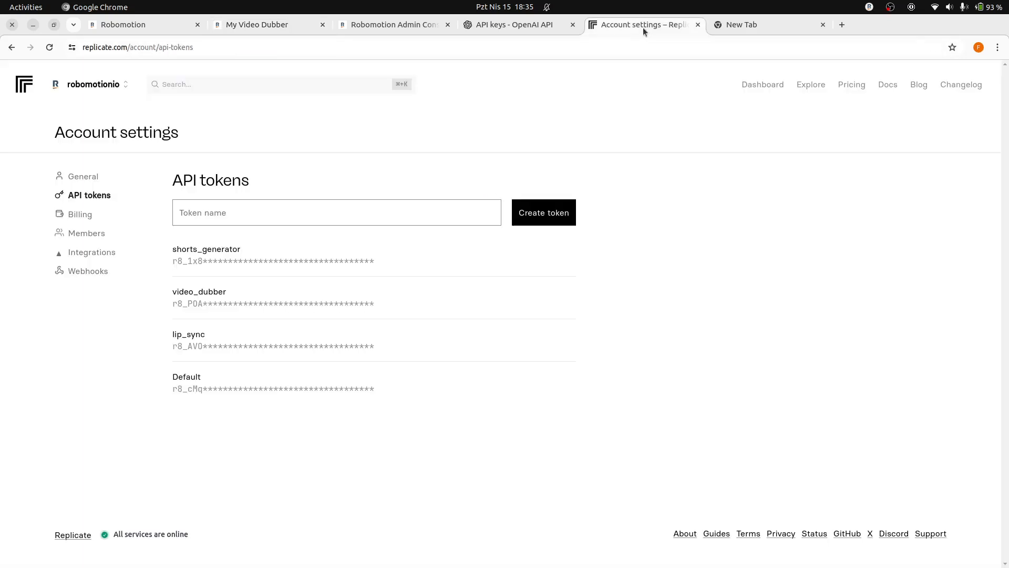
pyautogui.click(93, 84)
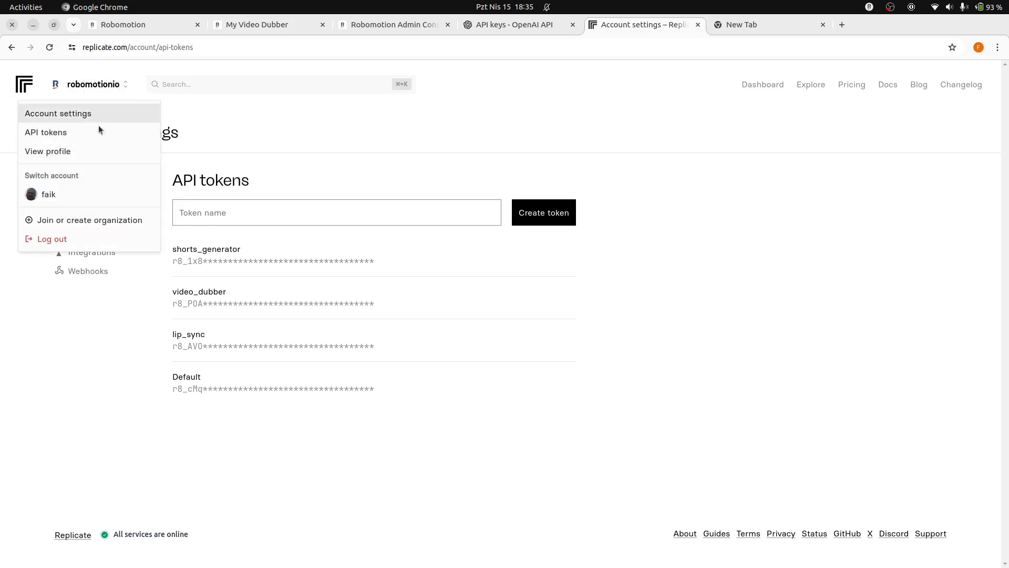
pyautogui.moveTo(46, 132)
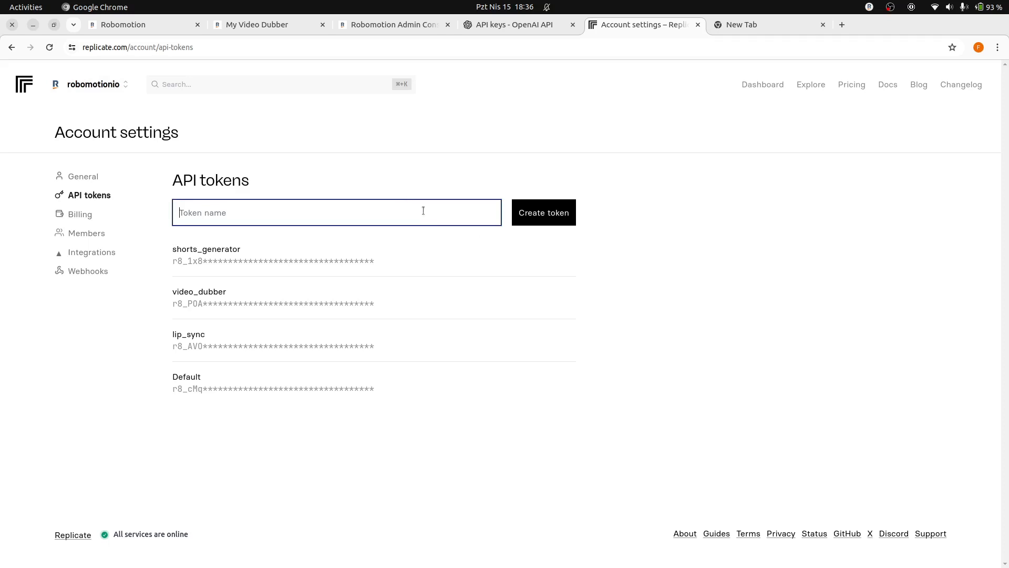
pyautogui.write('Video D')
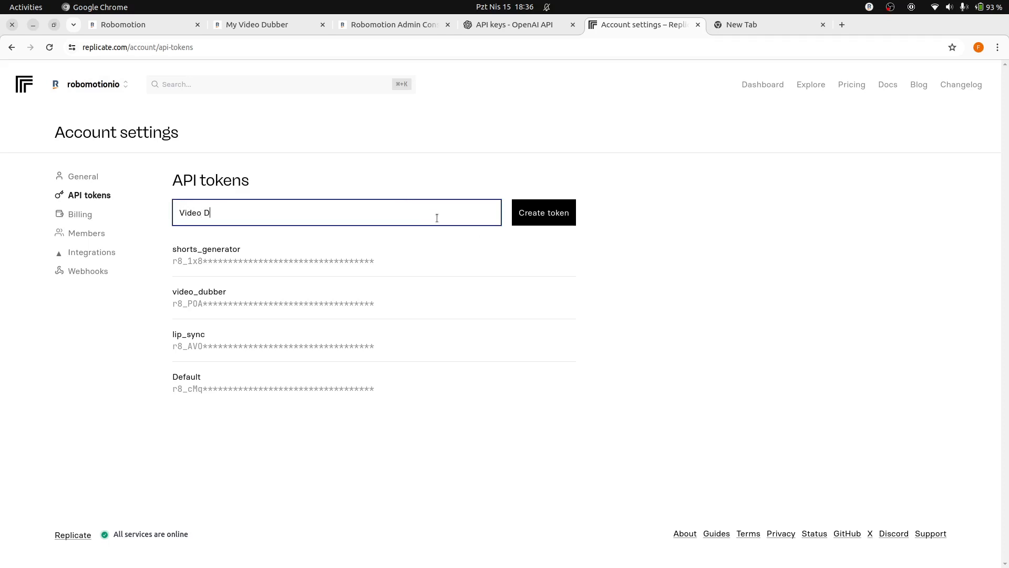
pyautogui.write('ubber')
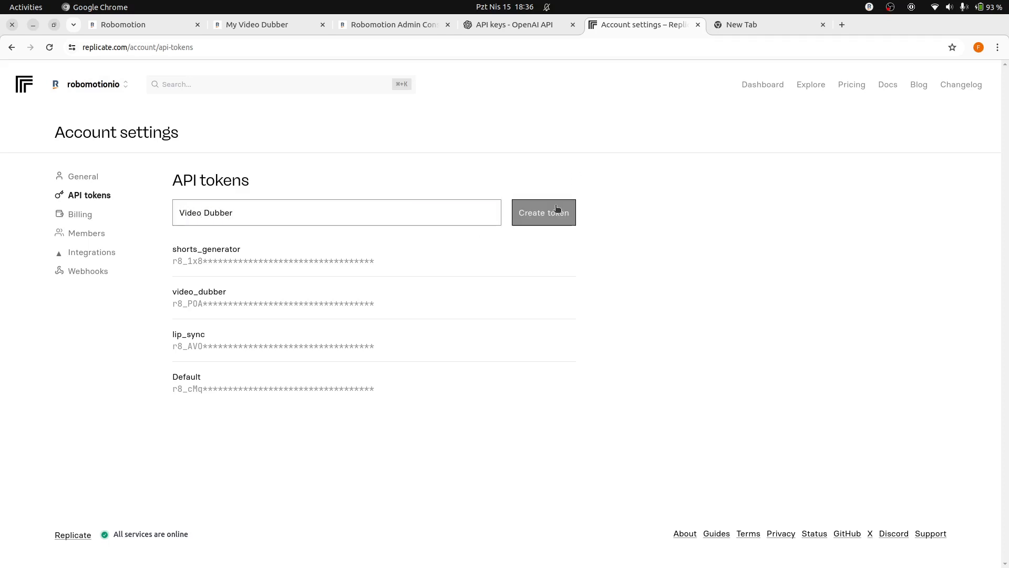
pyautogui.click(543, 212)
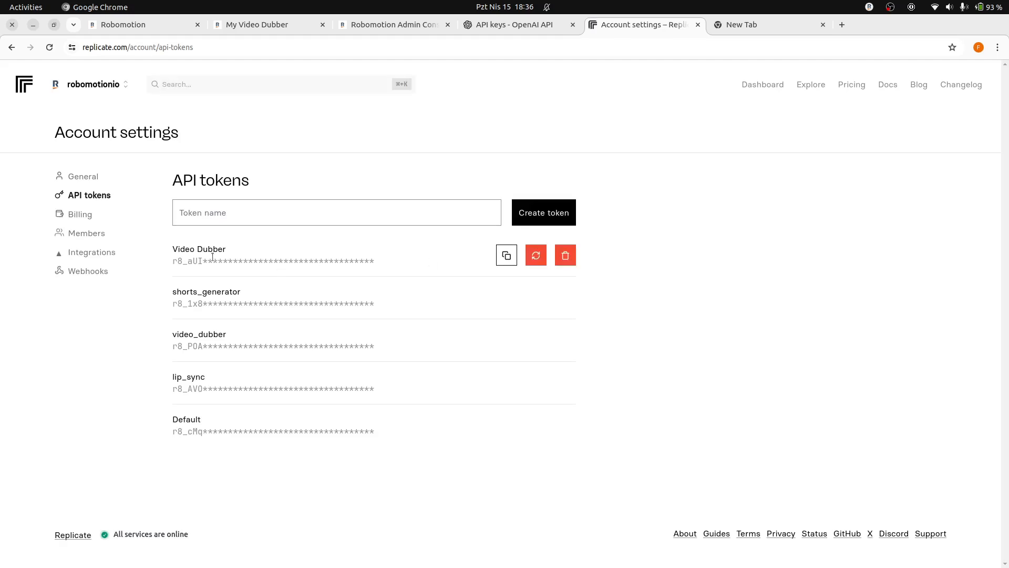
pyautogui.click(507, 255)
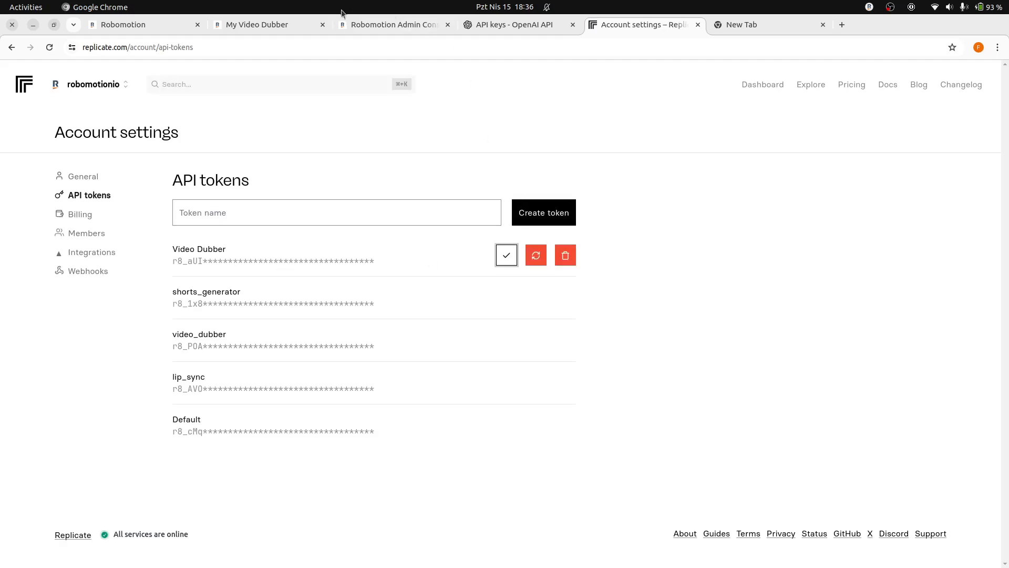
# - Save the Replicate API Key item, close both vault dialogs, and select the Initialize node
pyautogui.click(257, 25)
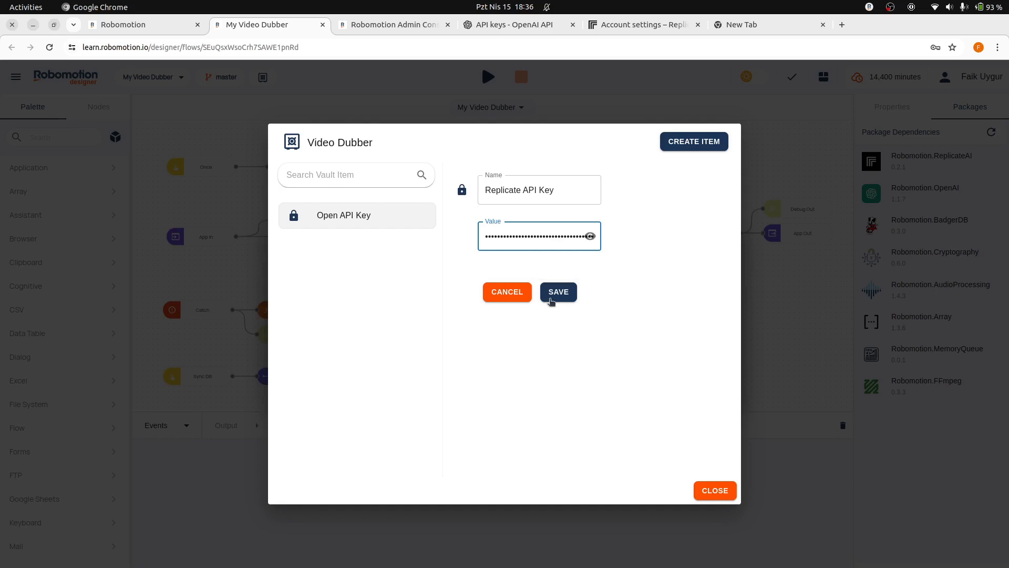
pyautogui.click(558, 292)
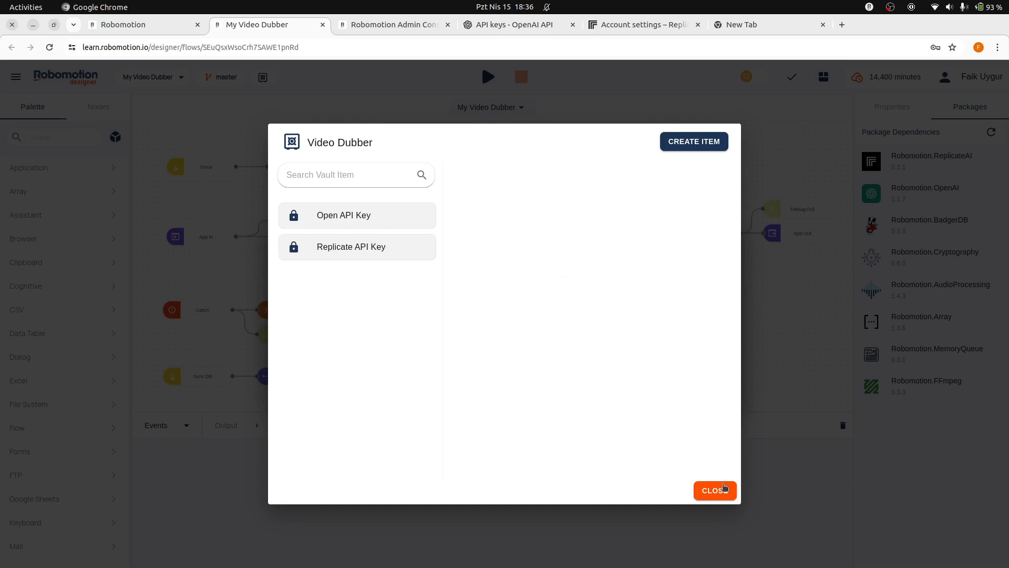
pyautogui.click(714, 490)
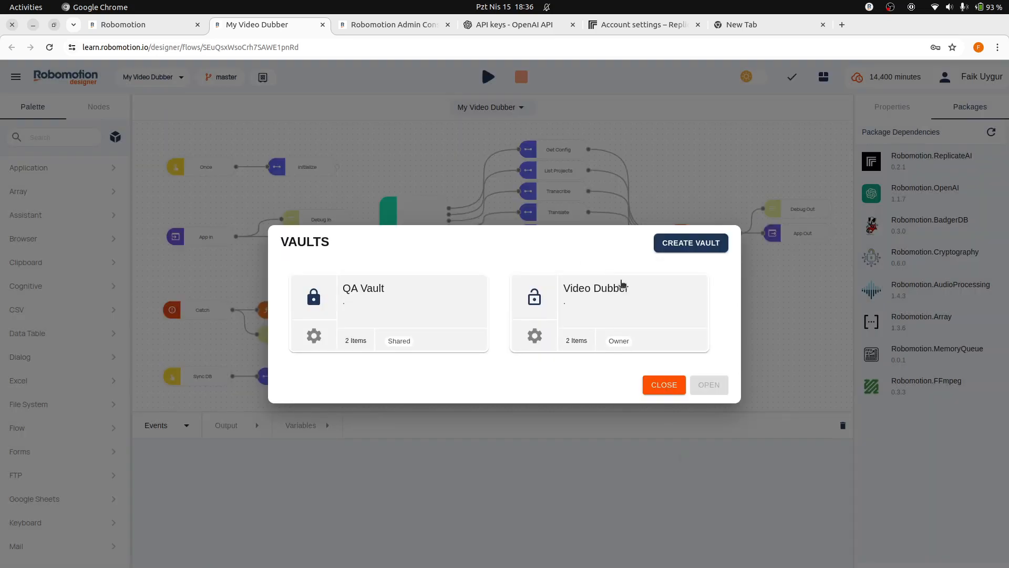
pyautogui.click(662, 384)
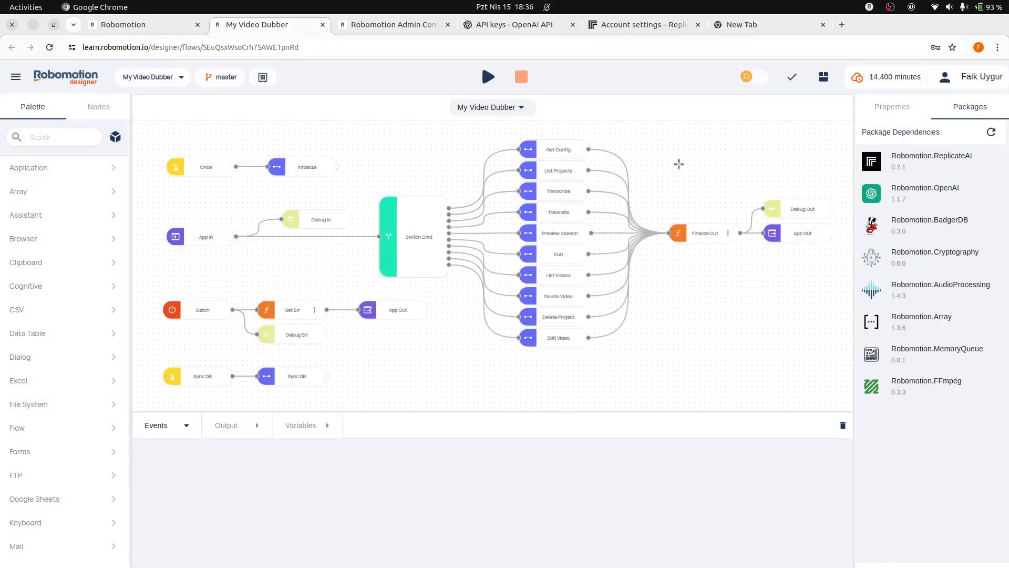
pyautogui.moveTo(290, 131)
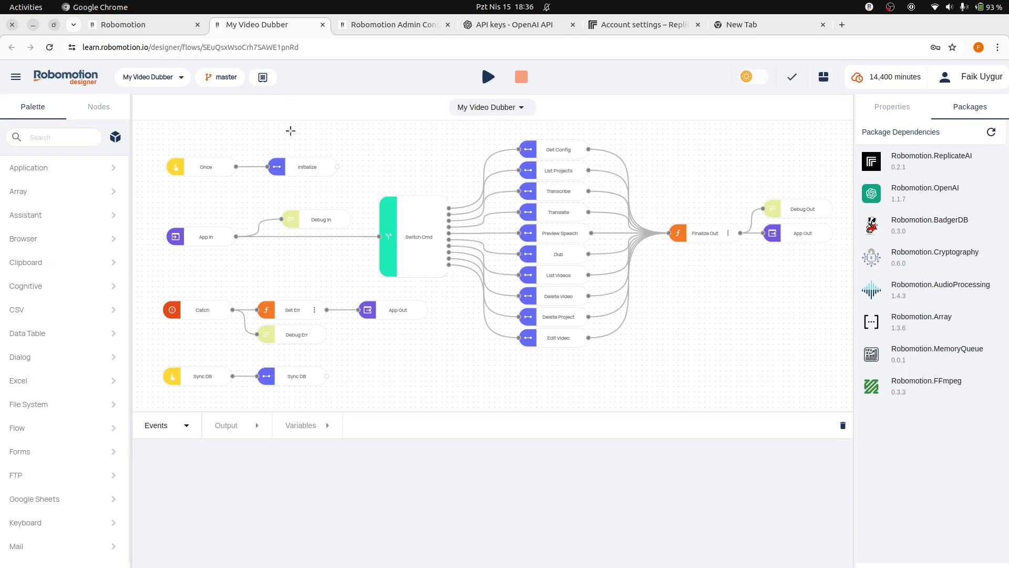
pyautogui.moveTo(309, 161)
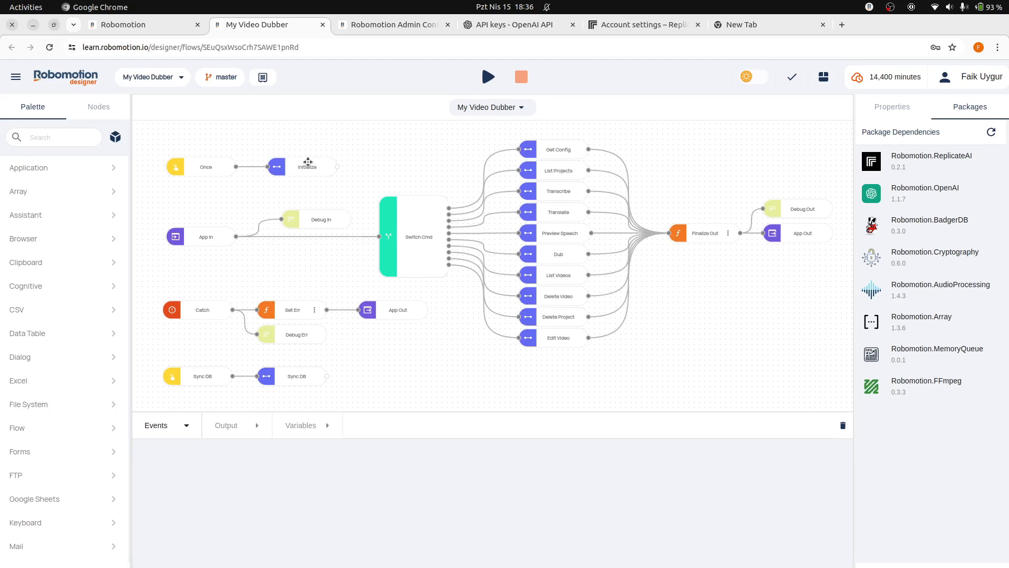
pyautogui.click(307, 166)
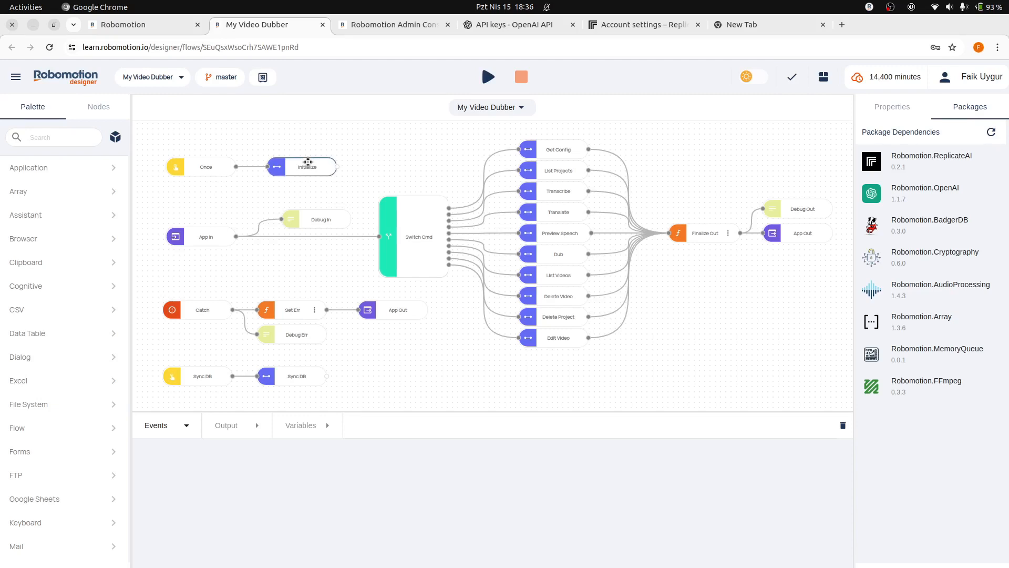
# - In the Initialize subflow, make Replicate Connect use the vault's Replicate API Key instead of credits
pyautogui.doubleClick(307, 166)
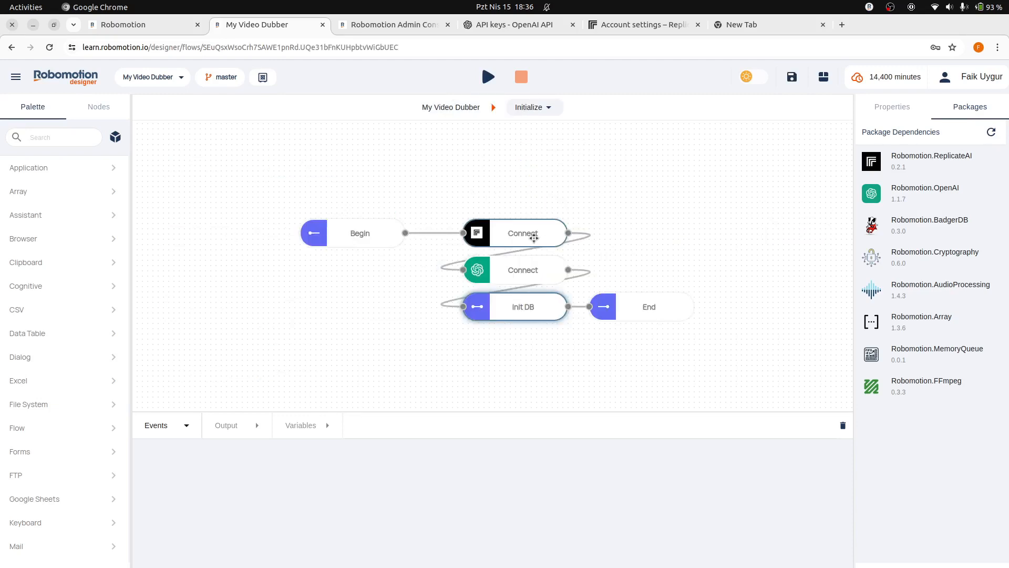
pyautogui.click(522, 232)
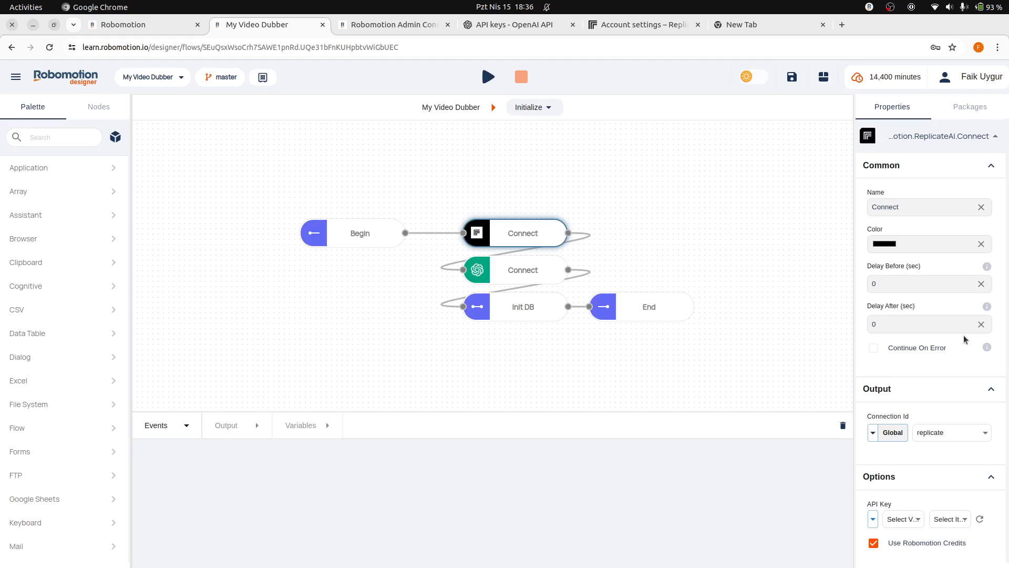
pyautogui.click(873, 543)
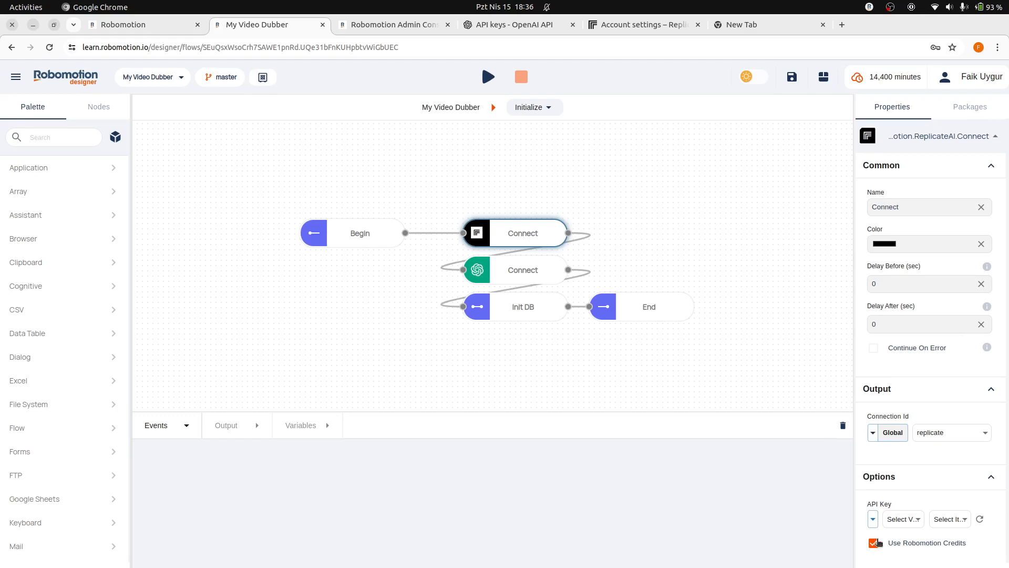
pyautogui.click(874, 543)
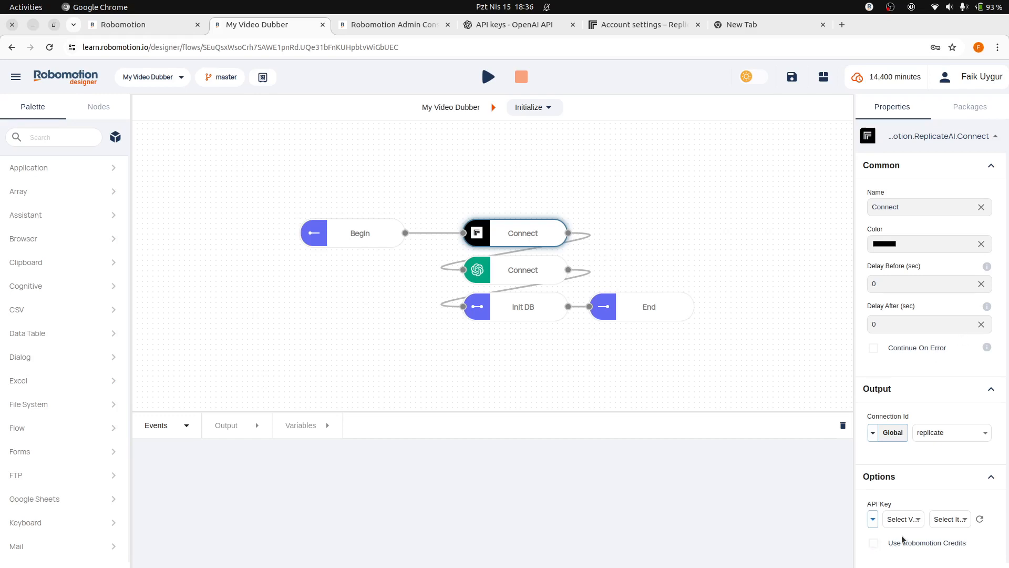
pyautogui.click(902, 519)
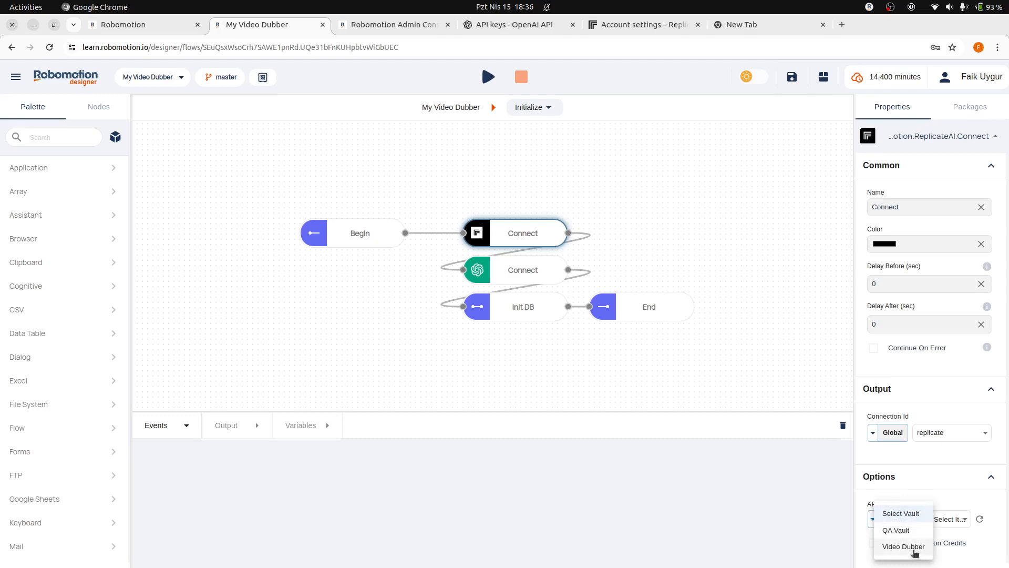
pyautogui.moveTo(904, 545)
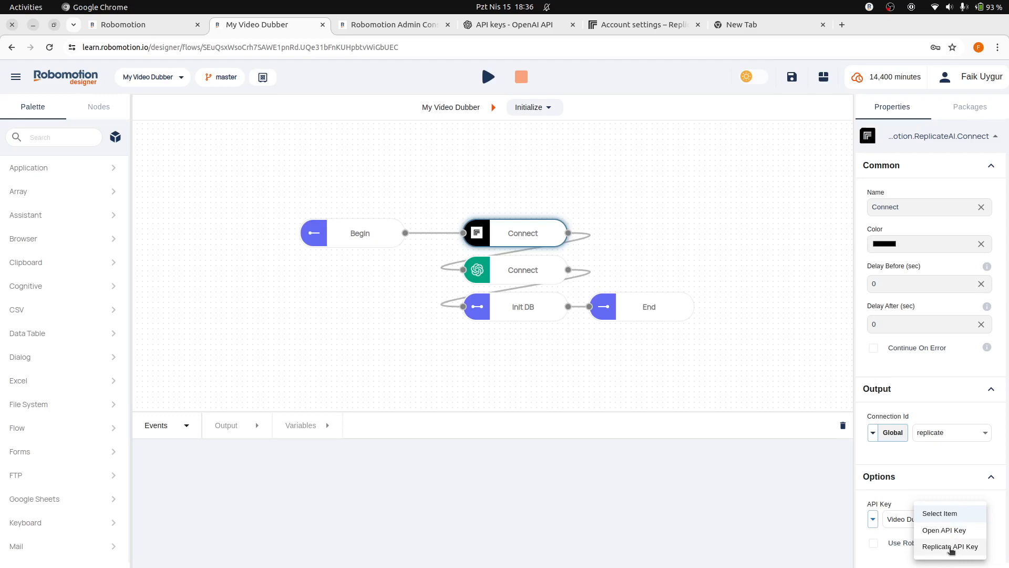
pyautogui.click(950, 545)
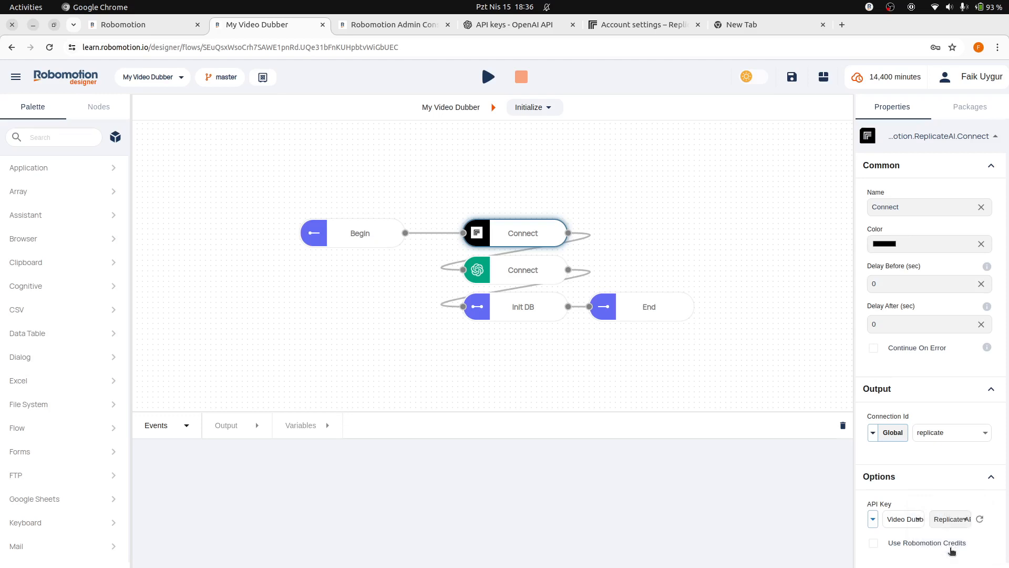
pyautogui.moveTo(667, 283)
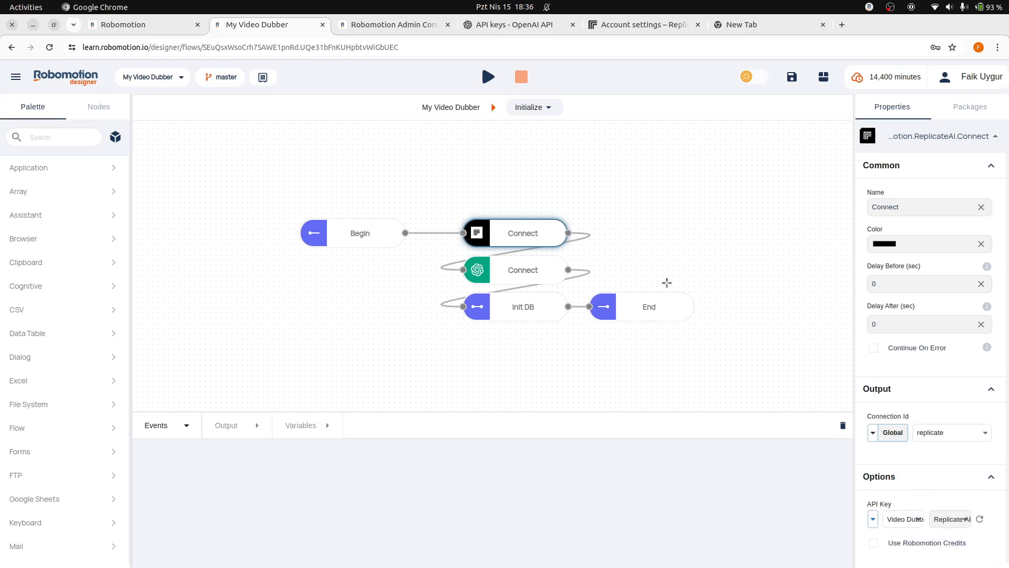
# - Turn off Robomotion credits for OpenAI Connect and use the Video Dubber vault's OpenAI key
pyautogui.click(522, 270)
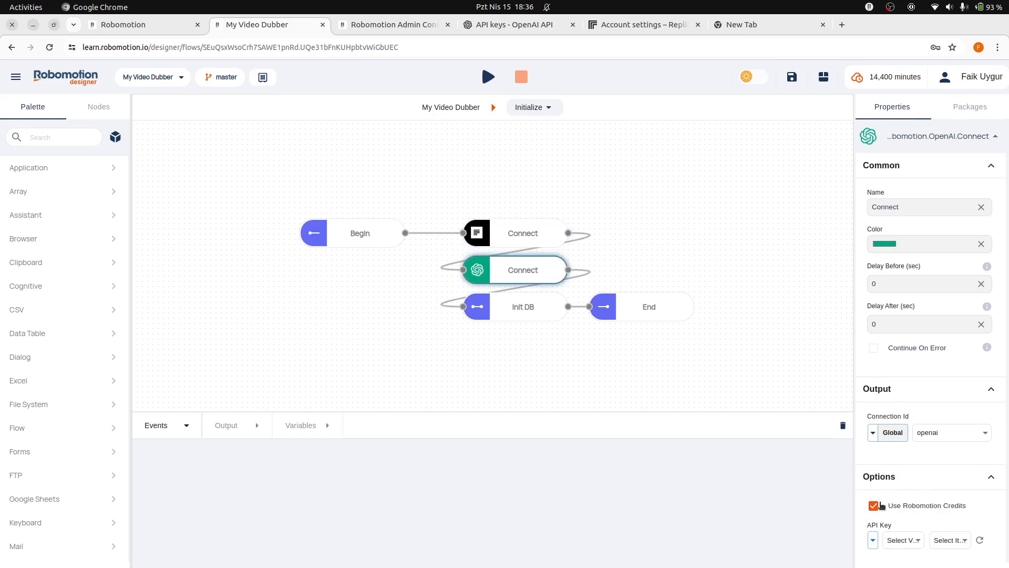
pyautogui.click(874, 505)
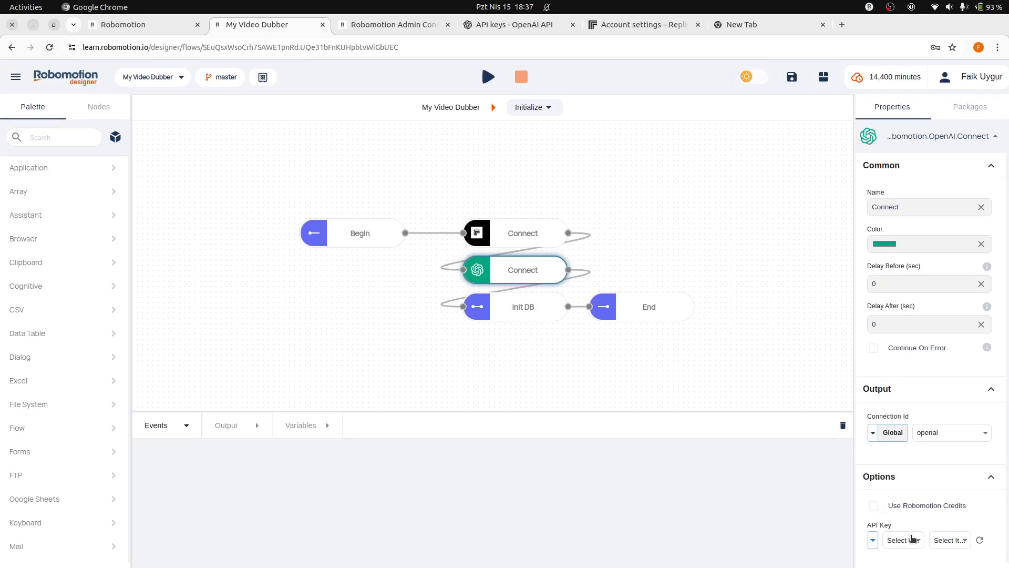
pyautogui.click(903, 540)
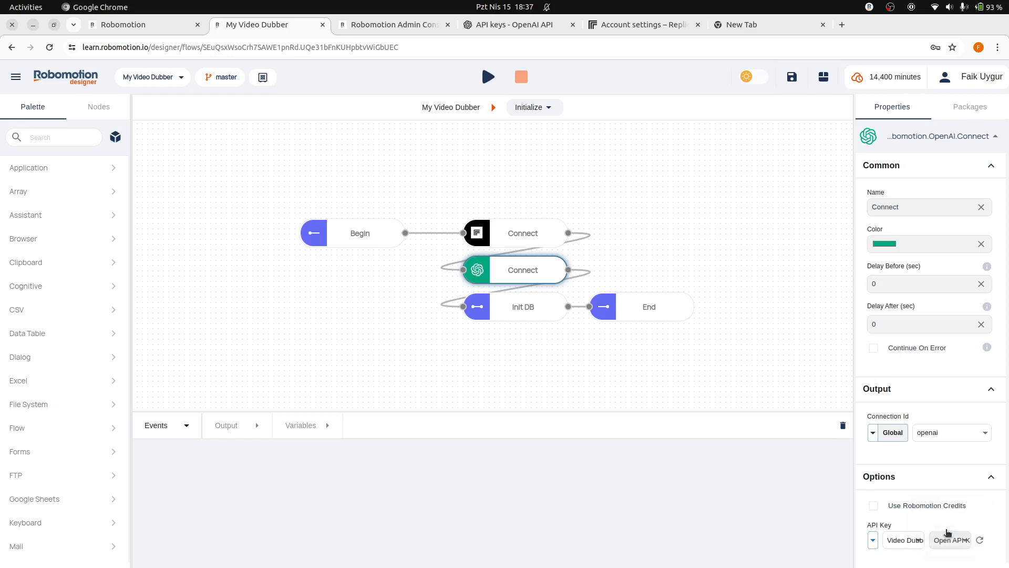
pyautogui.click(970, 107)
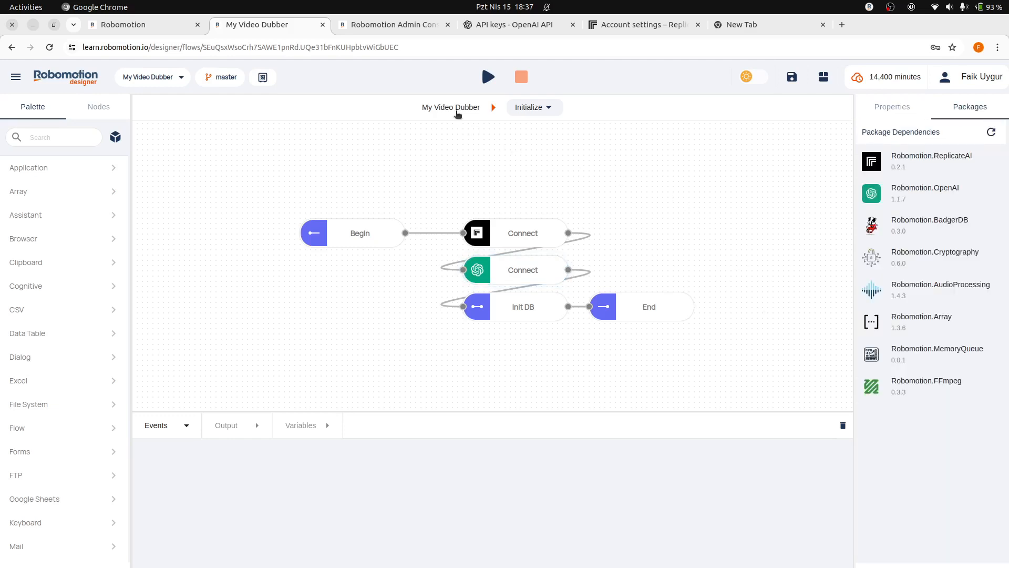
# - Return to the My Video Dubber main flow, save it, and begin a new version
pyautogui.click(451, 107)
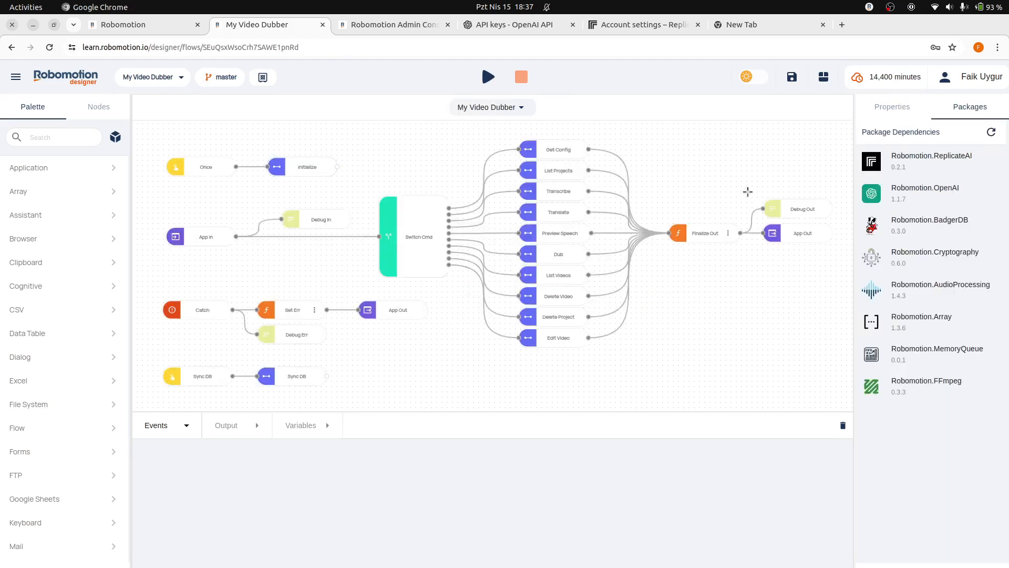
pyautogui.moveTo(723, 192)
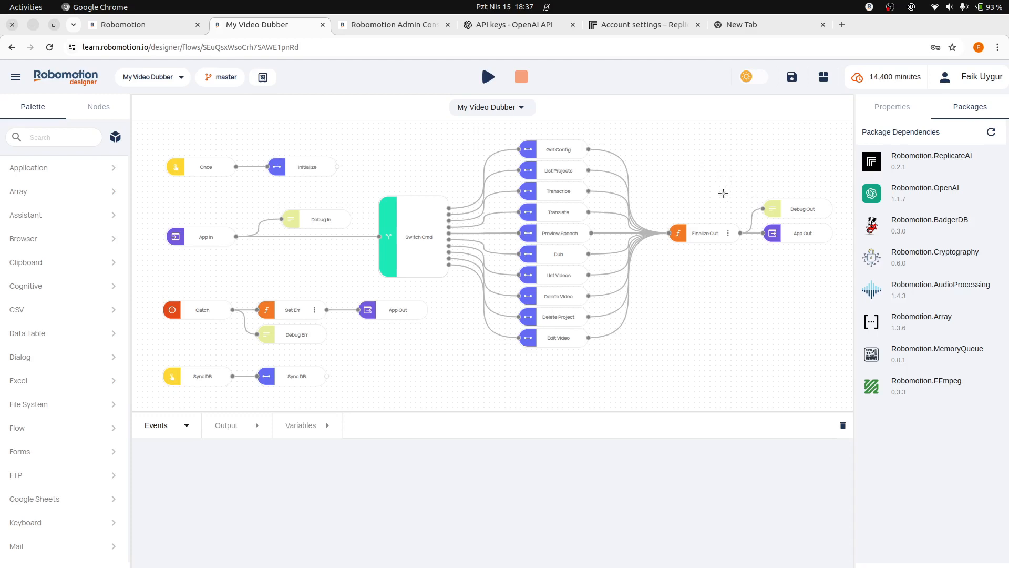
pyautogui.moveTo(445, 363)
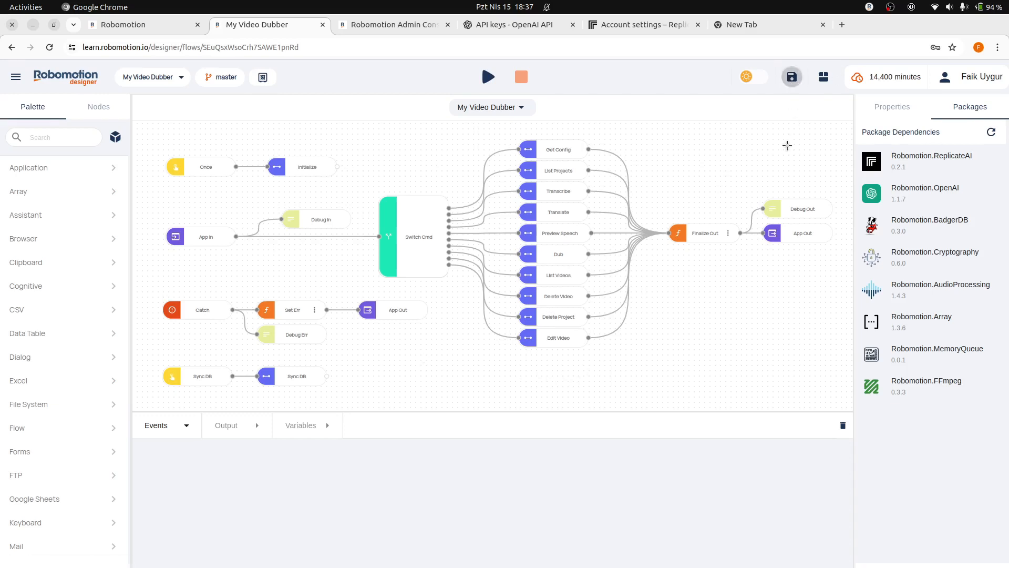
pyautogui.click(792, 76)
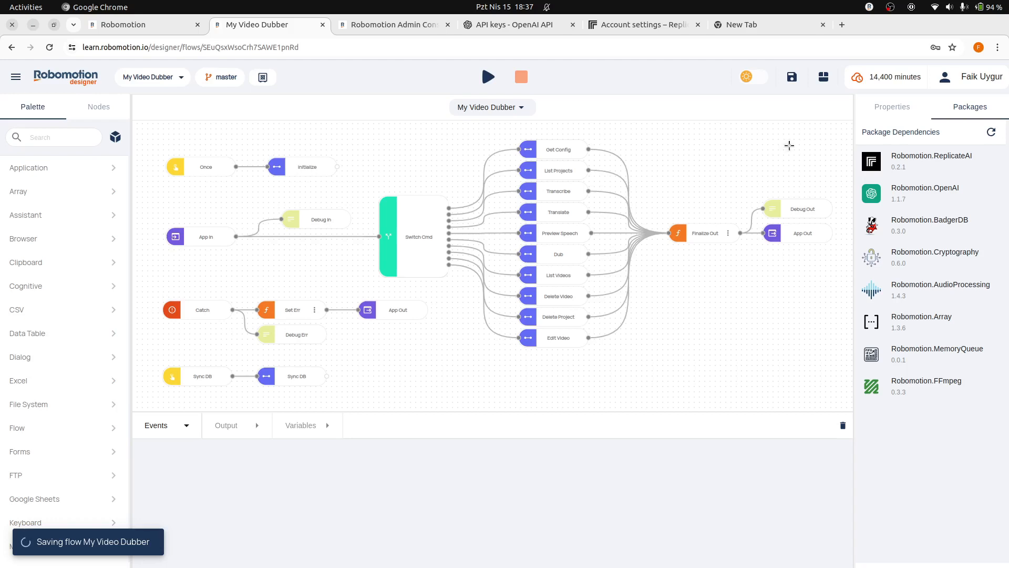
pyautogui.click(791, 77)
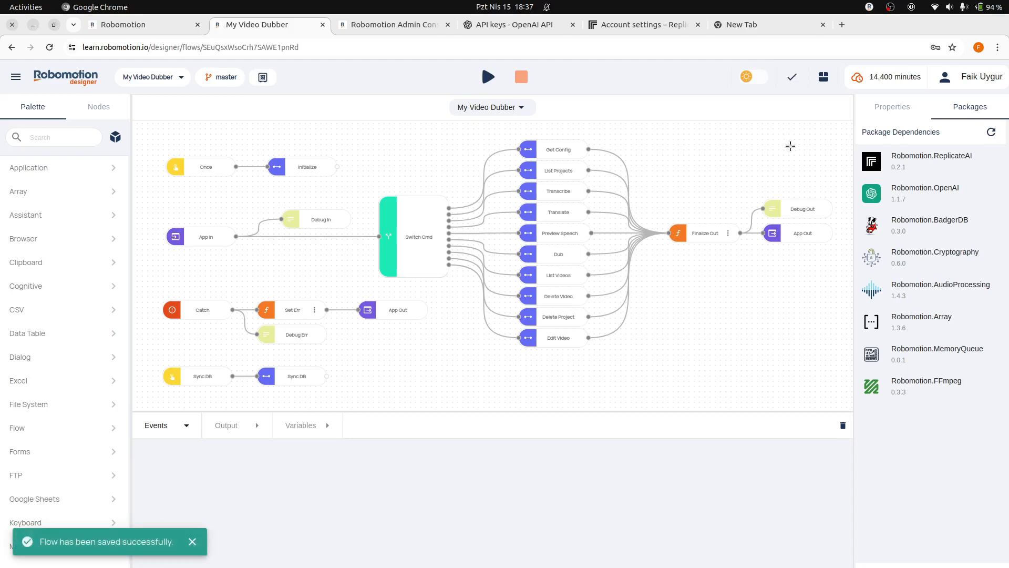
pyautogui.click(225, 78)
pyautogui.write('v')
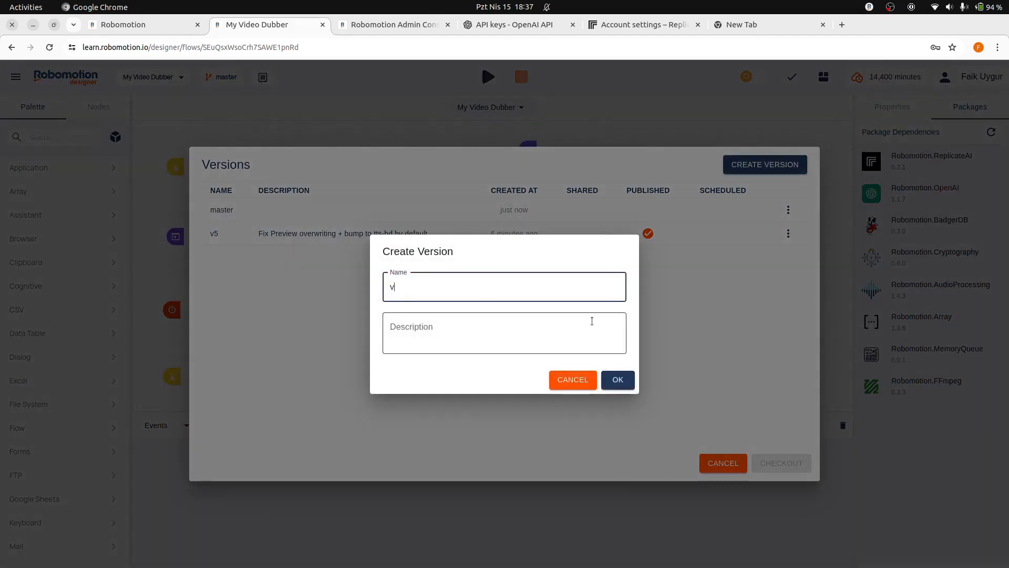
# - Create flow version v6 with the description 'Own API Keys'
pyautogui.write('6')
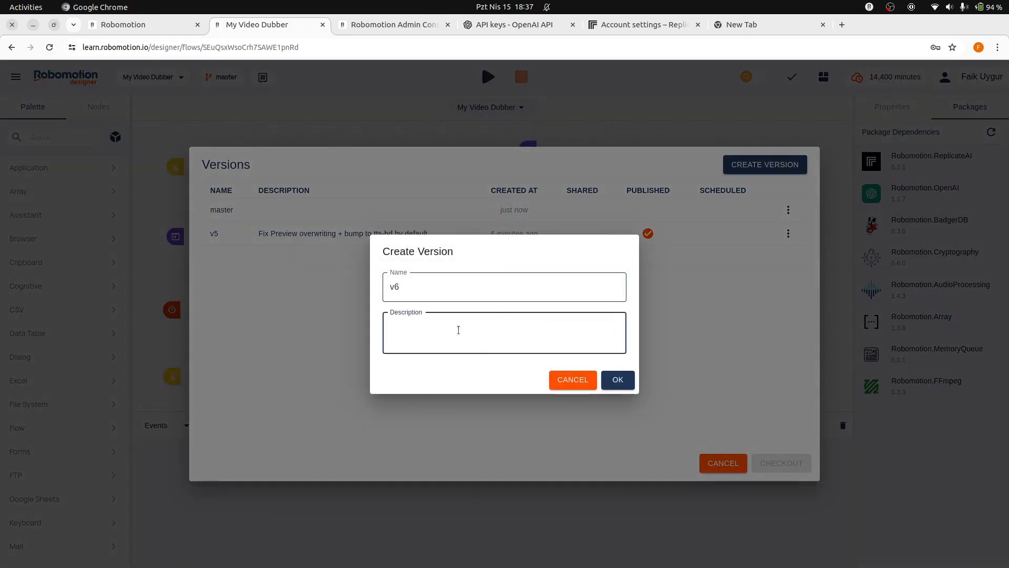
pyautogui.write('- Own API Ke')
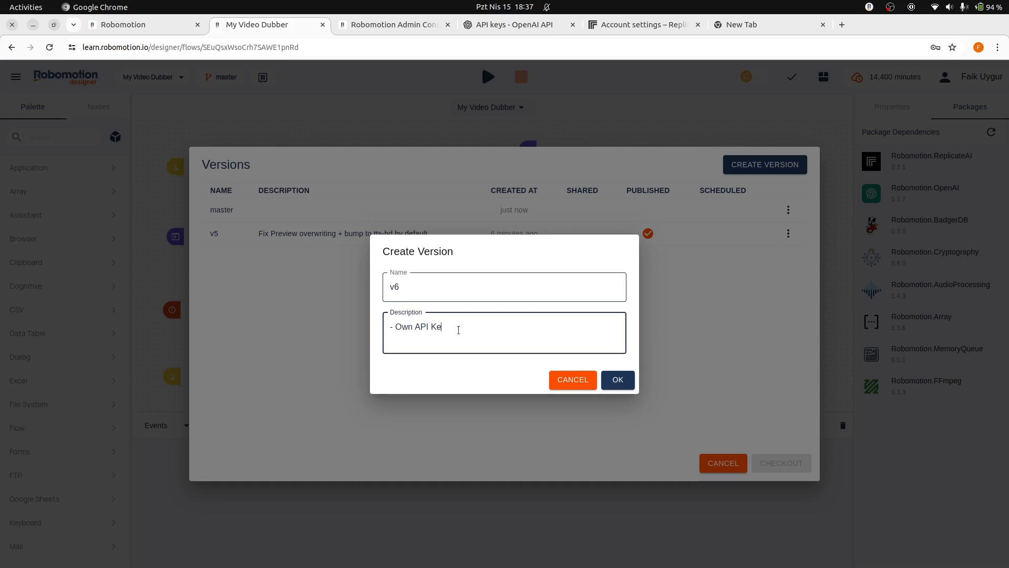
pyautogui.write('ys')
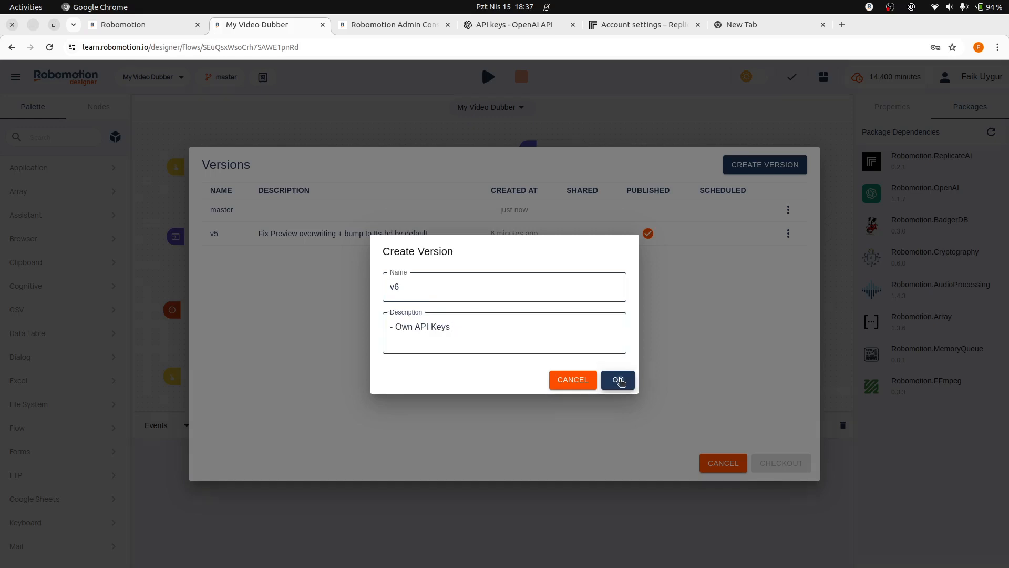
pyautogui.click(617, 379)
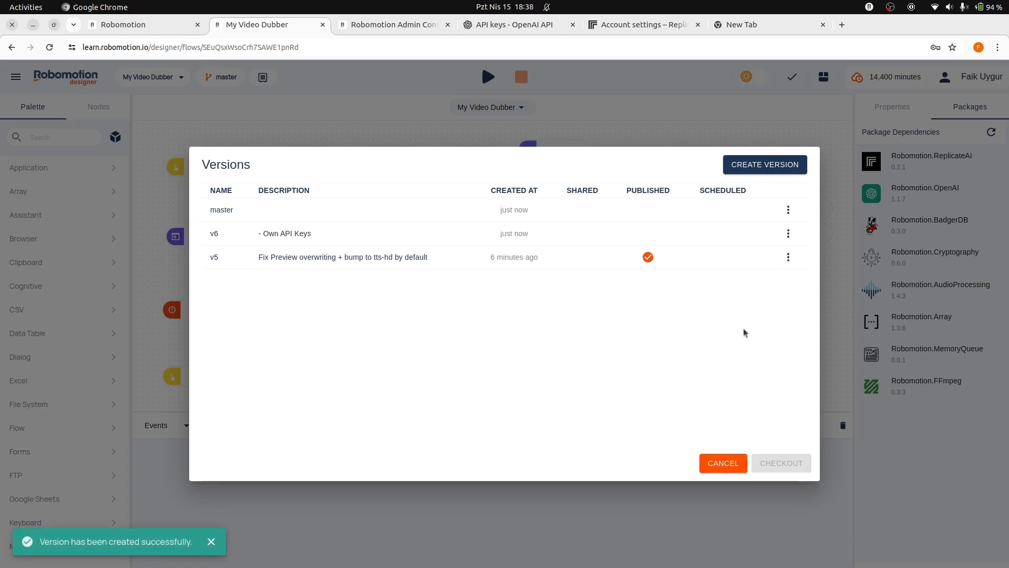
# - Publish version v6 and close the versions list
pyautogui.click(788, 233)
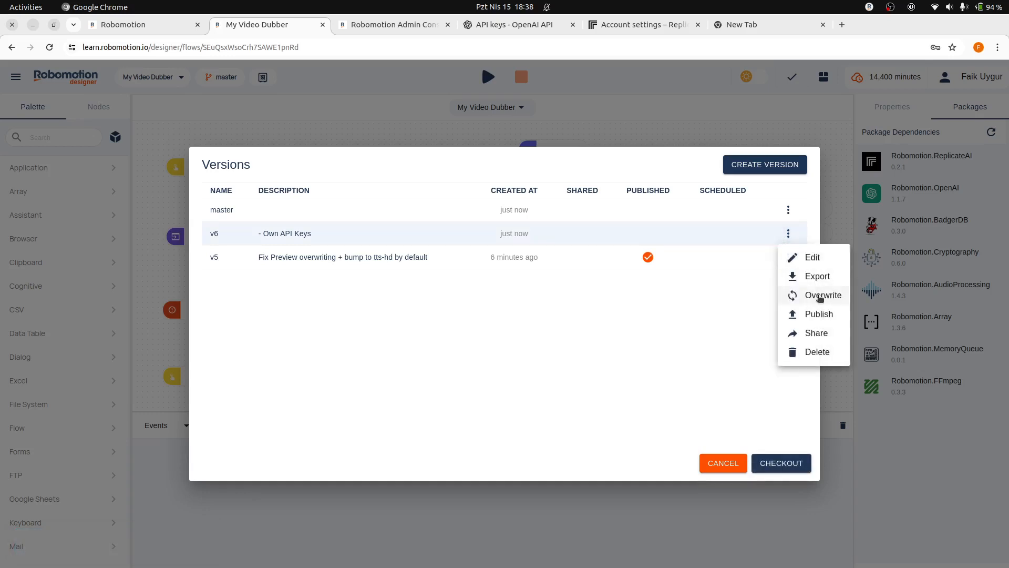
pyautogui.click(819, 313)
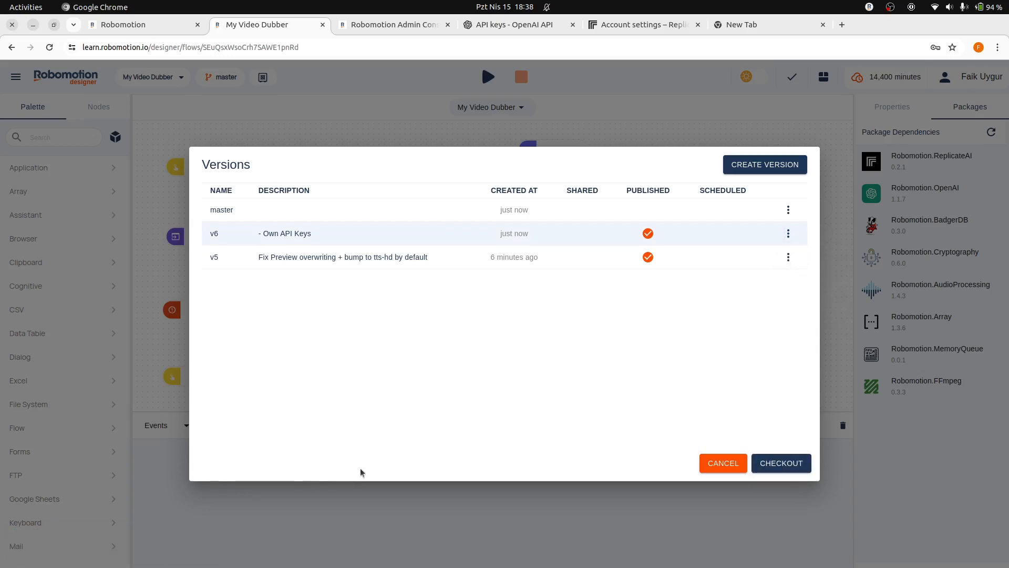
pyautogui.click(722, 463)
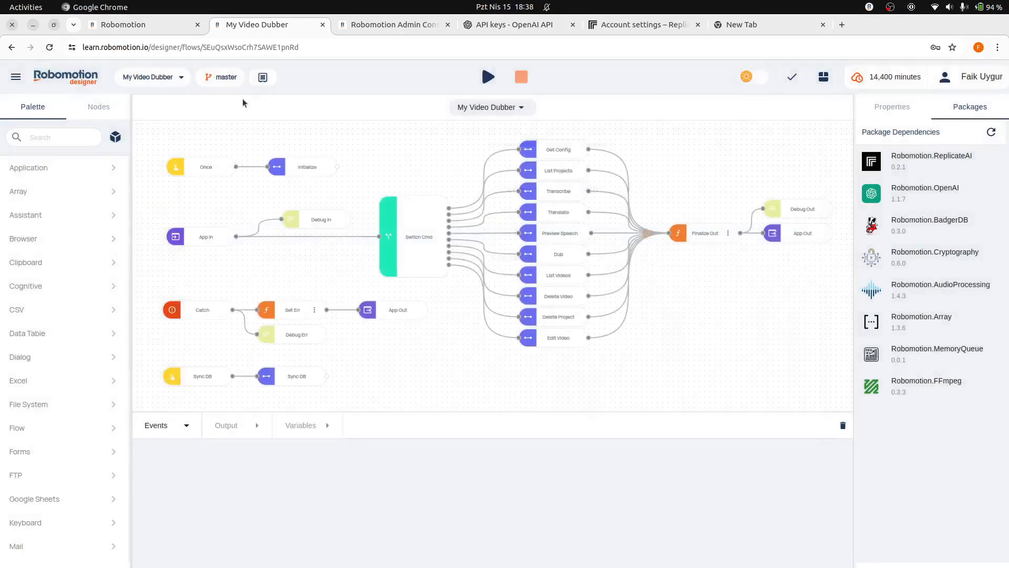
# - Go to the Admin Console's Apps list
pyautogui.click(15, 77)
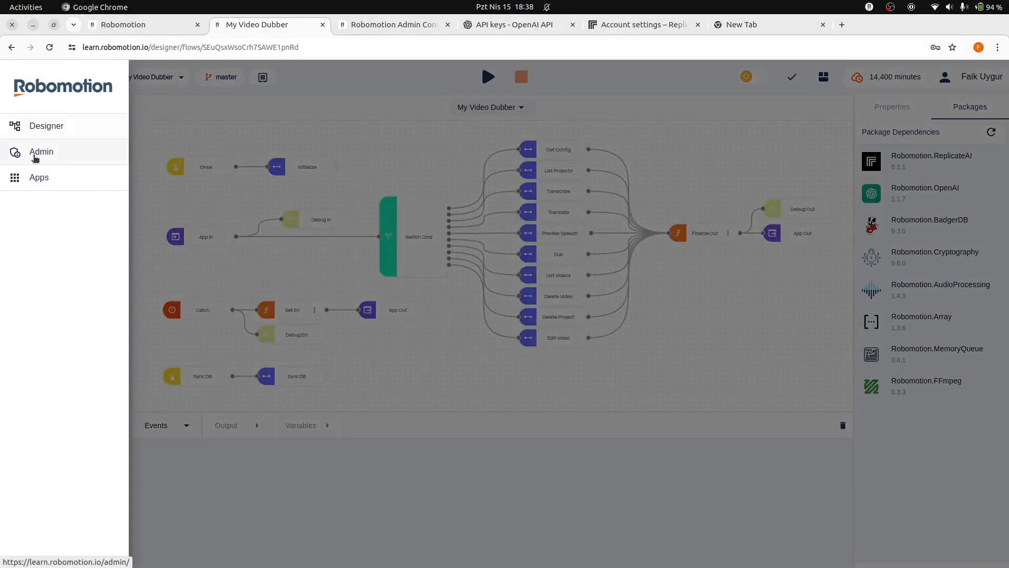
pyautogui.click(41, 151)
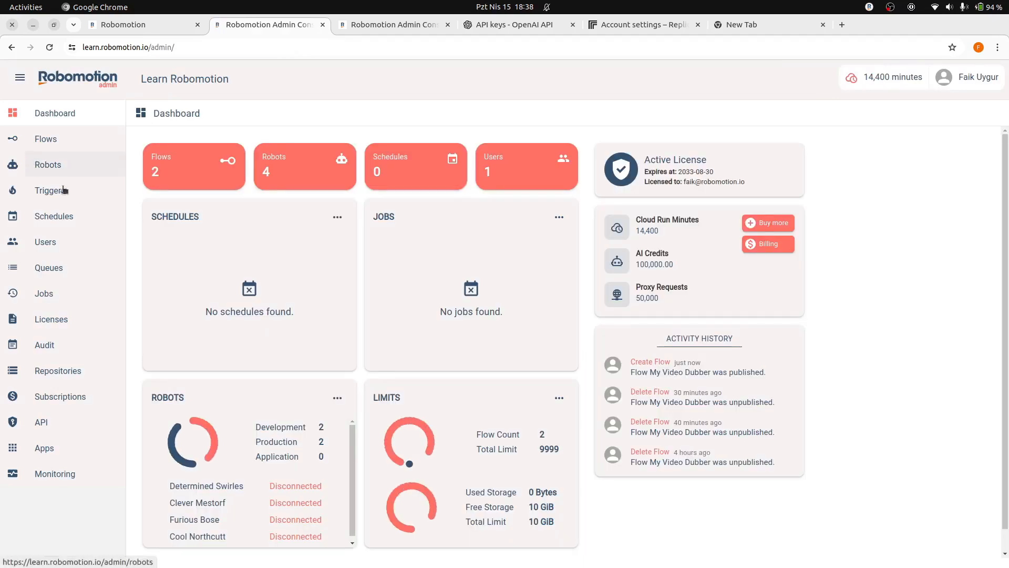
pyautogui.click(43, 448)
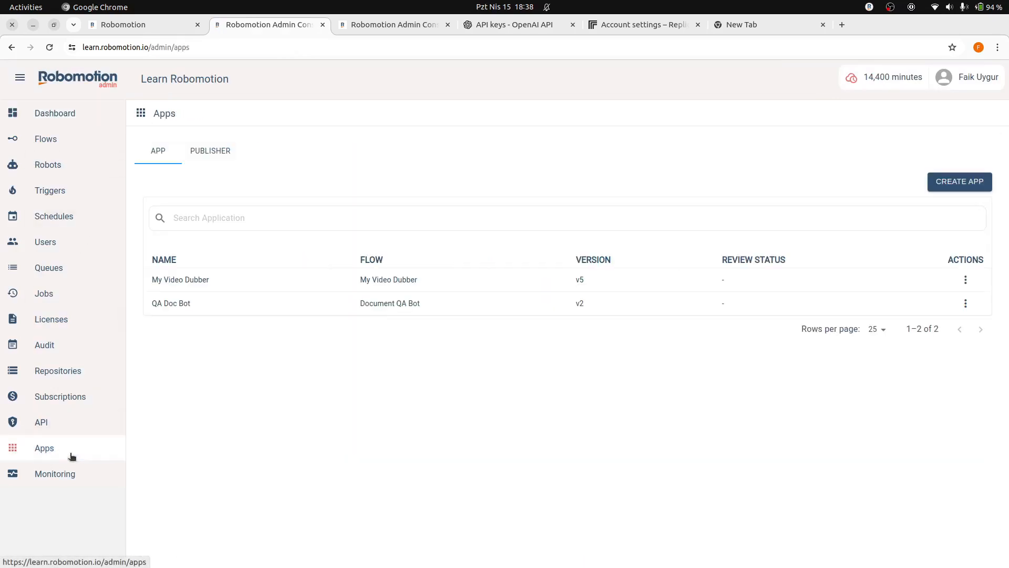
pyautogui.moveTo(278, 285)
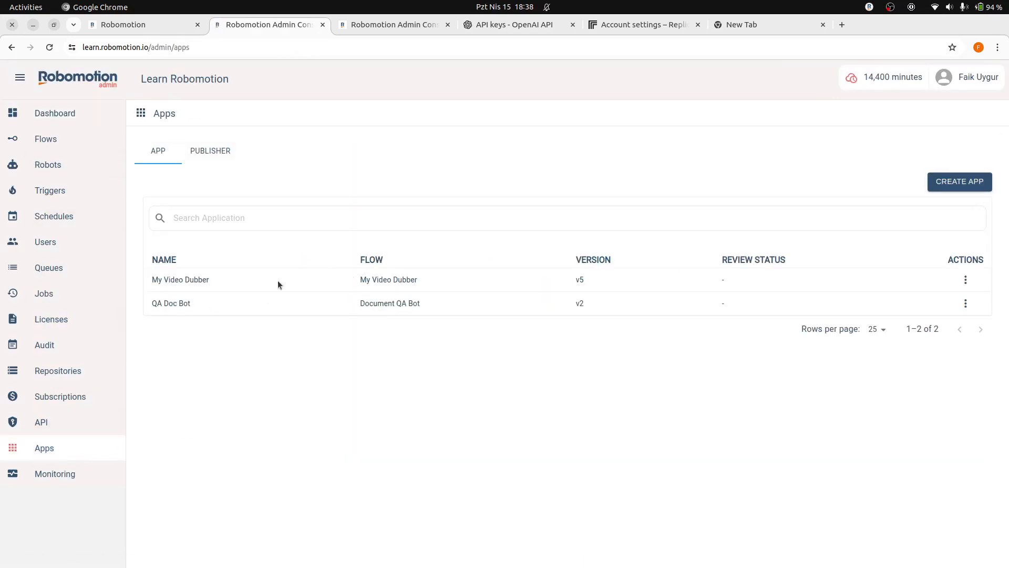
pyautogui.moveTo(192, 279)
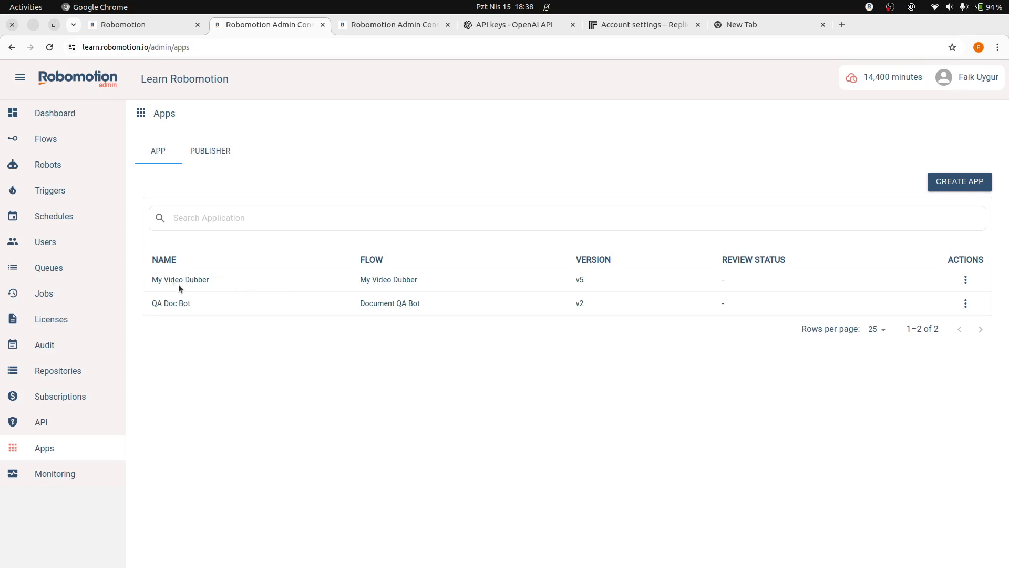
pyautogui.moveTo(226, 286)
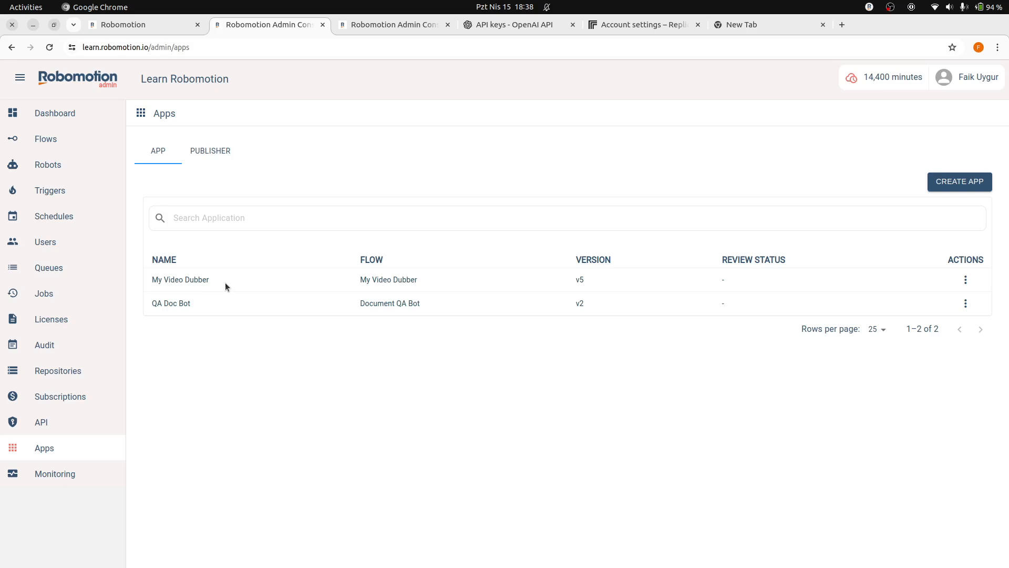
pyautogui.moveTo(579, 281)
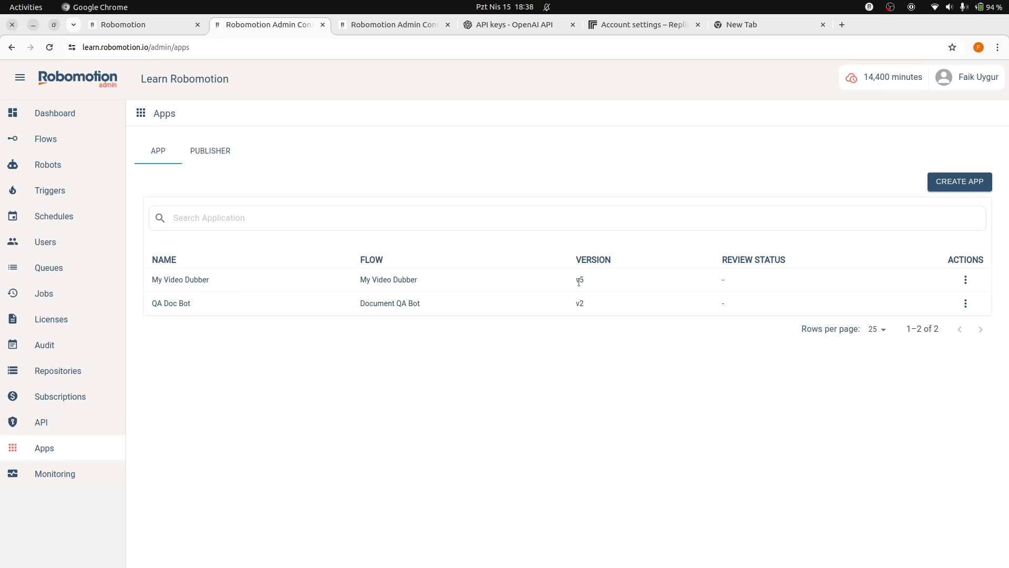
pyautogui.moveTo(633, 281)
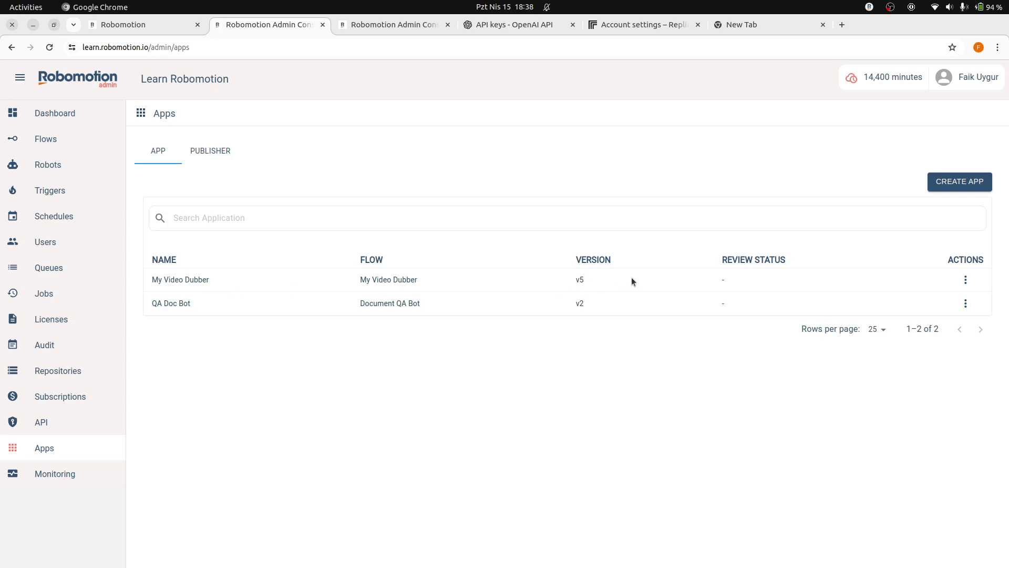
pyautogui.moveTo(965, 279)
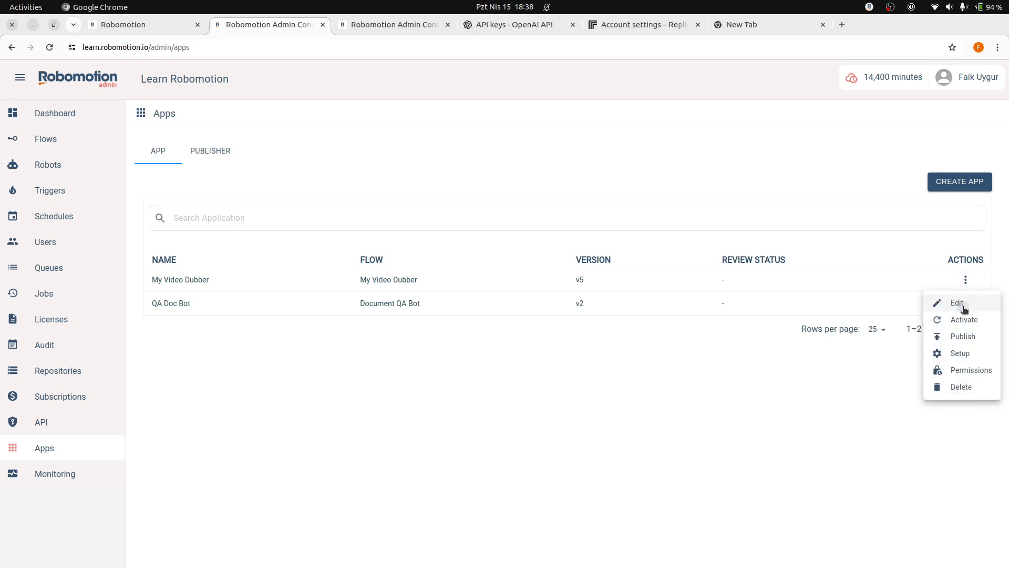
# - Change the My Video Dubber app's flow version to v6 and save it
pyautogui.click(958, 303)
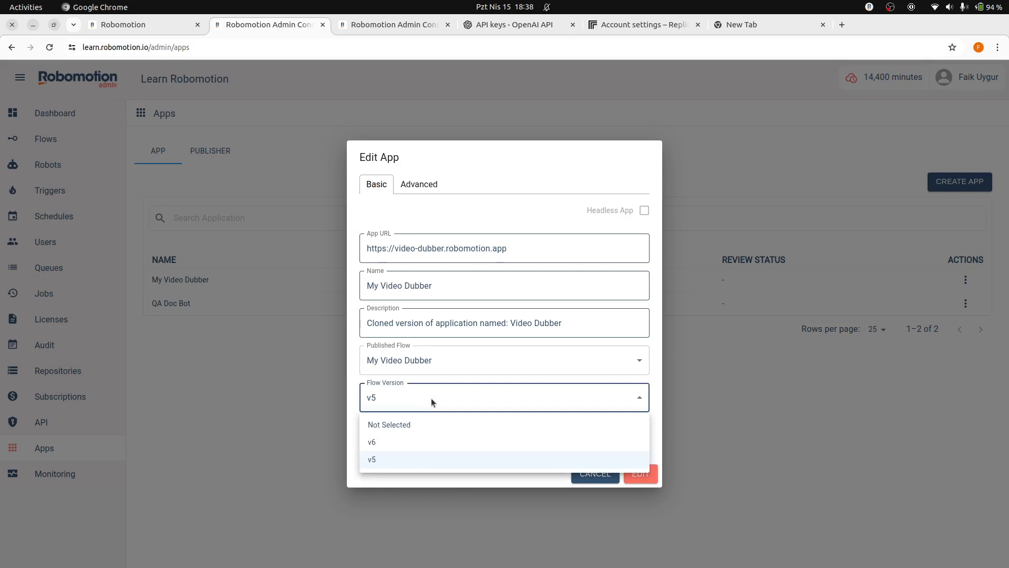
pyautogui.click(371, 442)
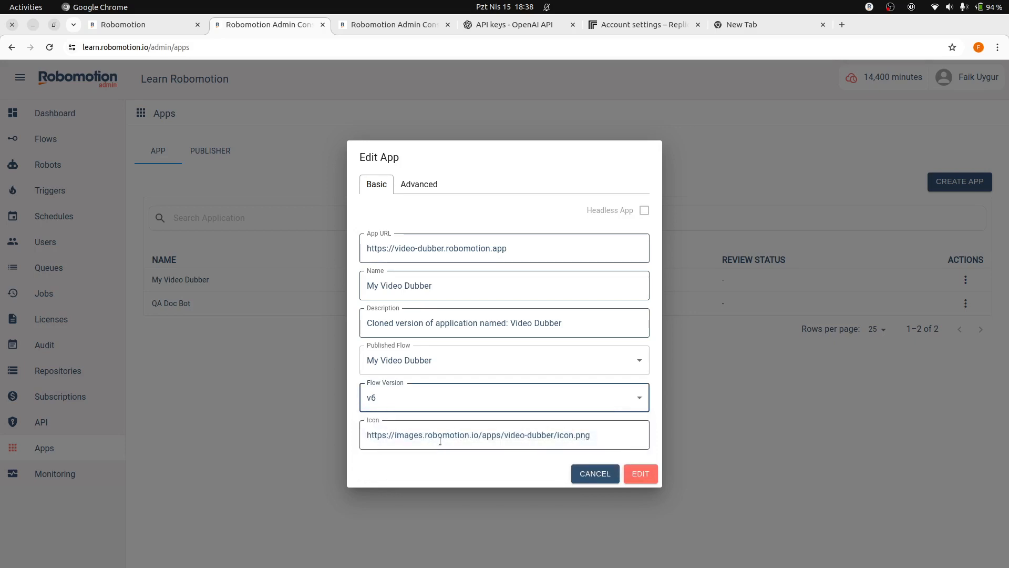
pyautogui.click(640, 473)
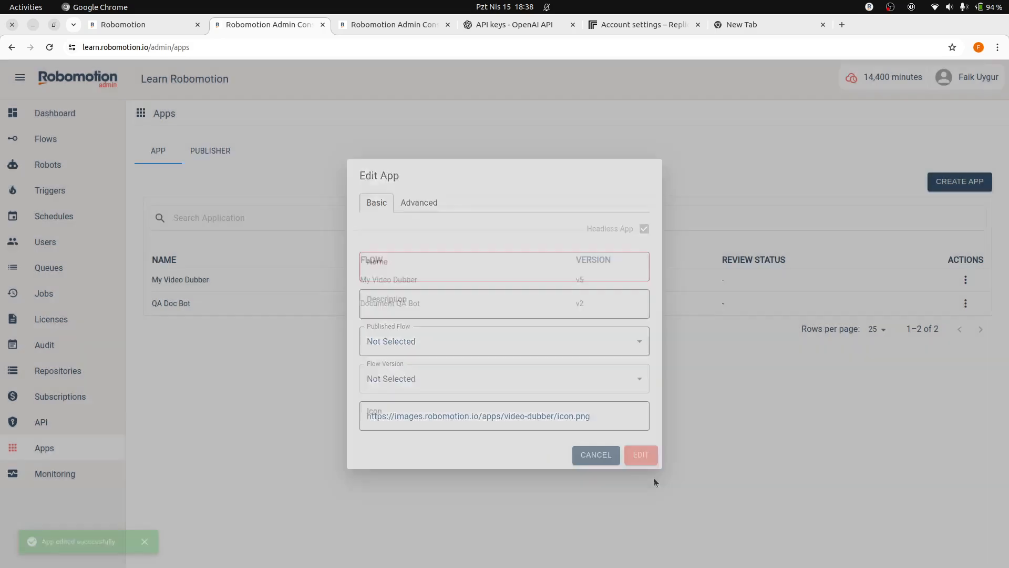
pyautogui.click(639, 455)
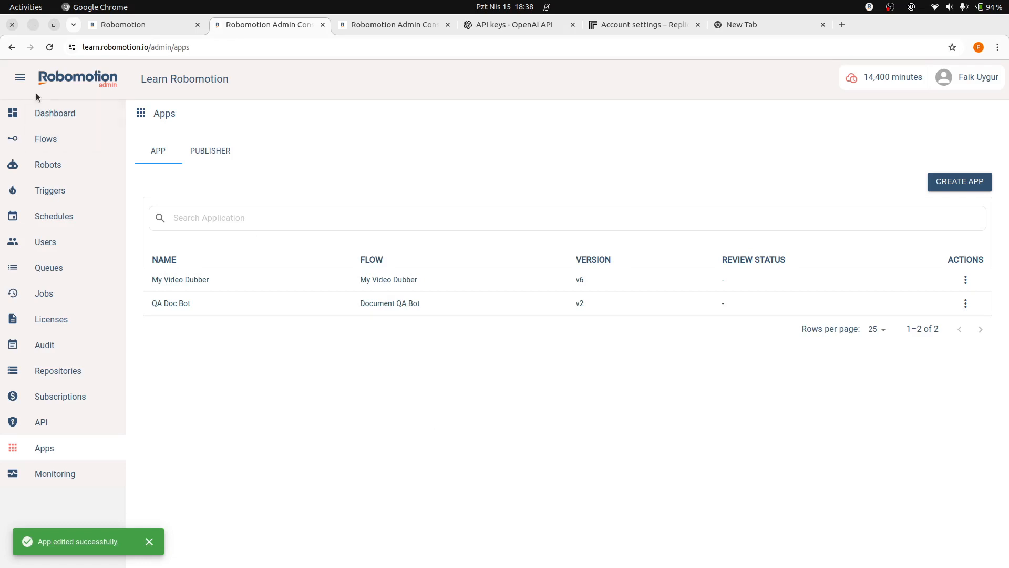
pyautogui.click(20, 78)
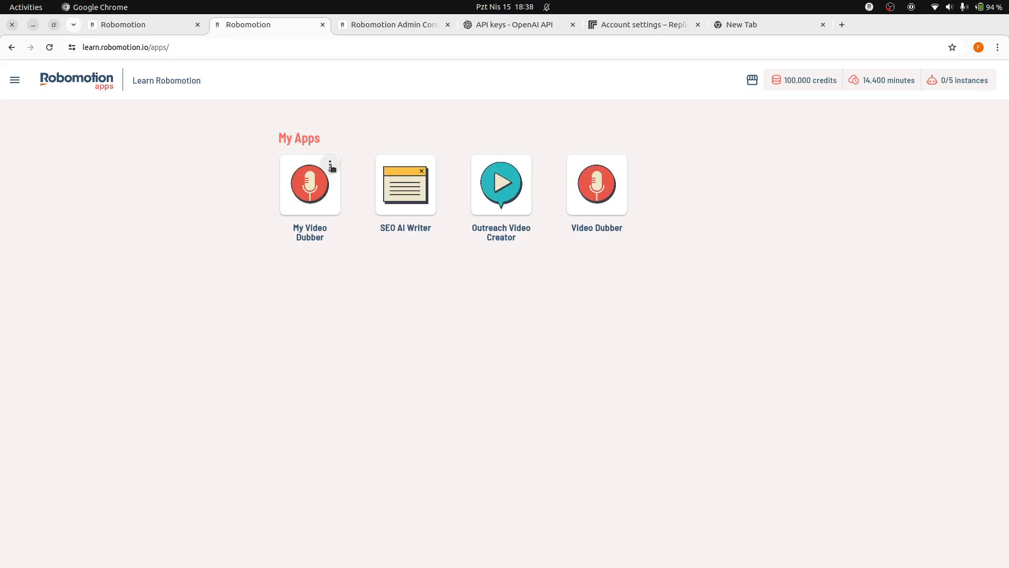
# - Open the My Video Dubber app's Instances page from its options menu
pyautogui.click(330, 166)
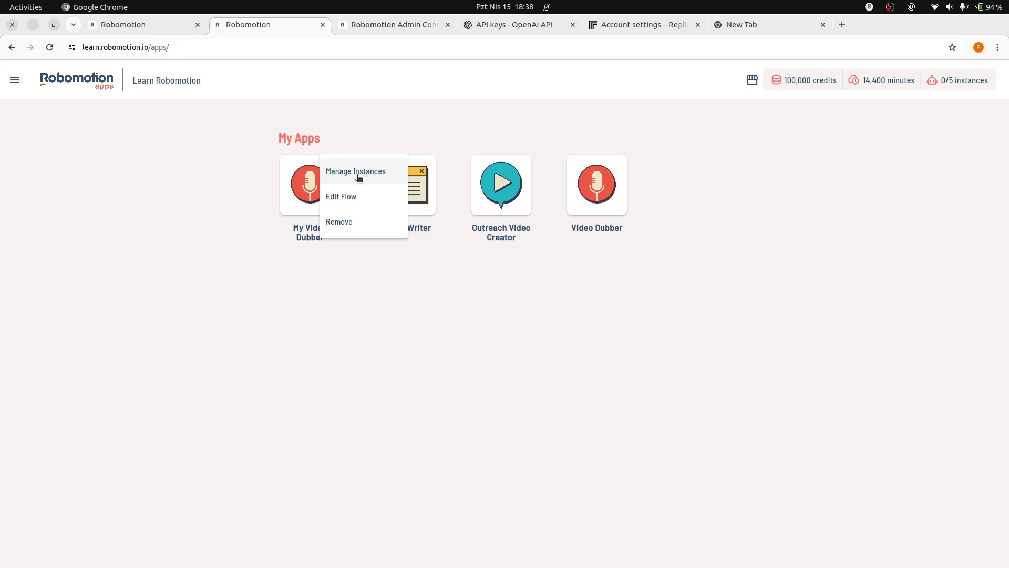
pyautogui.click(355, 172)
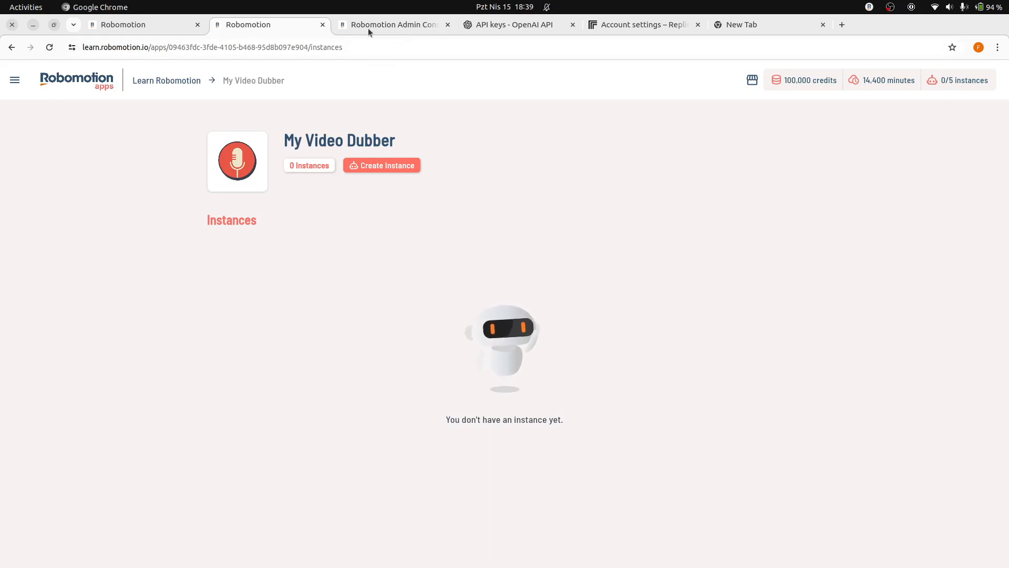
# - Check the admin Robots list, then create the My Video Dubber 1 instance
pyautogui.click(393, 24)
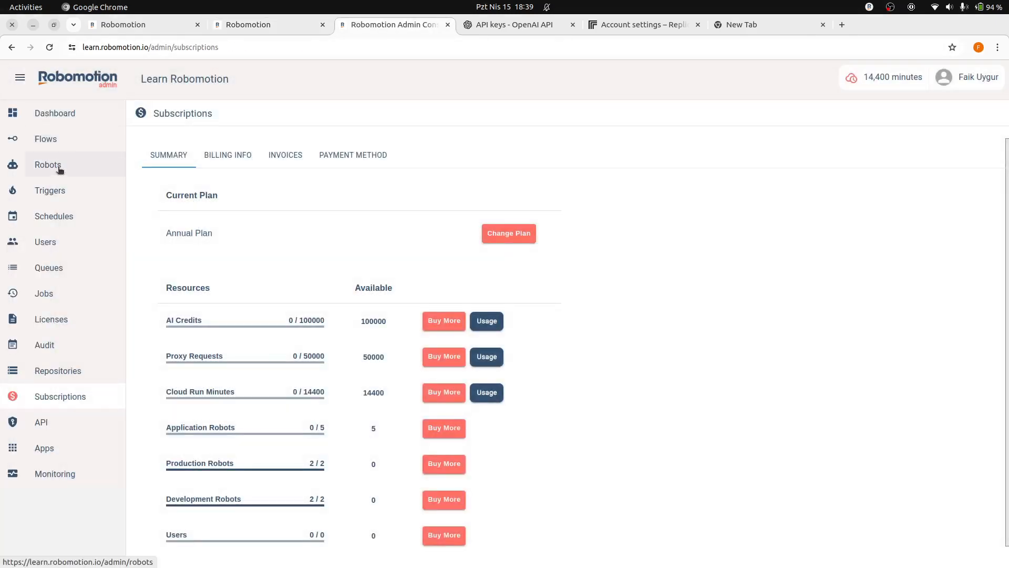
pyautogui.click(47, 164)
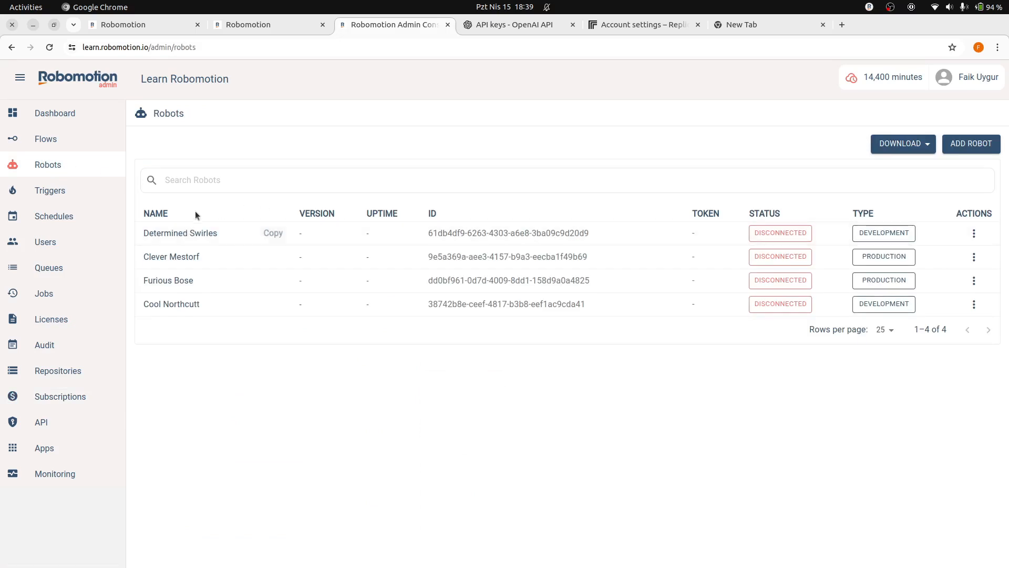
pyautogui.moveTo(185, 366)
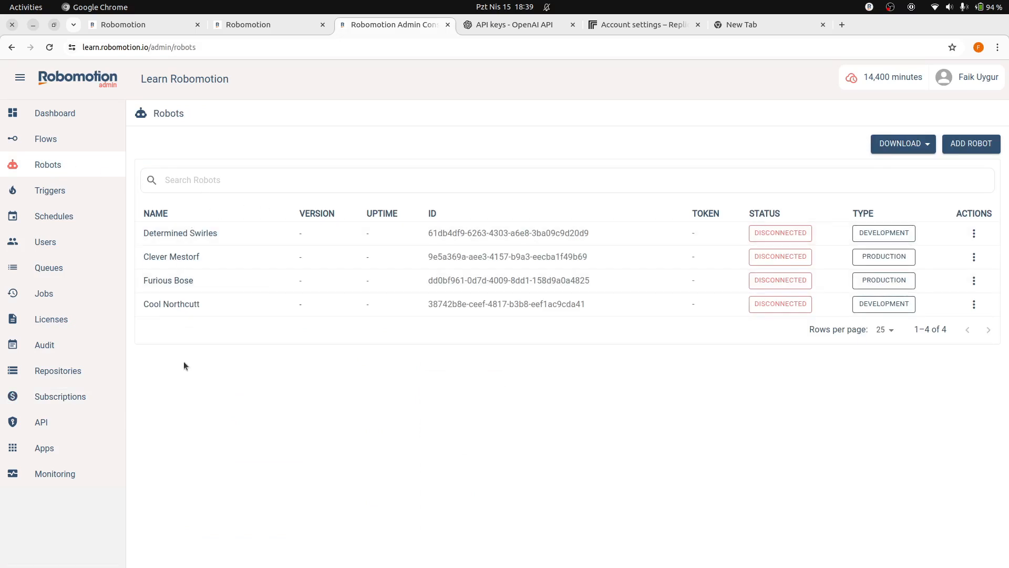
pyautogui.click(269, 25)
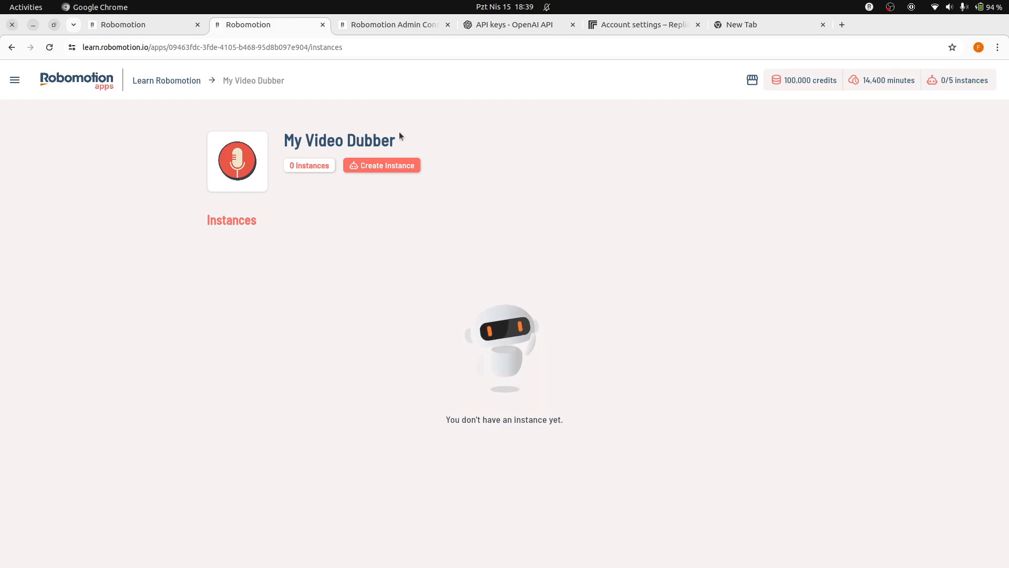
pyautogui.click(381, 165)
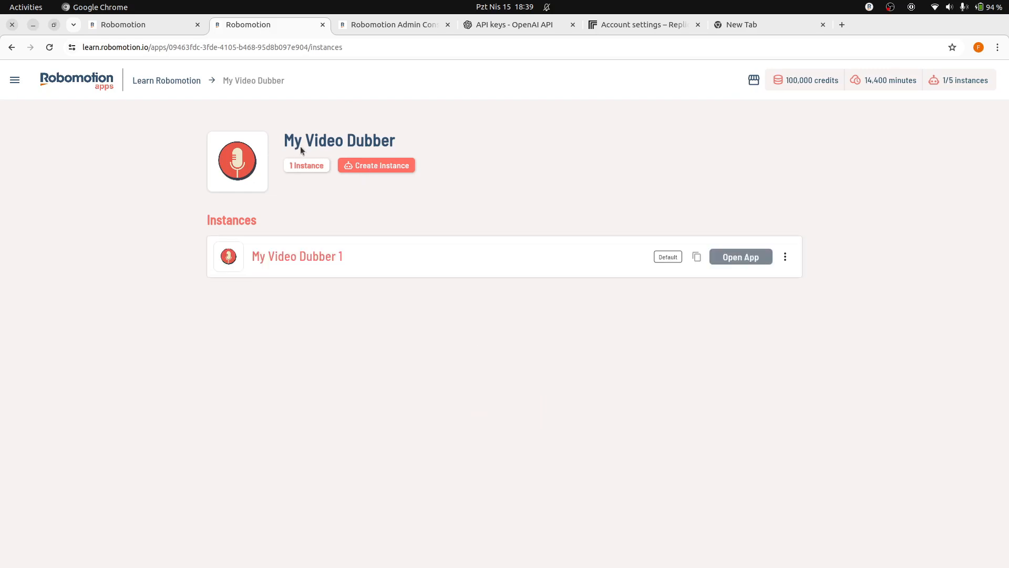
pyautogui.moveTo(419, 147)
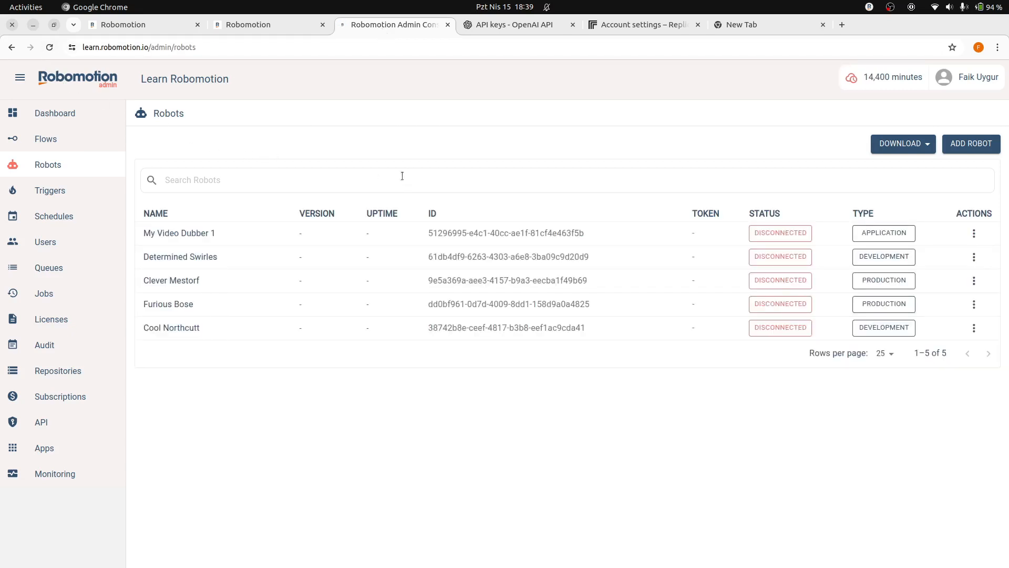
pyautogui.moveTo(217, 244)
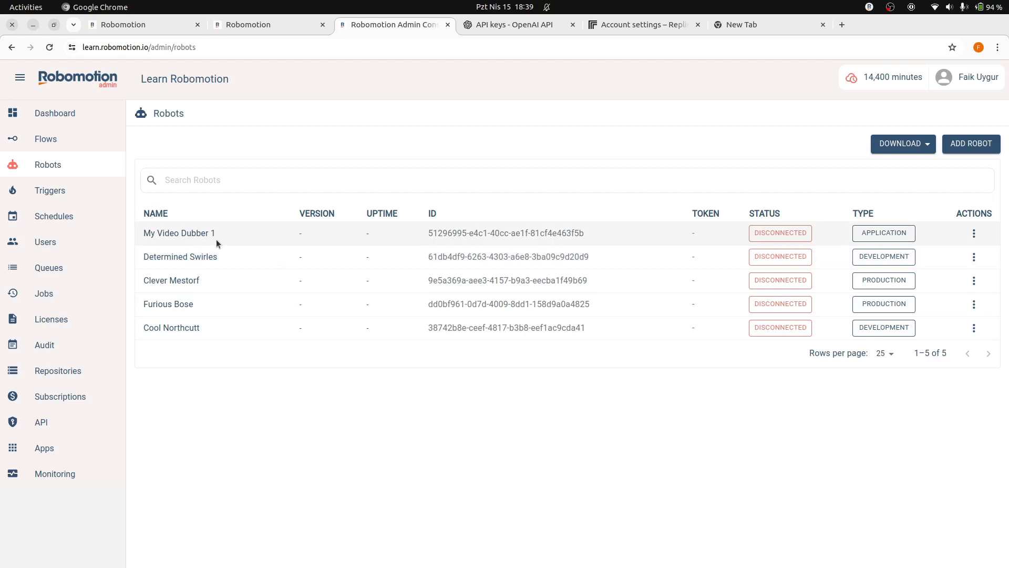
pyautogui.moveTo(890, 238)
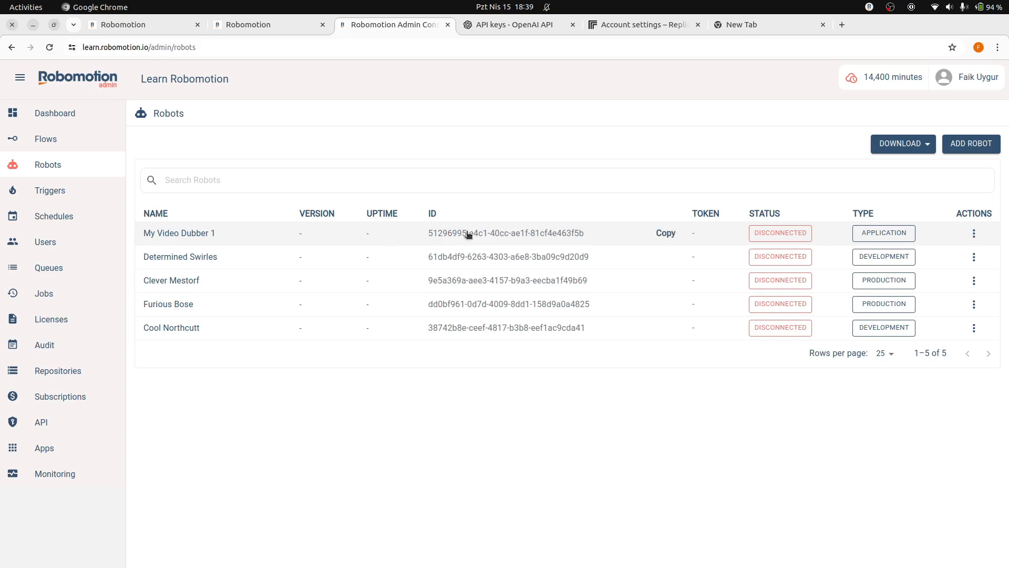
pyautogui.moveTo(484, 231)
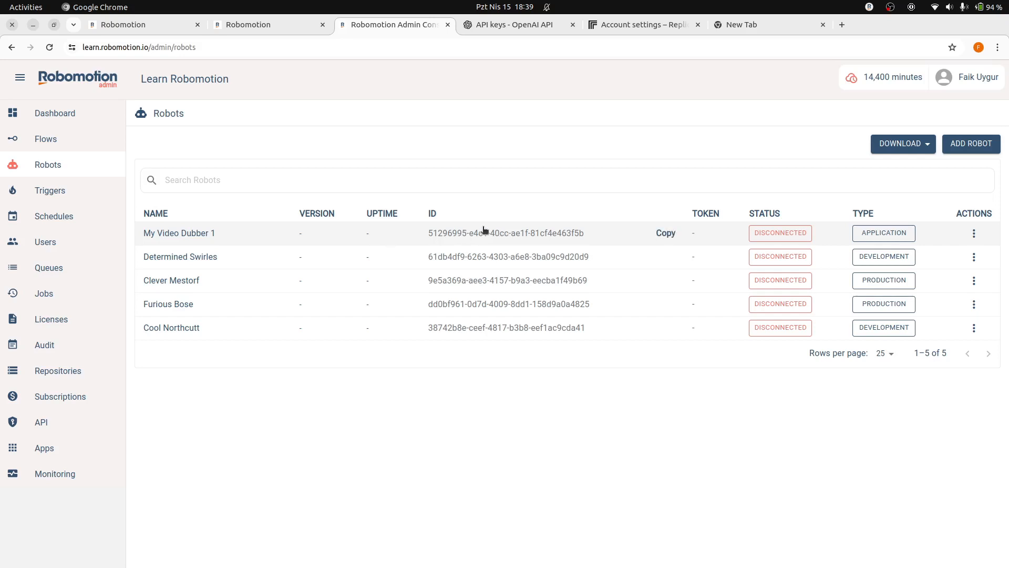
pyautogui.moveTo(788, 26)
pyautogui.write('robomo')
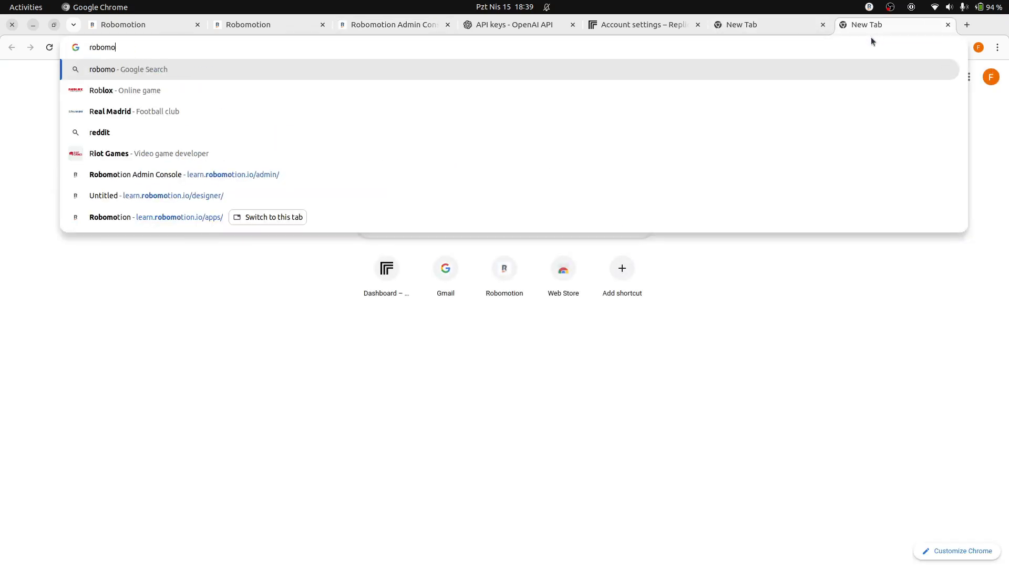
# - Go to robomotion.io/downloads and browse the Linux, Windows and macOS installers
pyautogui.write('tiion')
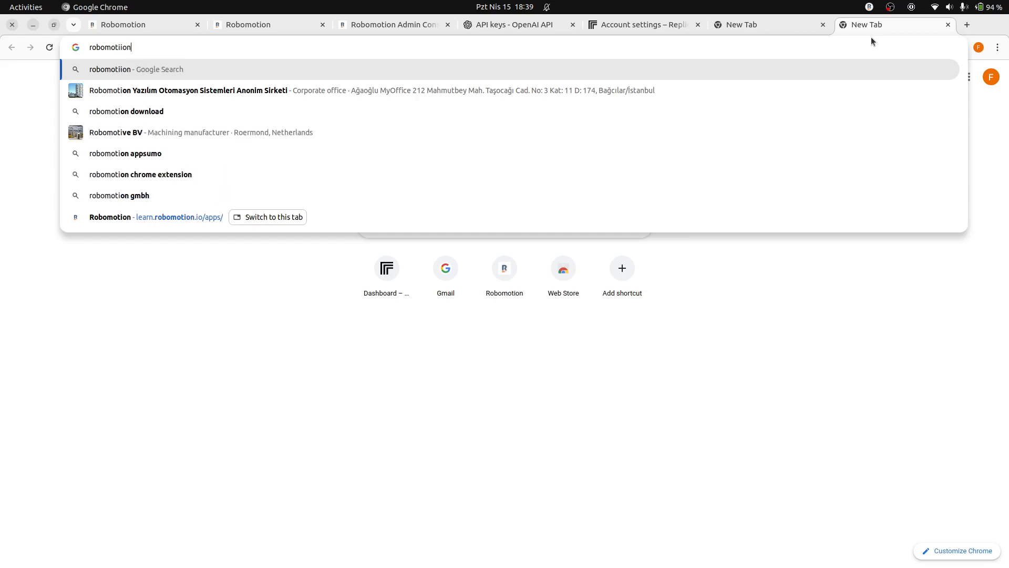
pyautogui.write('robomotion.io/')
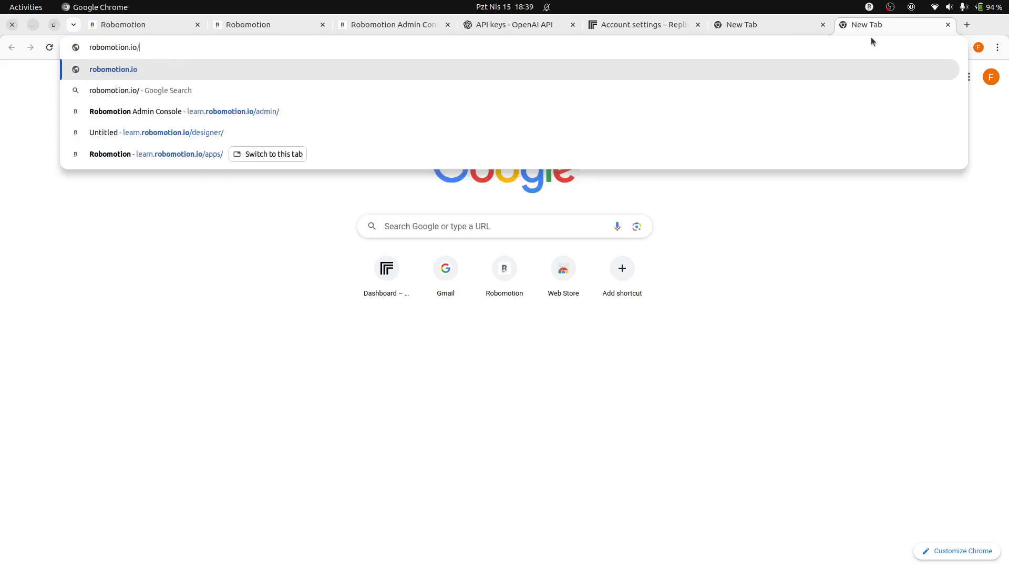
pyautogui.write('downloads')
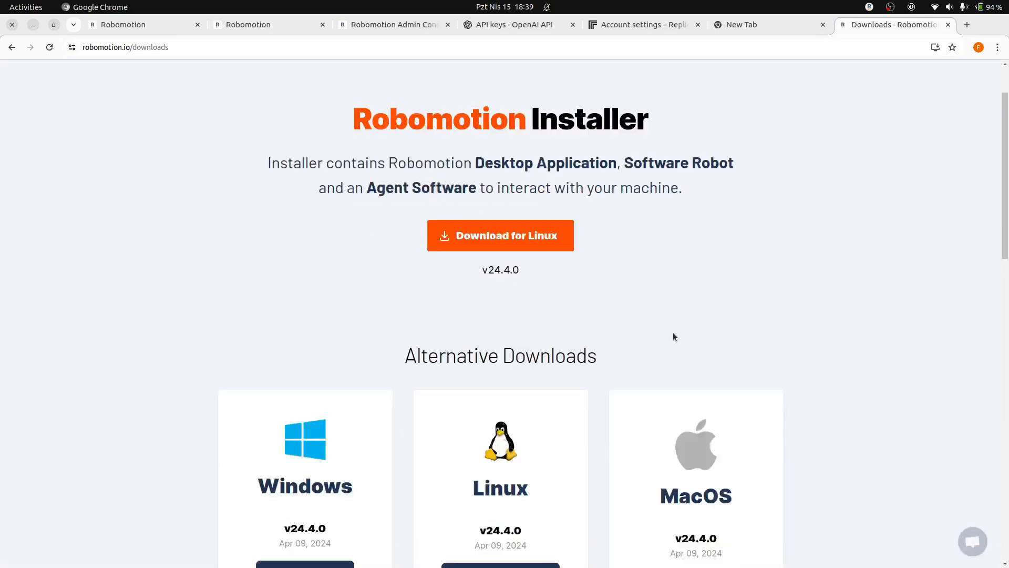
pyautogui.scroll(-3)
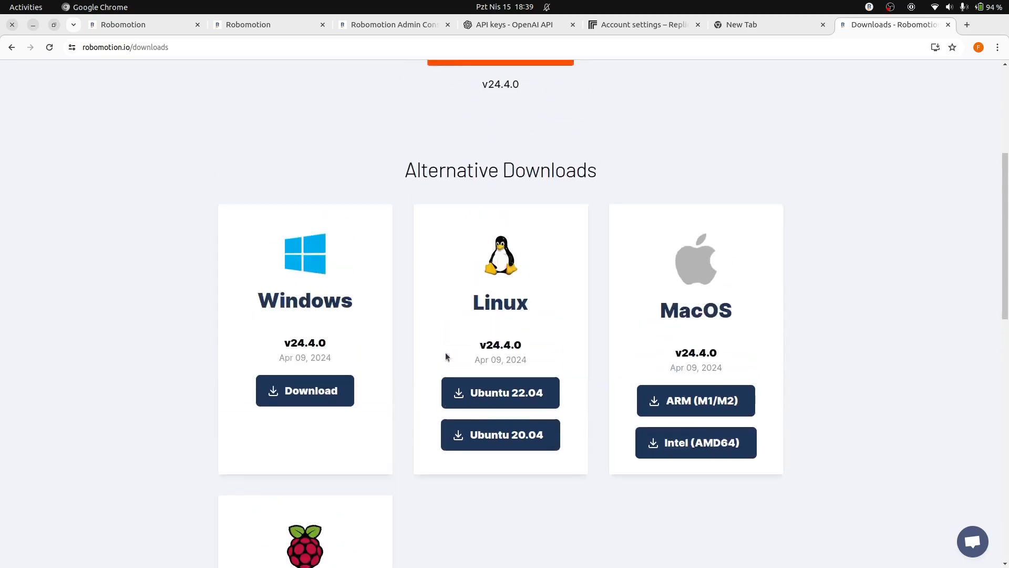
pyautogui.scroll(3)
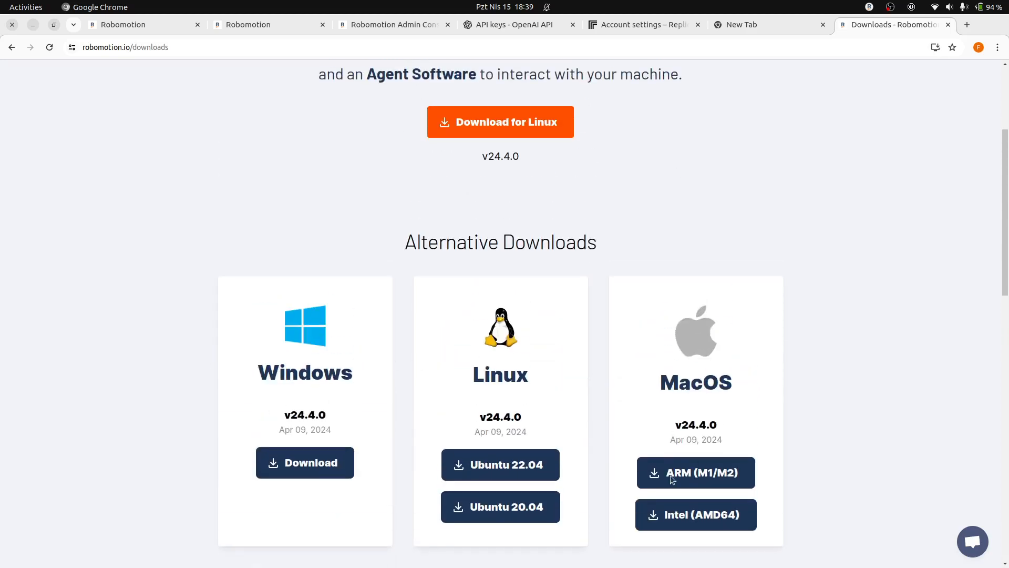
pyautogui.scroll(3)
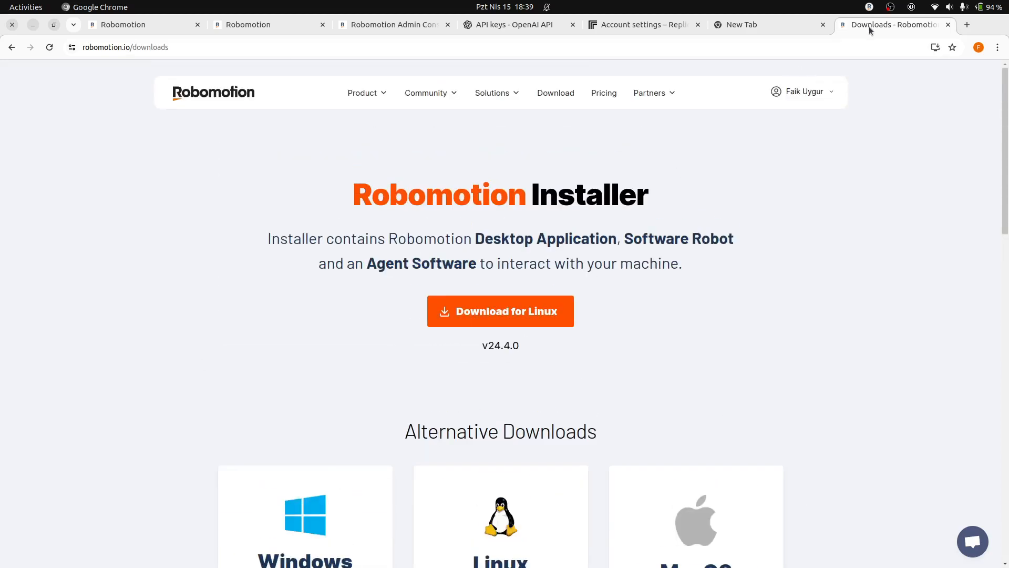
pyautogui.click(869, 7)
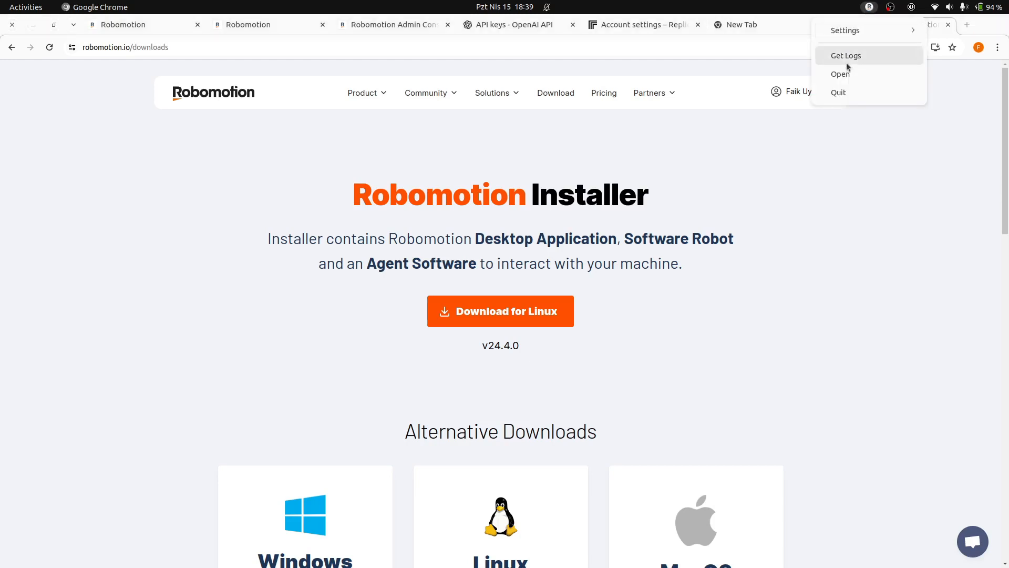
# - Sign in to learn.robomotion.io and connect this machine as the My Video Dubber 1 robot
pyautogui.click(840, 74)
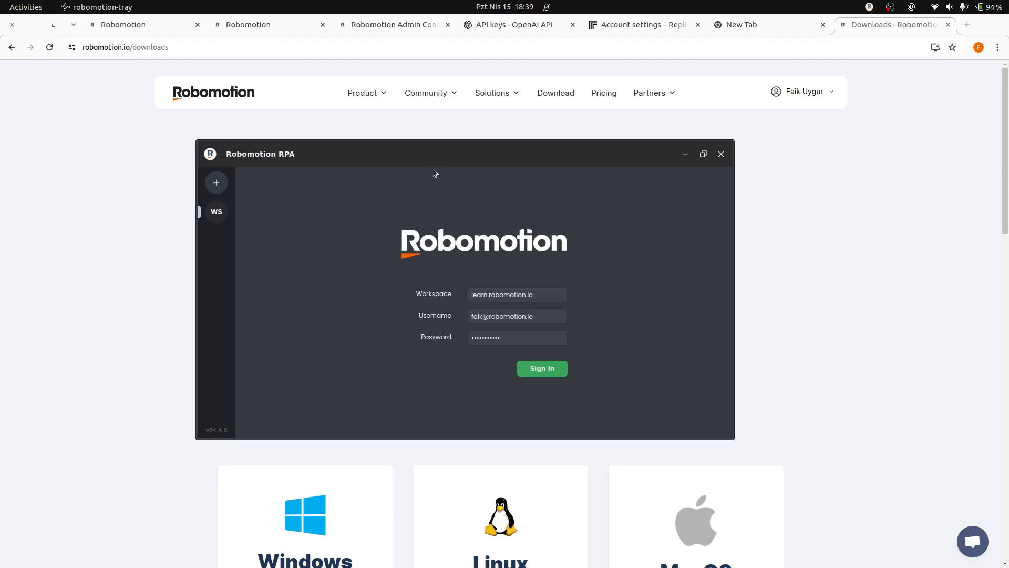
pyautogui.moveTo(433, 153); pyautogui.dragTo(467, 153)
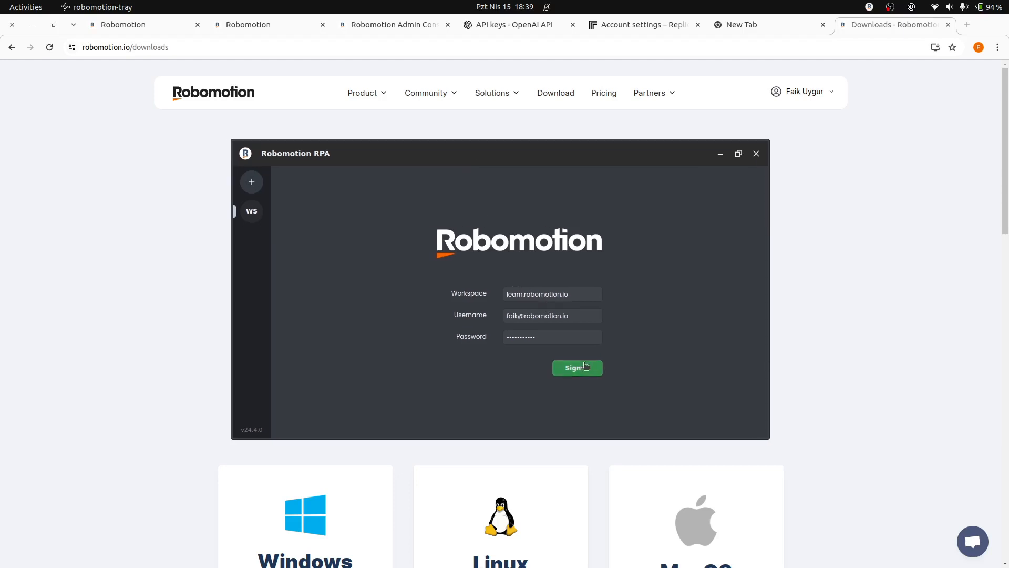
pyautogui.click(577, 368)
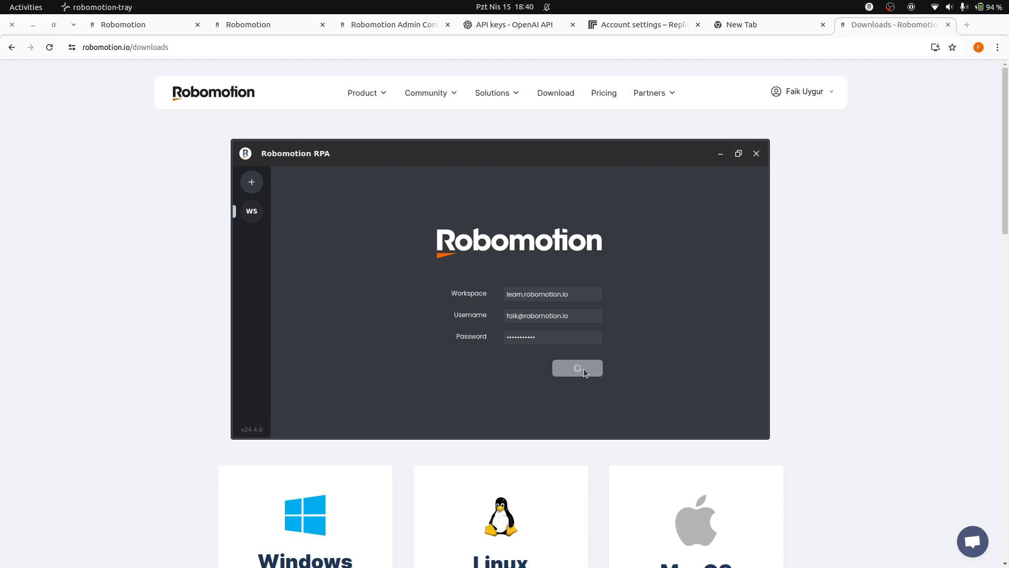
pyautogui.click(577, 368)
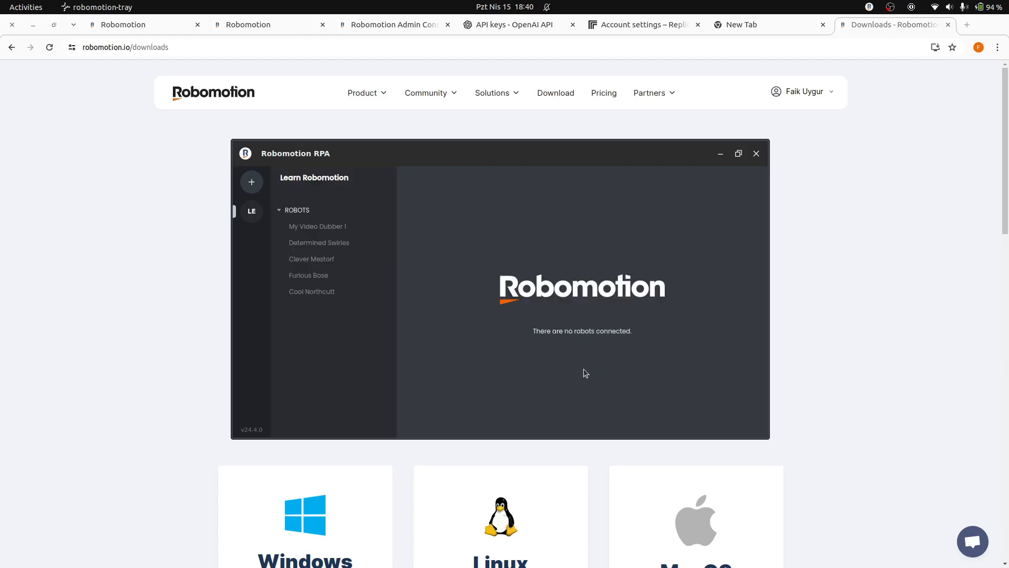
pyautogui.moveTo(317, 226)
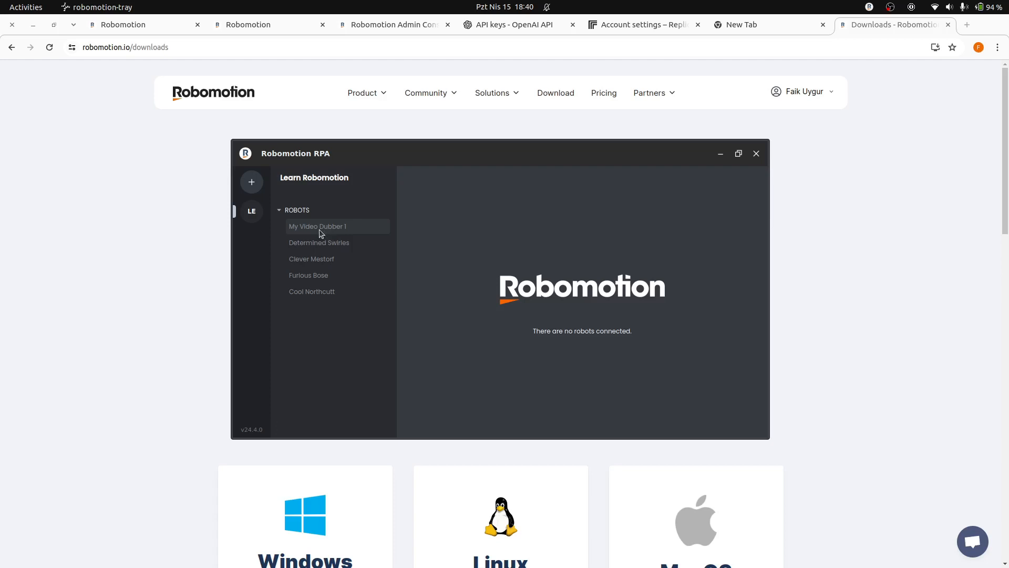
pyautogui.click(318, 226)
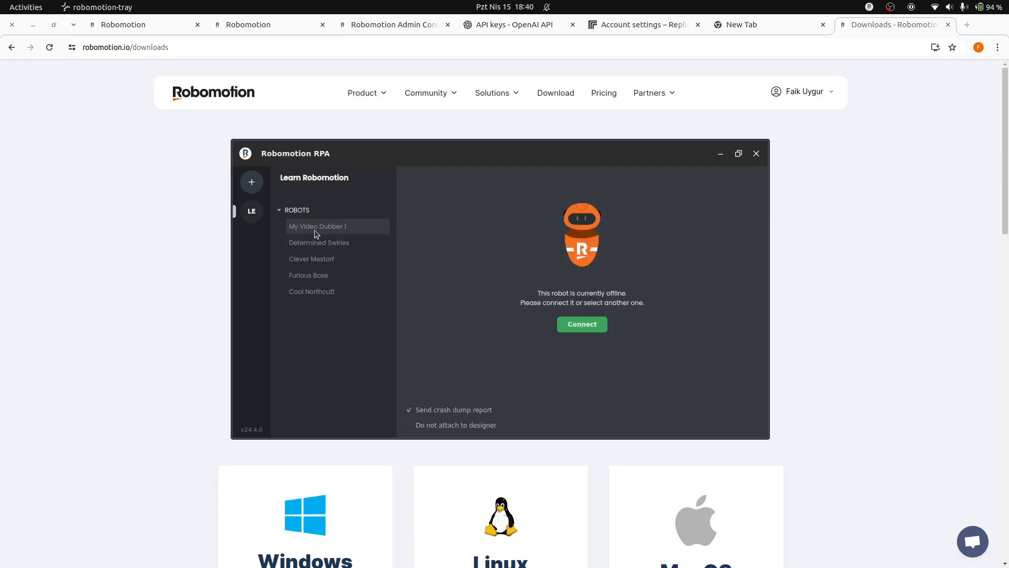
pyautogui.moveTo(345, 233)
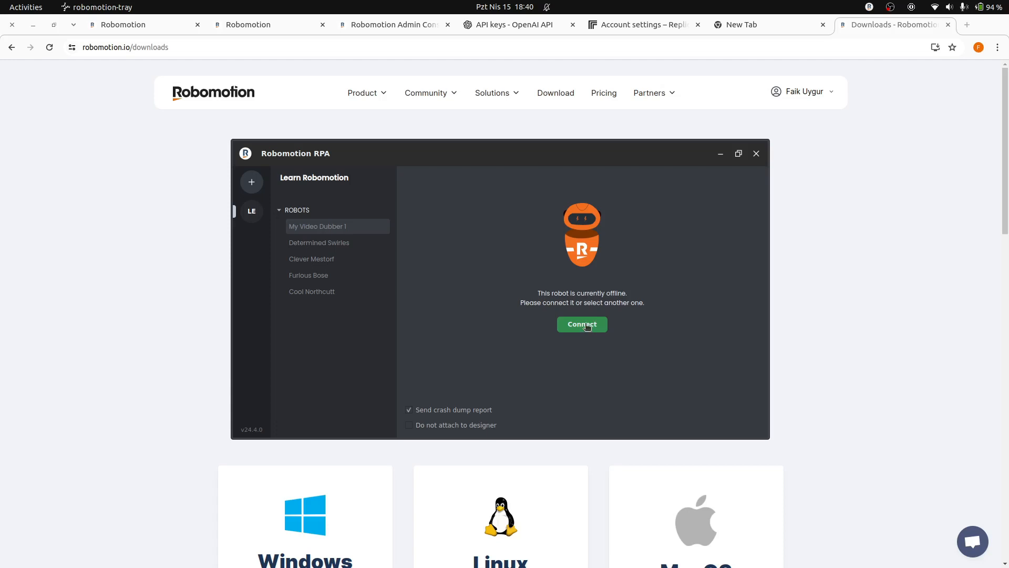
pyautogui.click(581, 324)
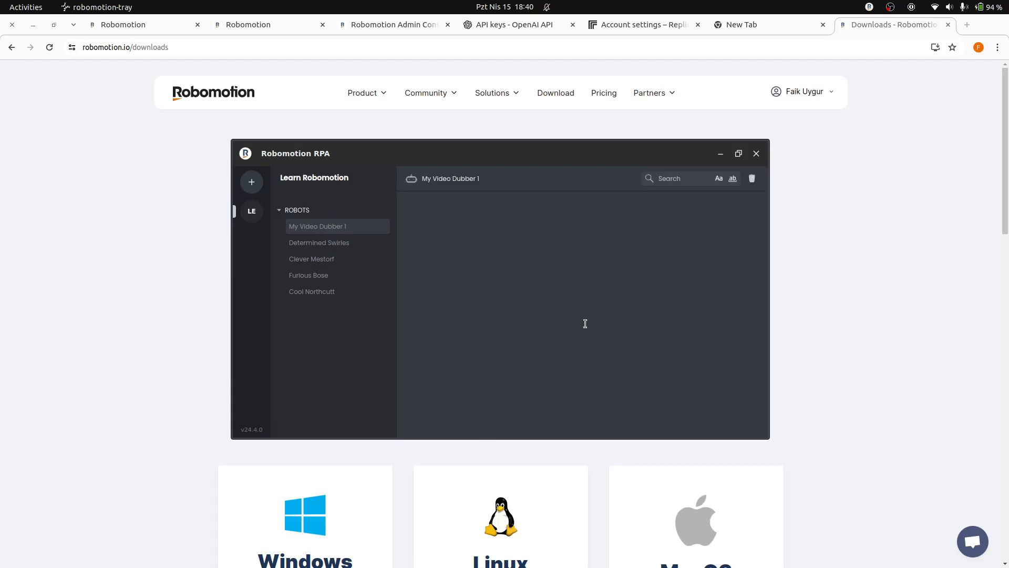
pyautogui.click(318, 226)
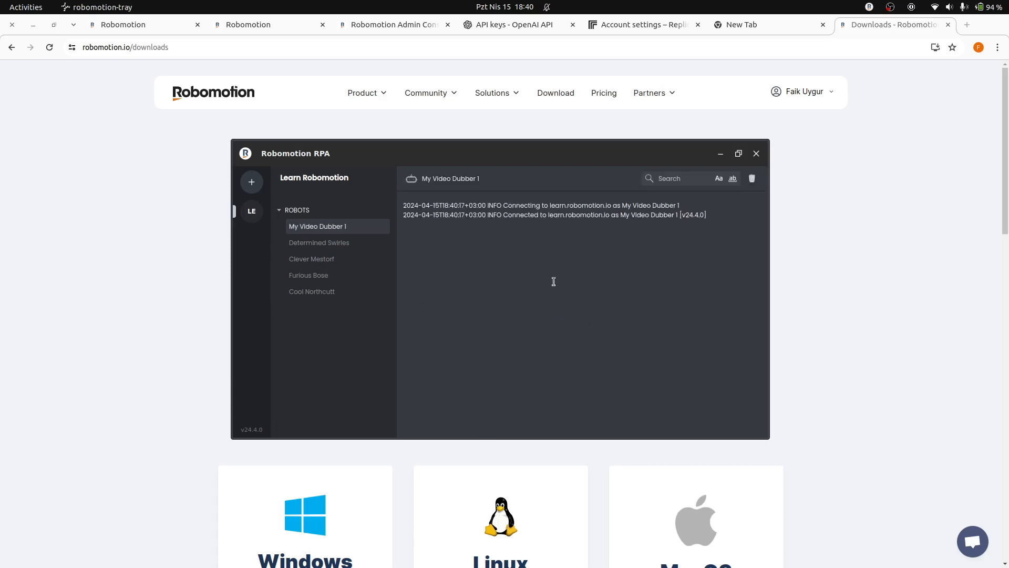
pyautogui.moveTo(563, 269)
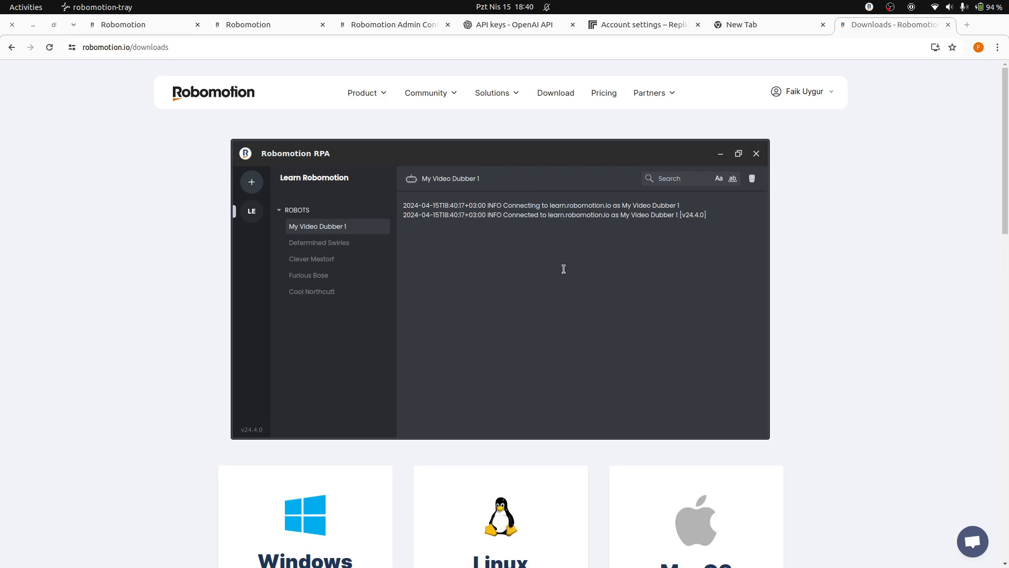
pyautogui.click(756, 153)
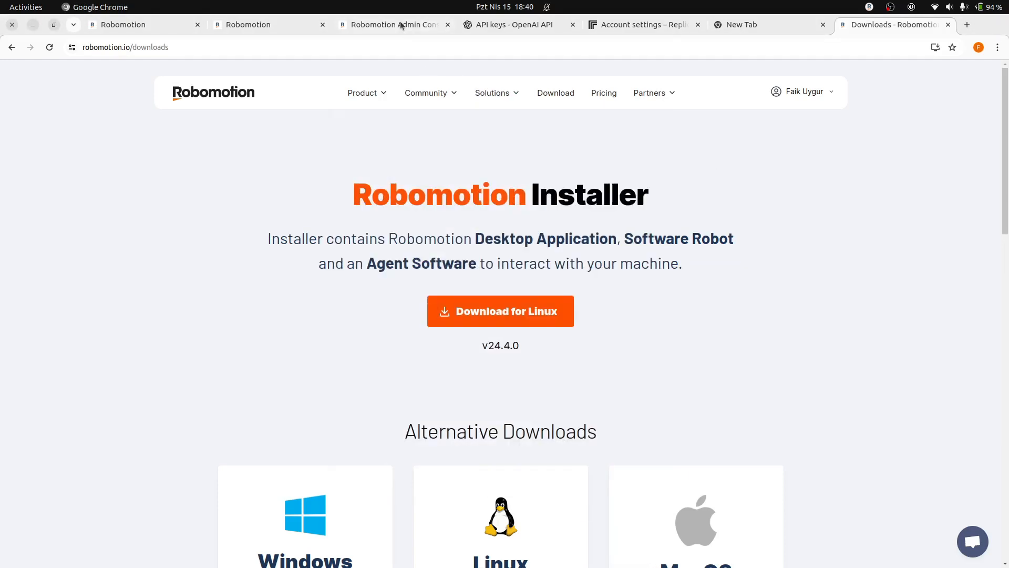
# - Confirm My Video Dubber 1 shows Connected in Robots, then return to My Apps
pyautogui.click(392, 24)
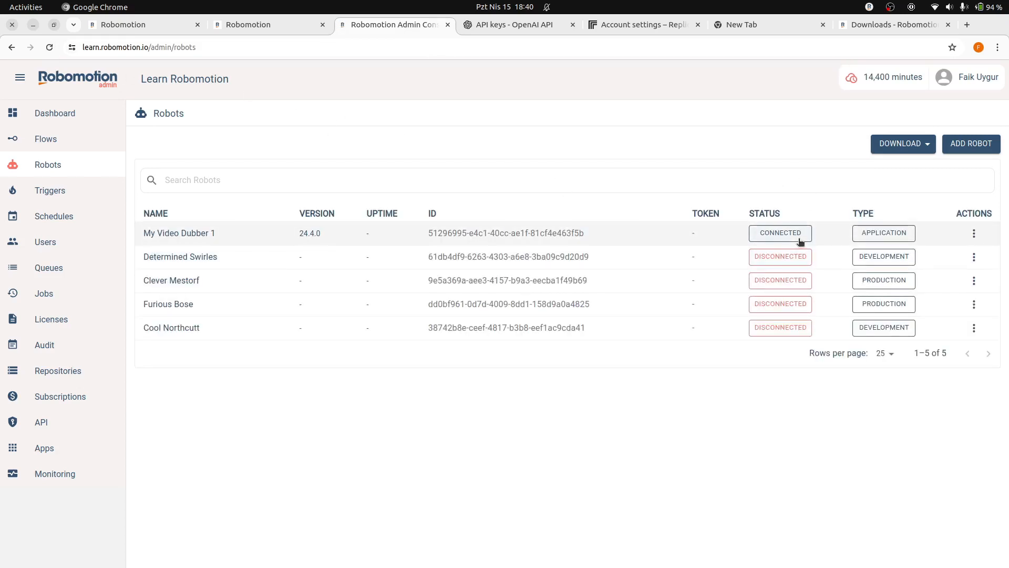
pyautogui.moveTo(378, 227)
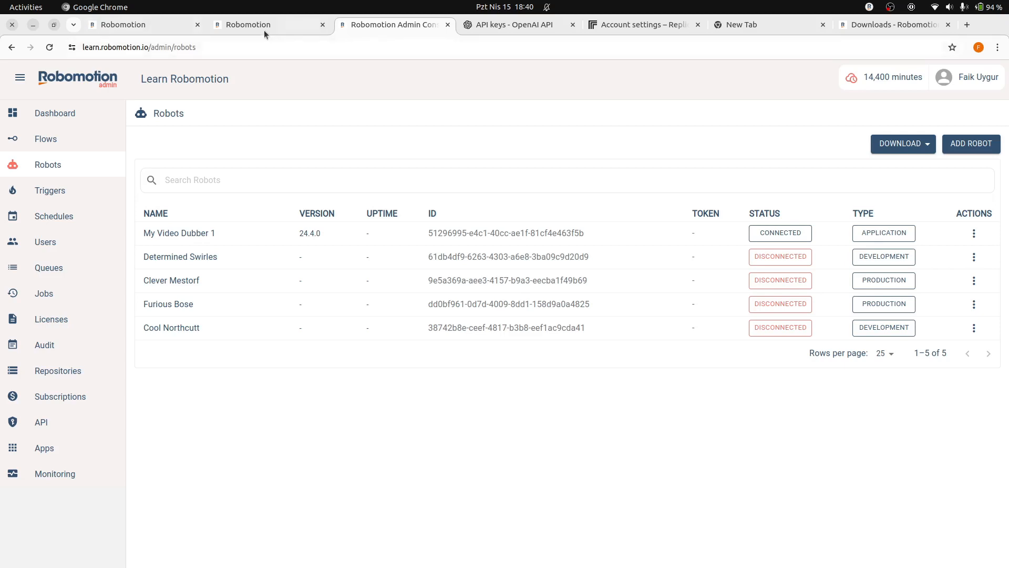
pyautogui.click(139, 25)
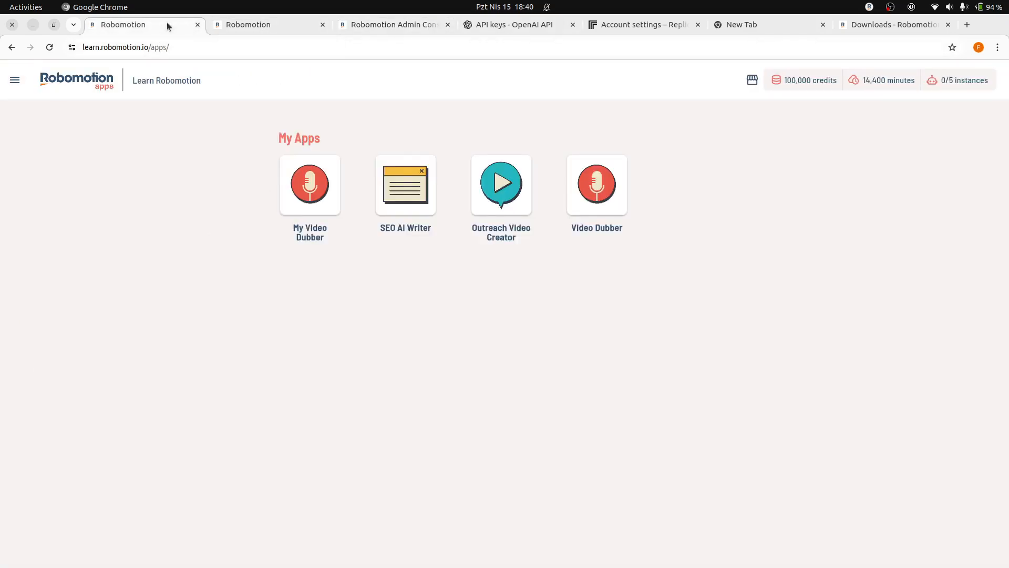
# - Open the My Video Dubber project and unlock the vaults to confirm Video Dubber holds 2 items
pyautogui.click(309, 184)
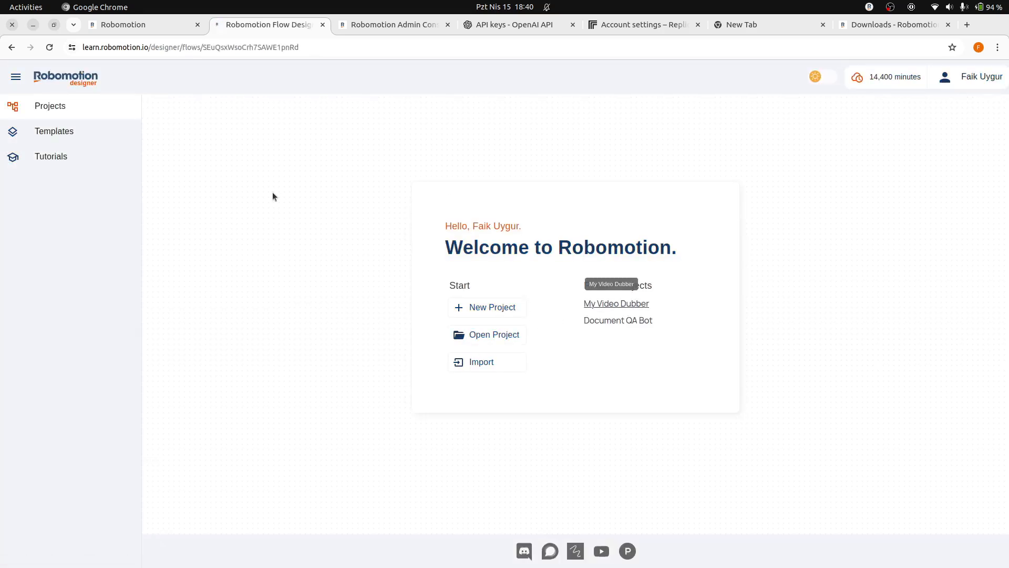
pyautogui.click(486, 307)
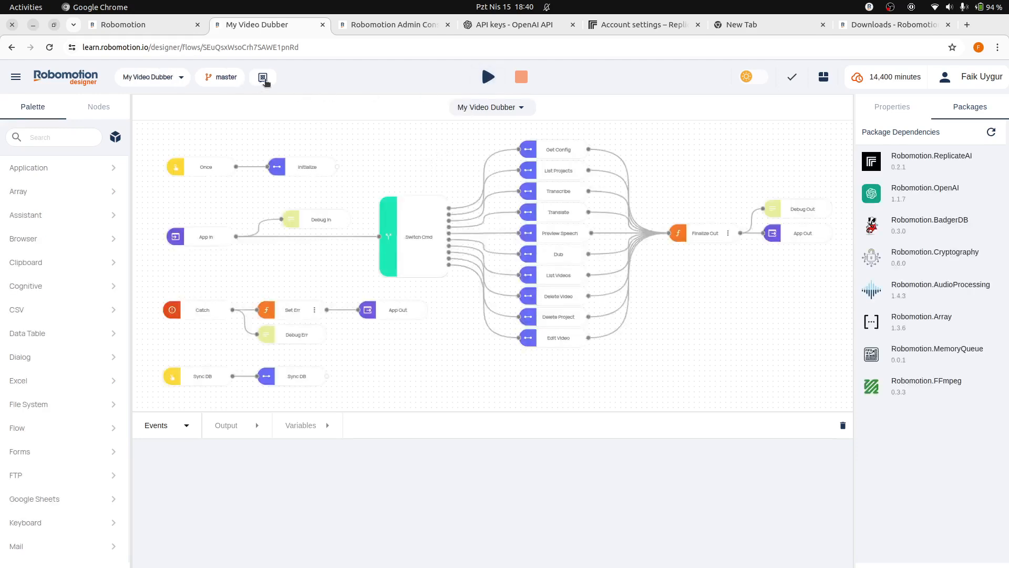
pyautogui.click(263, 77)
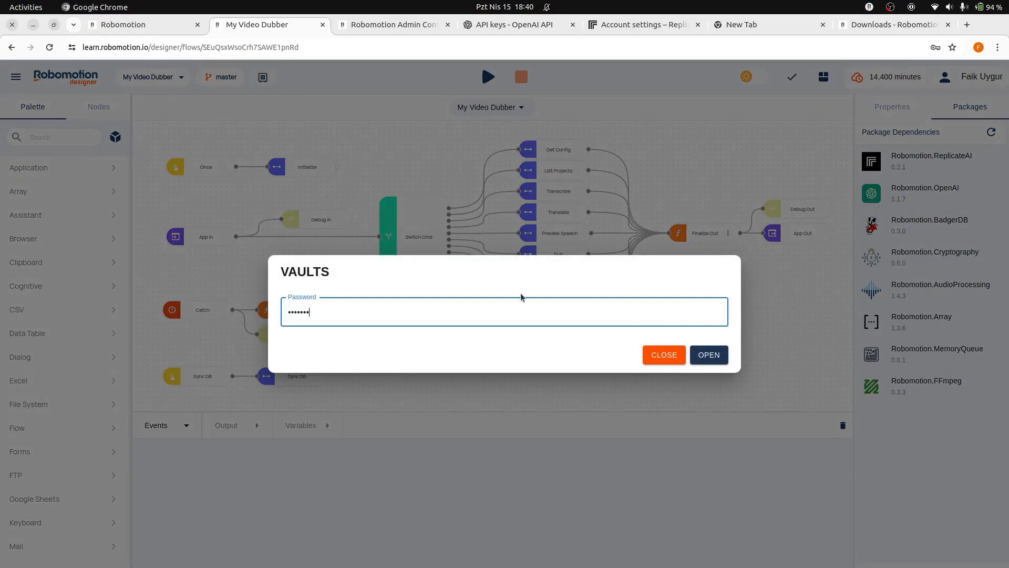
pyautogui.click(708, 355)
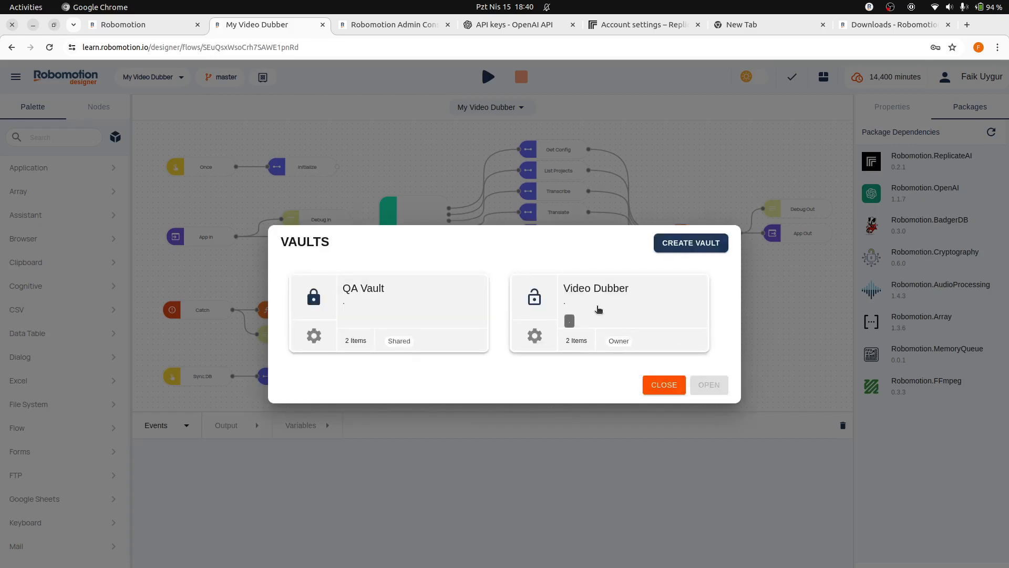
pyautogui.moveTo(612, 308)
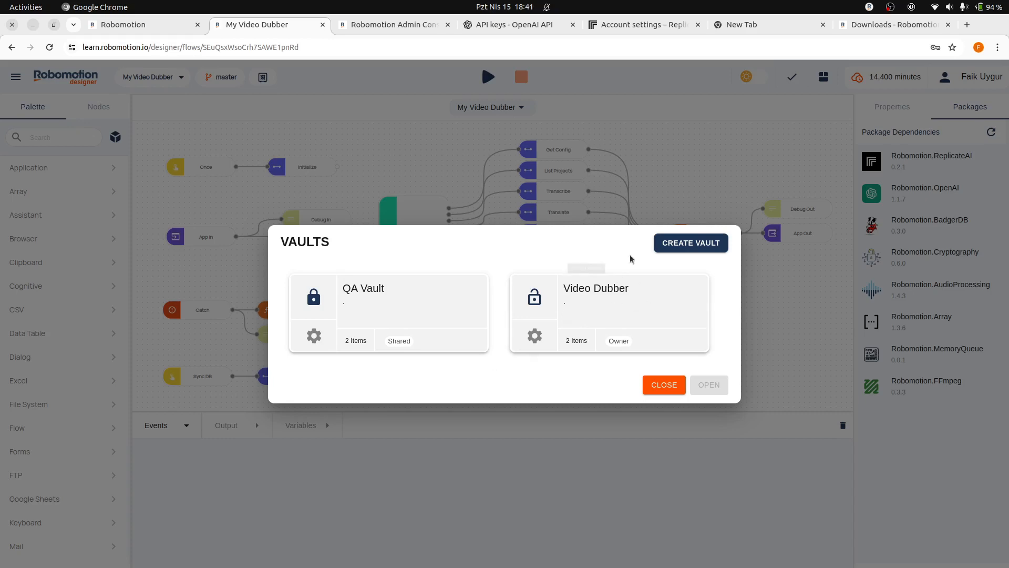
pyautogui.moveTo(663, 384)
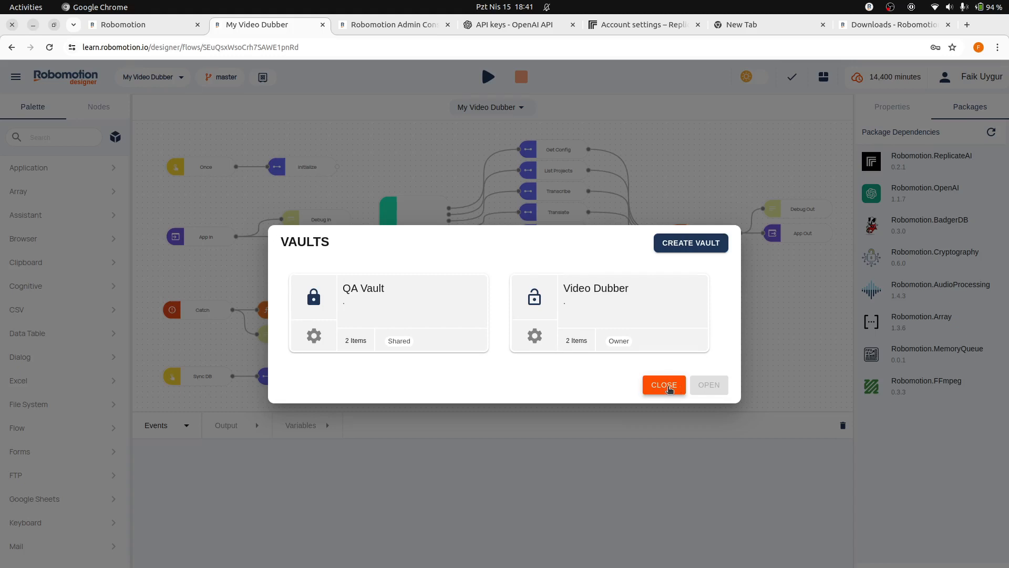
pyautogui.click(663, 384)
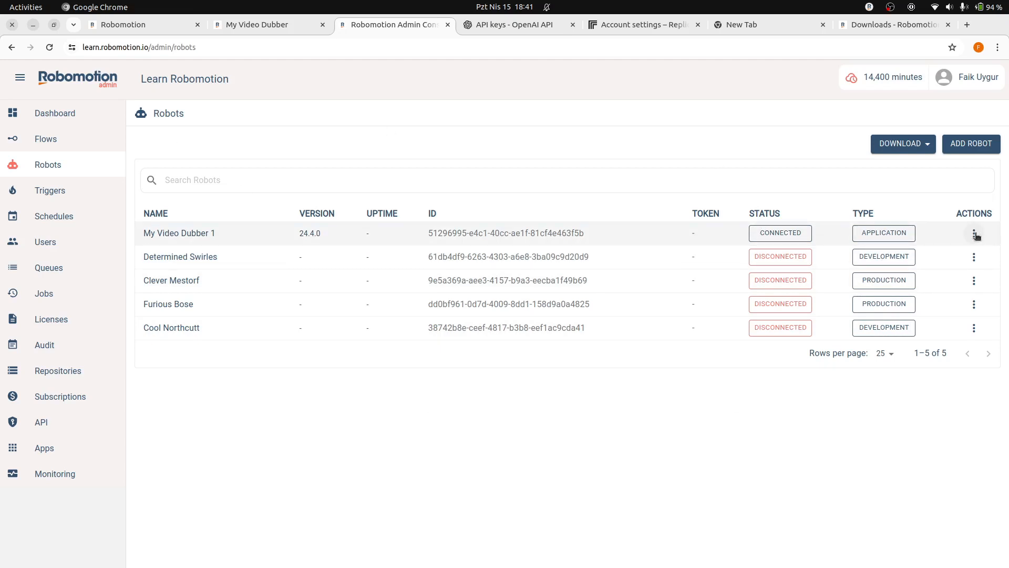
# - Inject the Video Dubber vault secret into robot My Video Dubber 1, then return to My Apps
pyautogui.click(974, 233)
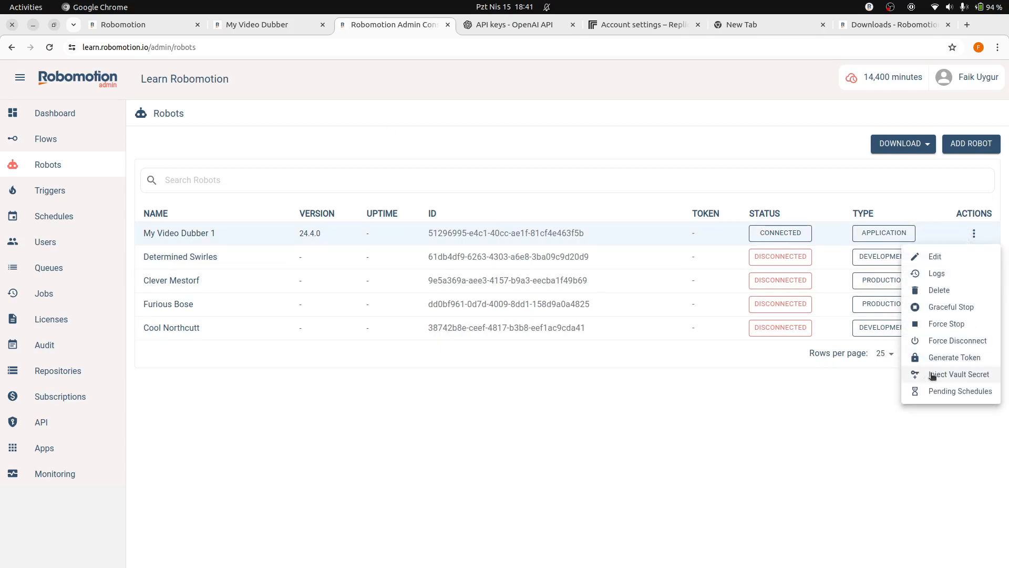
pyautogui.click(958, 374)
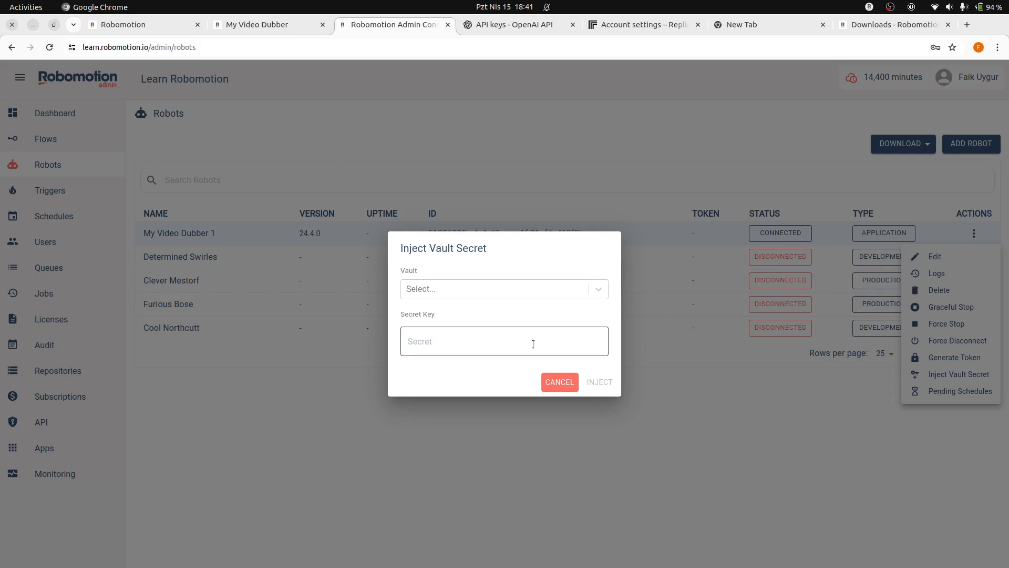
pyautogui.click(504, 288)
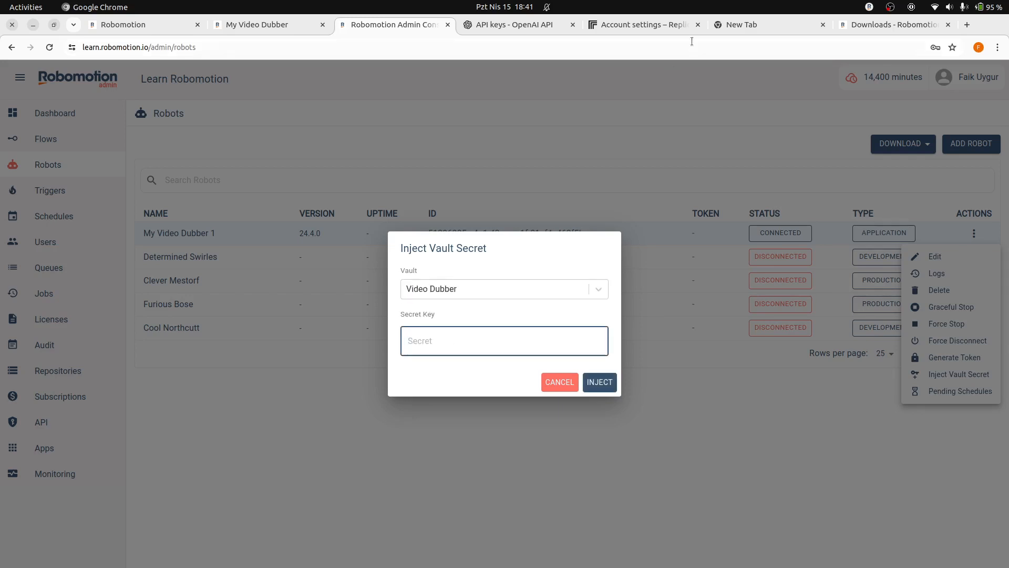
pyautogui.click(769, 25)
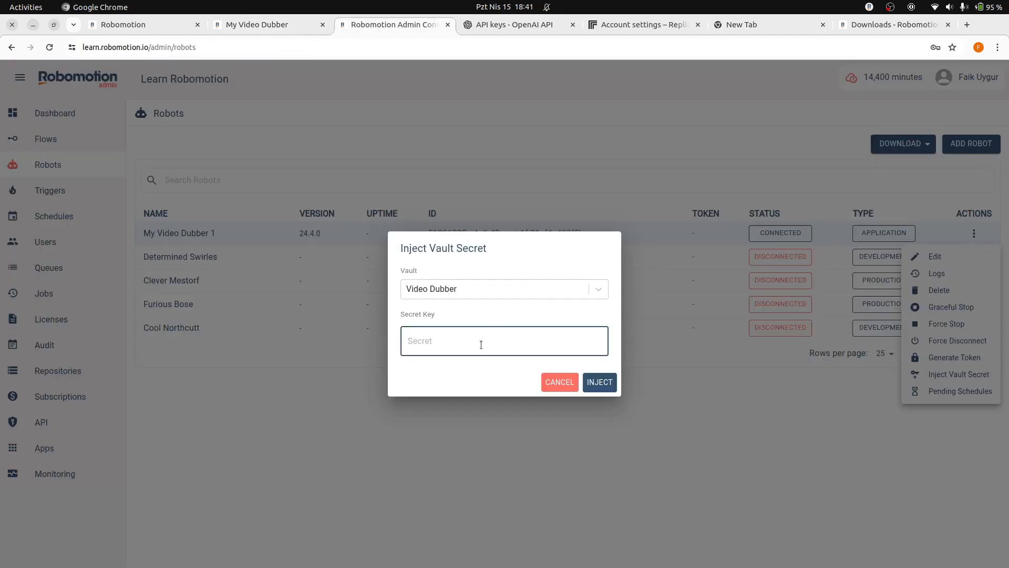
pyautogui.click(598, 381)
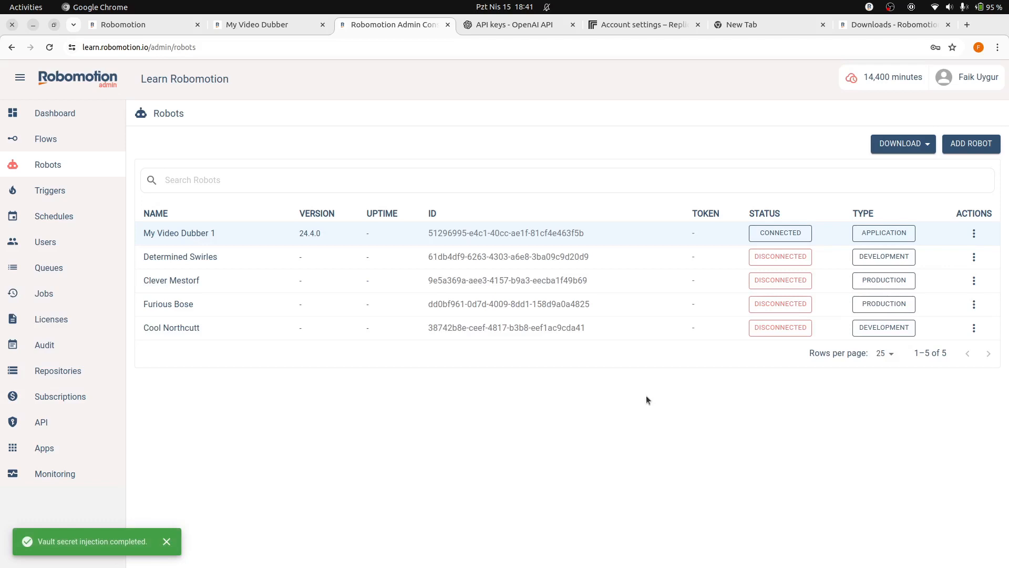
pyautogui.moveTo(544, 391)
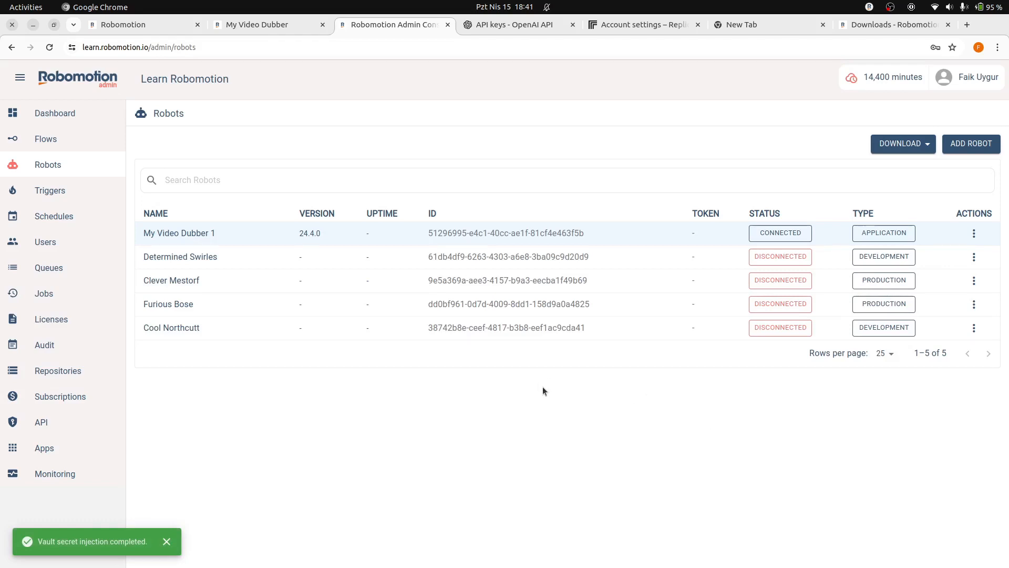
pyautogui.moveTo(484, 543)
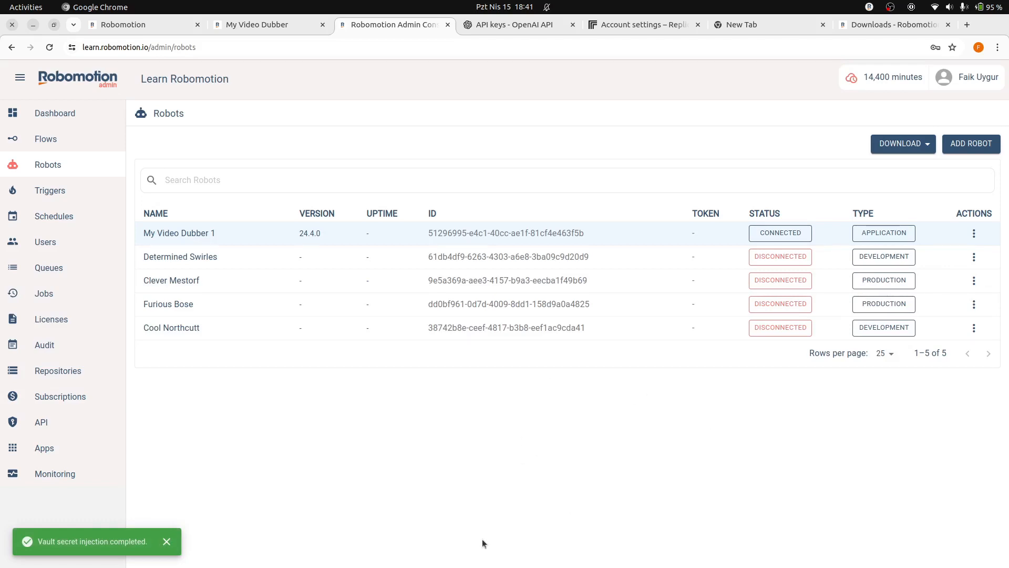
pyautogui.moveTo(350, 413)
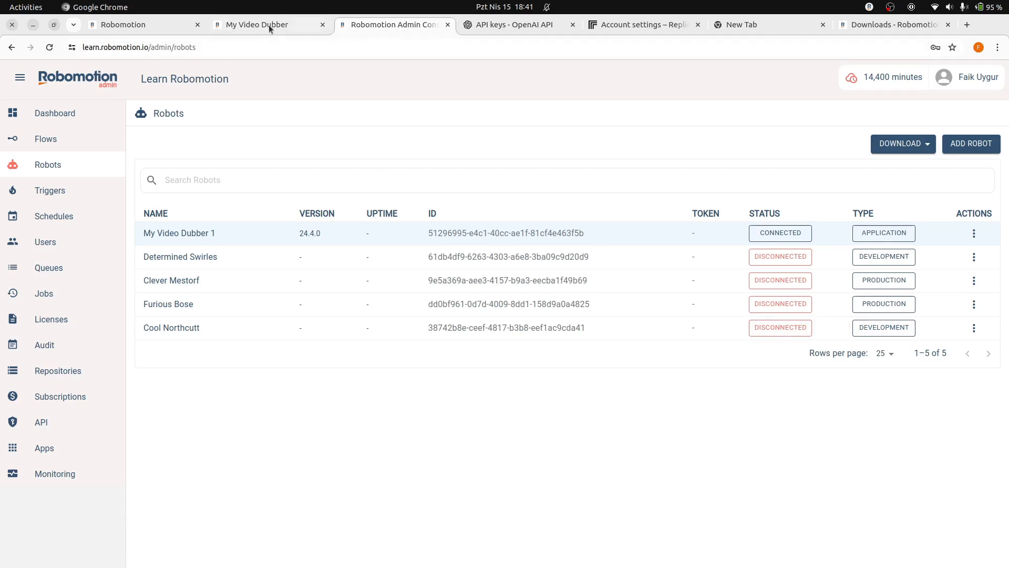
pyautogui.click(259, 24)
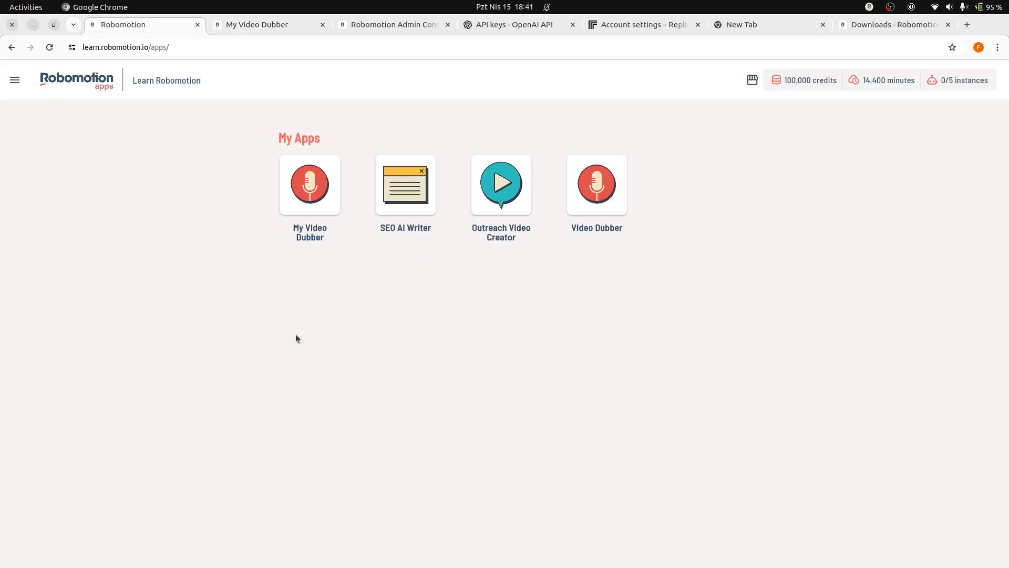
pyautogui.moveTo(315, 192)
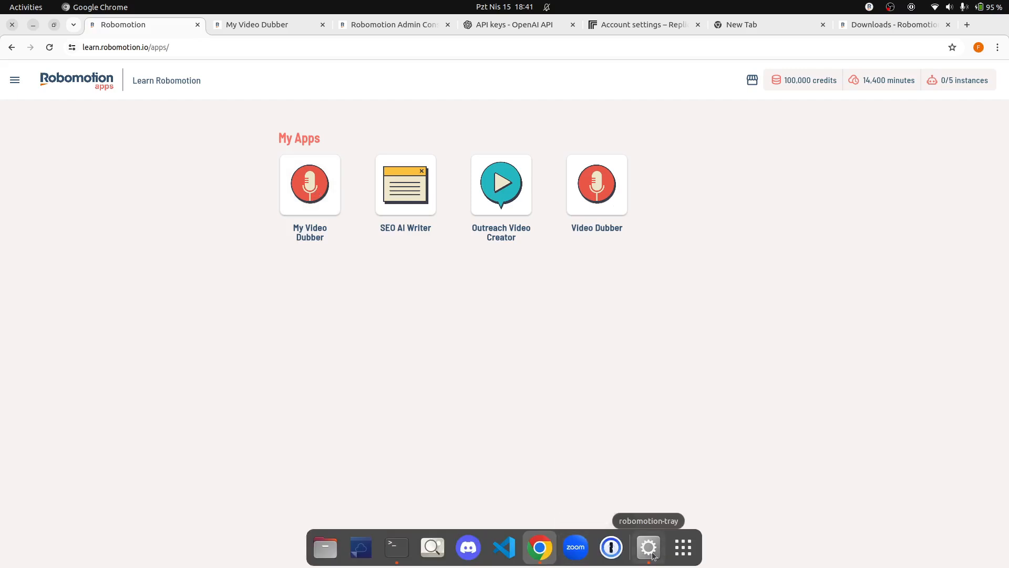
# - Open the local robot's log window from robomotion-tray in the dock
pyautogui.click(648, 548)
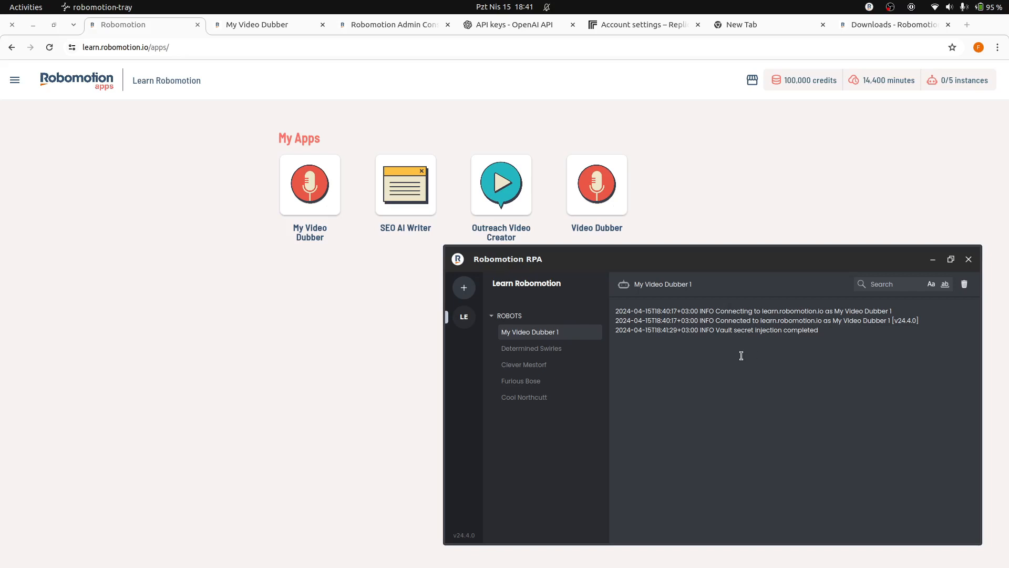
pyautogui.moveTo(310, 183)
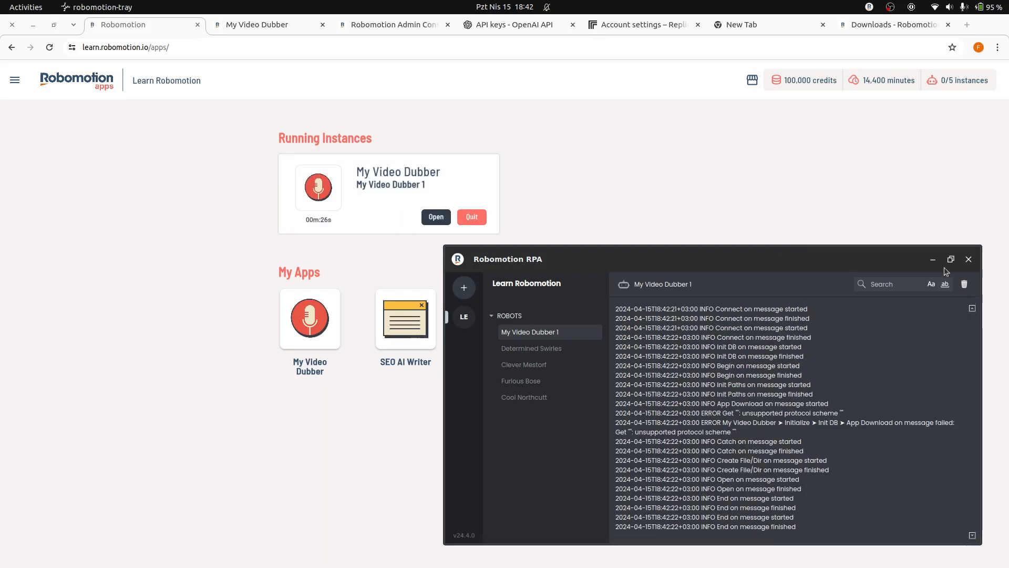
pyautogui.moveTo(931, 259)
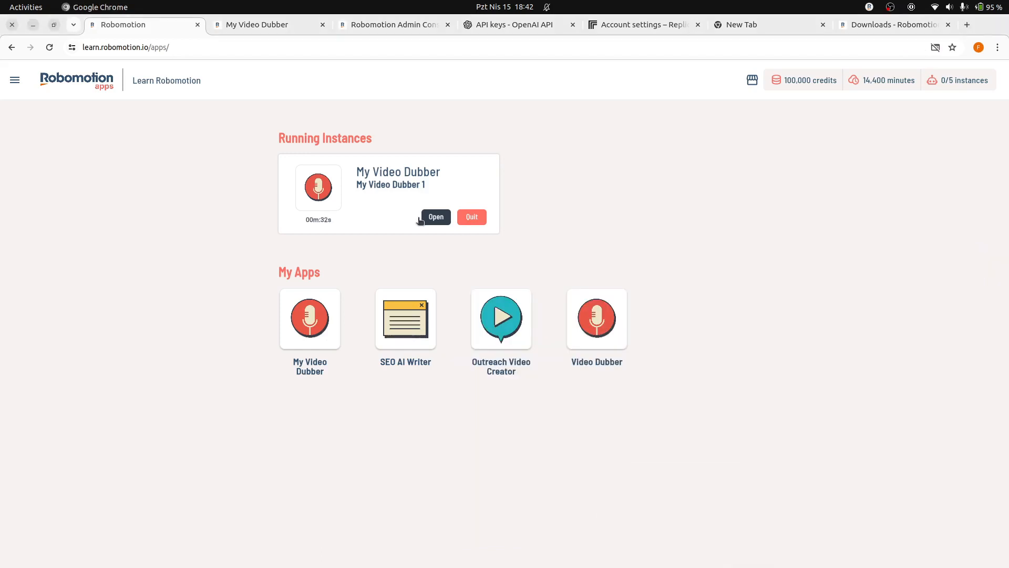
# - Open the running My Video Dubber instance to reach Video Dubber's Create step
pyautogui.click(436, 217)
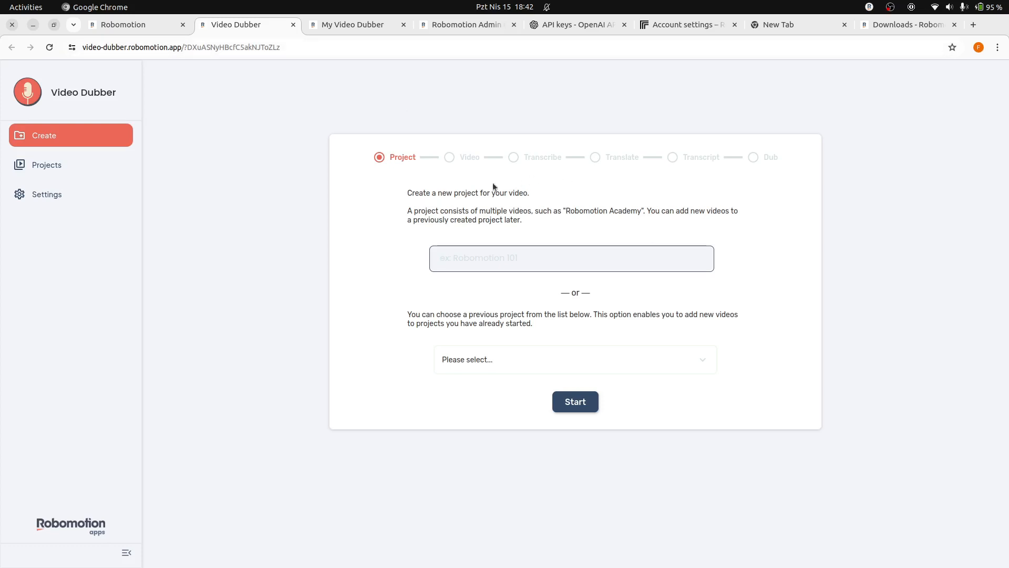
pyautogui.moveTo(353, 280)
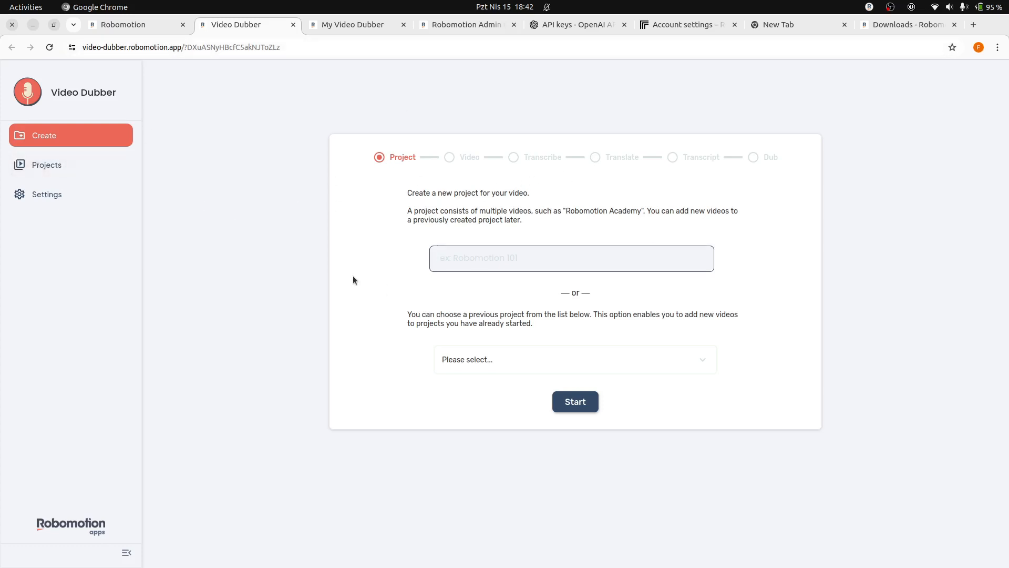
pyautogui.moveTo(826, 284)
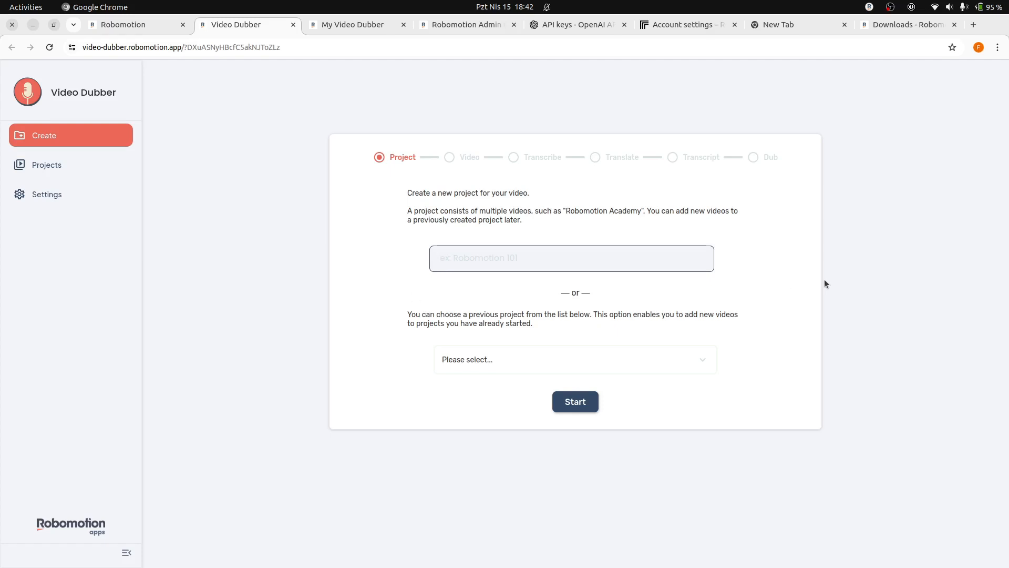